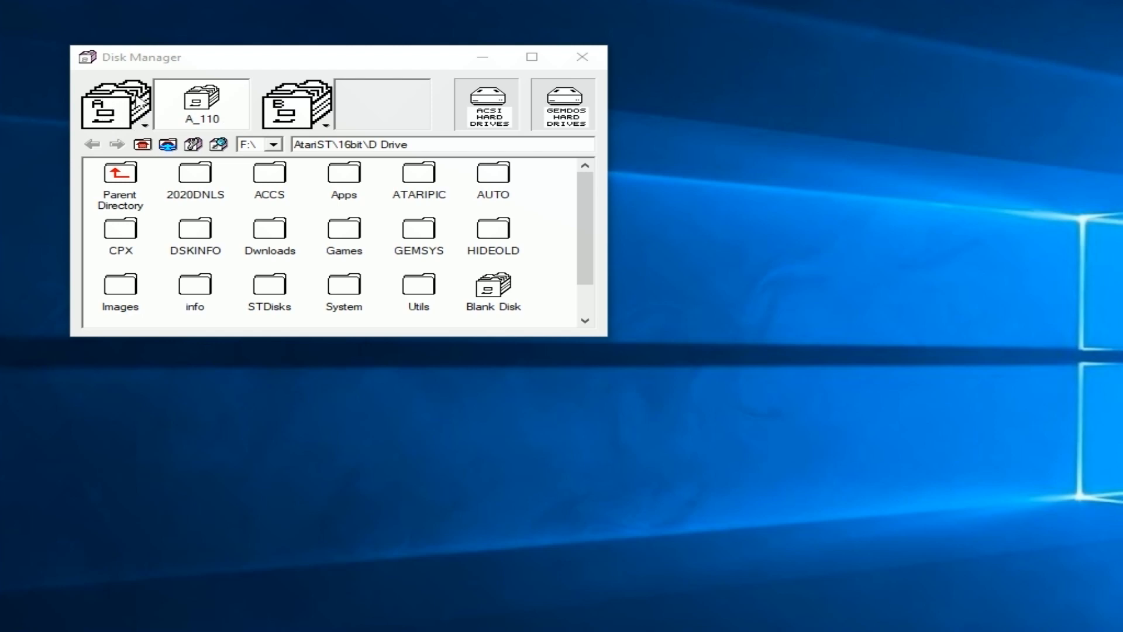
{"action": "mouse_move", "coordinate": [488, 255]}
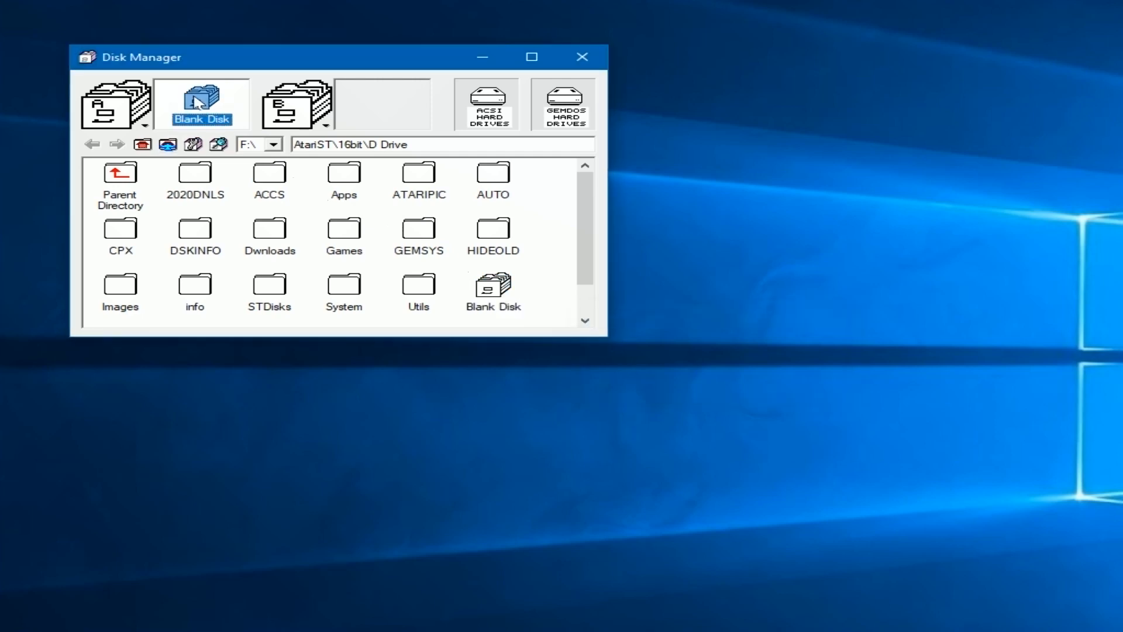
{"action": "mouse_move", "coordinate": [328, 219]}
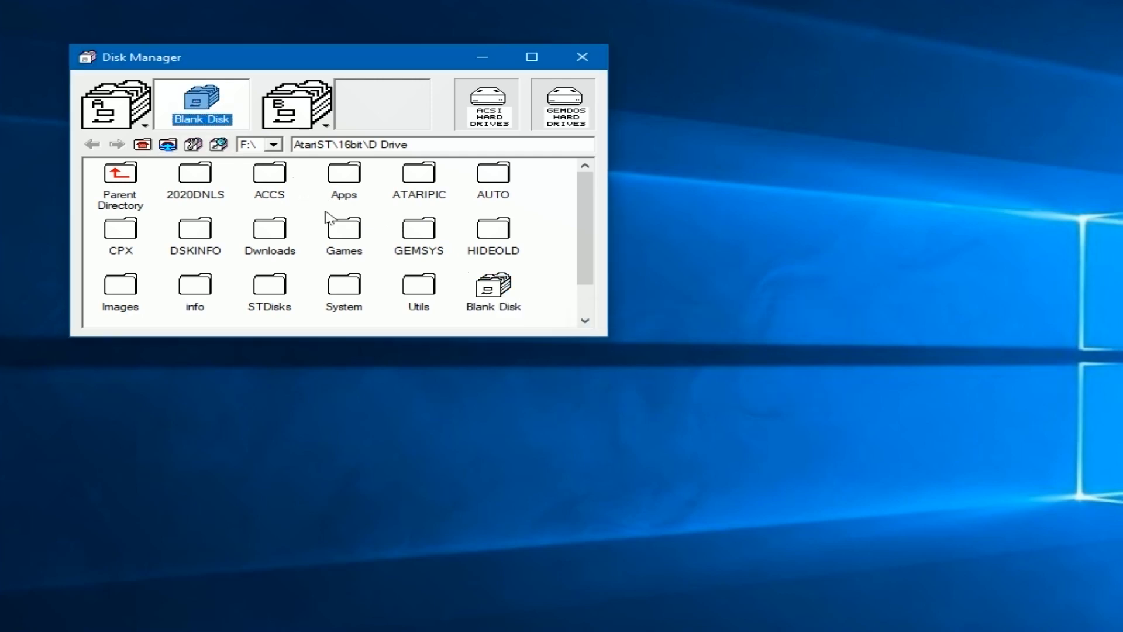
{"action": "mouse_move", "coordinate": [254, 206]}
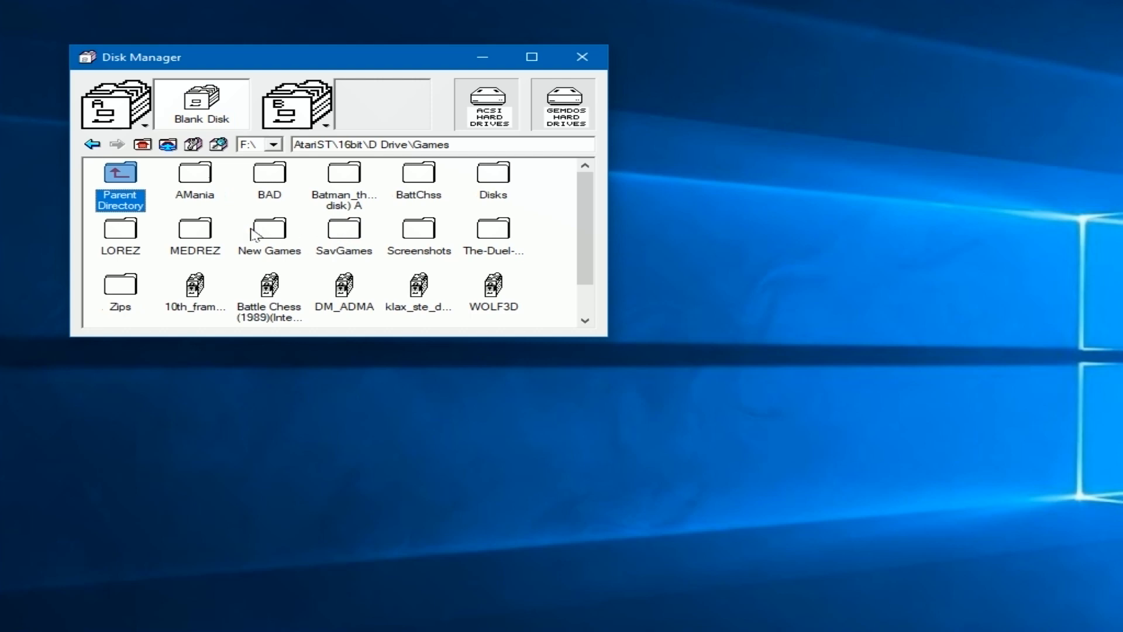
- Browse into Games\Disks\Automation and load disk A_243_A into drive A
{"action": "double_click", "coordinate": [493, 175]}
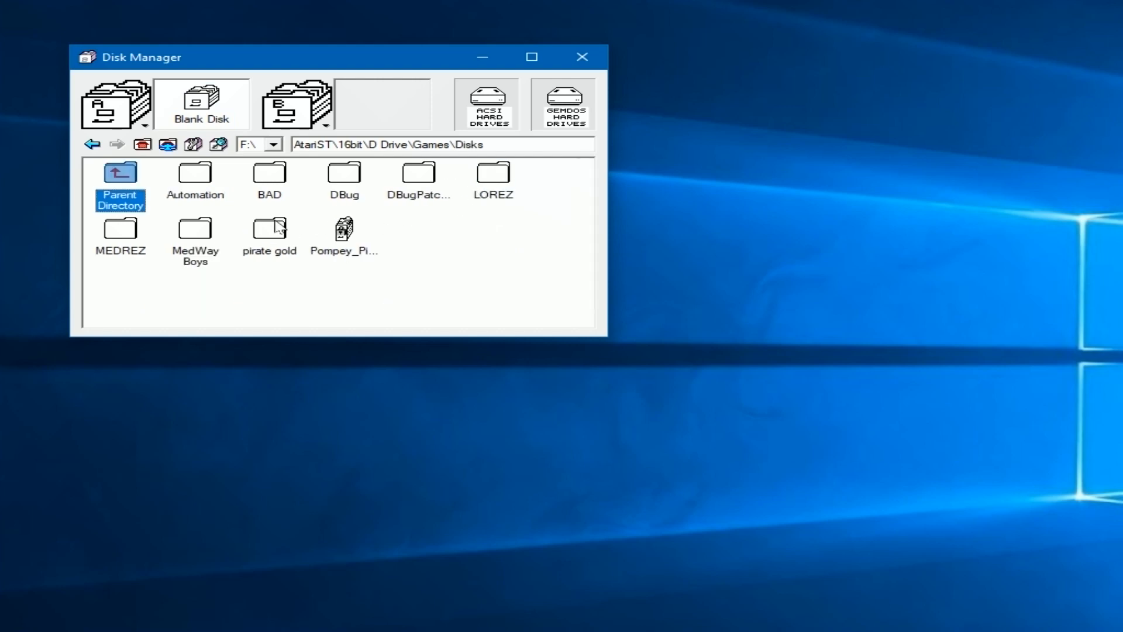
{"action": "double_click", "coordinate": [195, 173]}
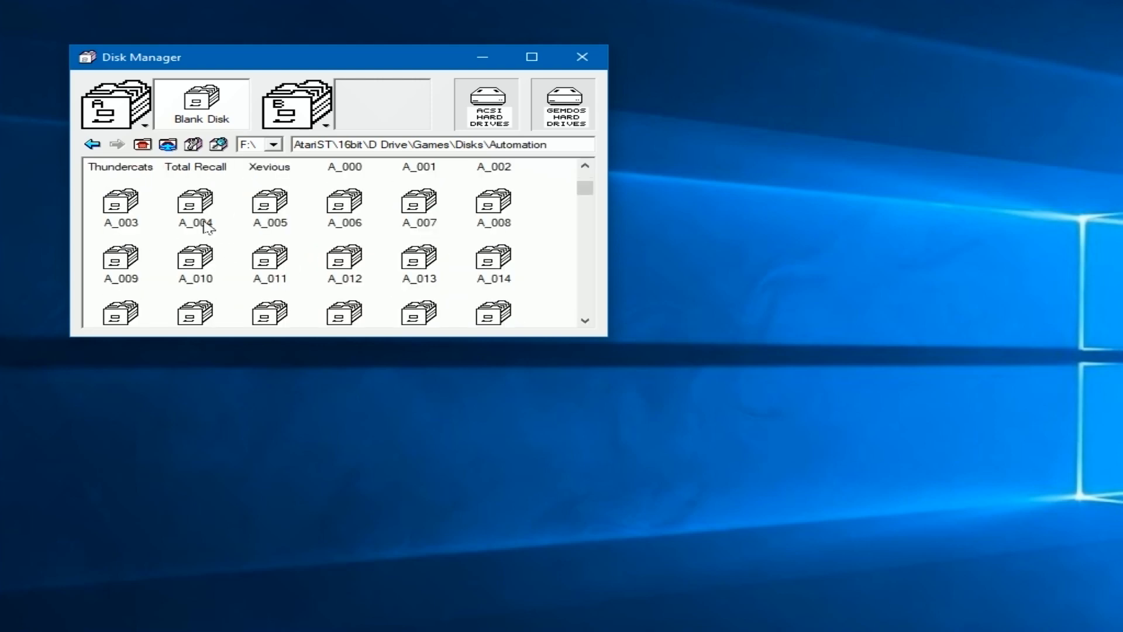
{"action": "scroll", "scroll_direction": "down", "scroll_amount": 3}
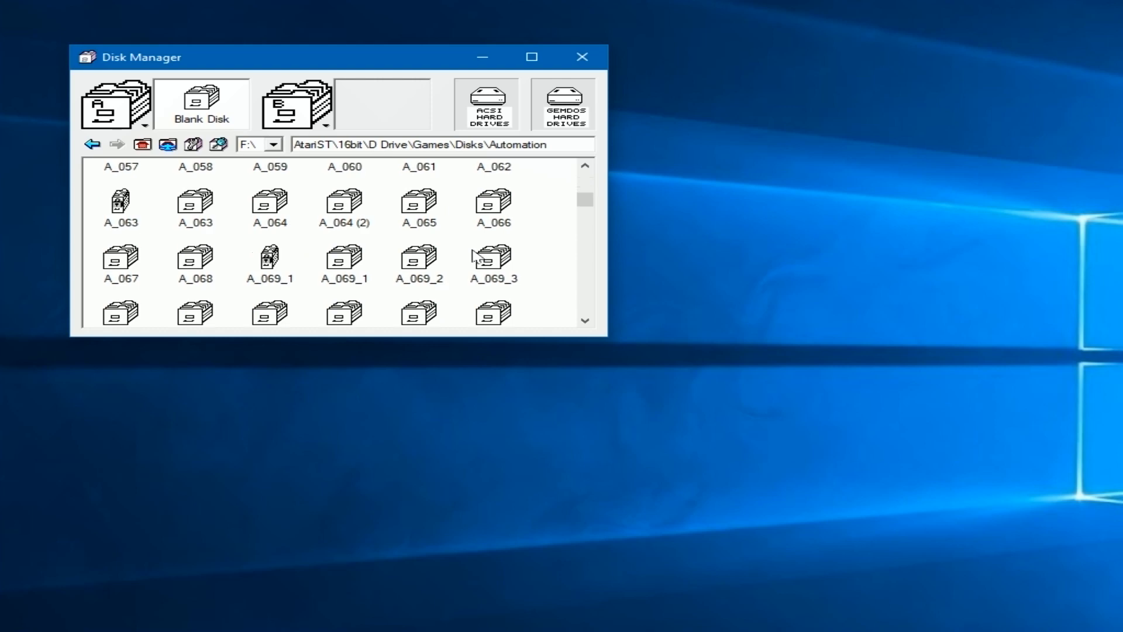
{"action": "left_click", "coordinate": [344, 267]}
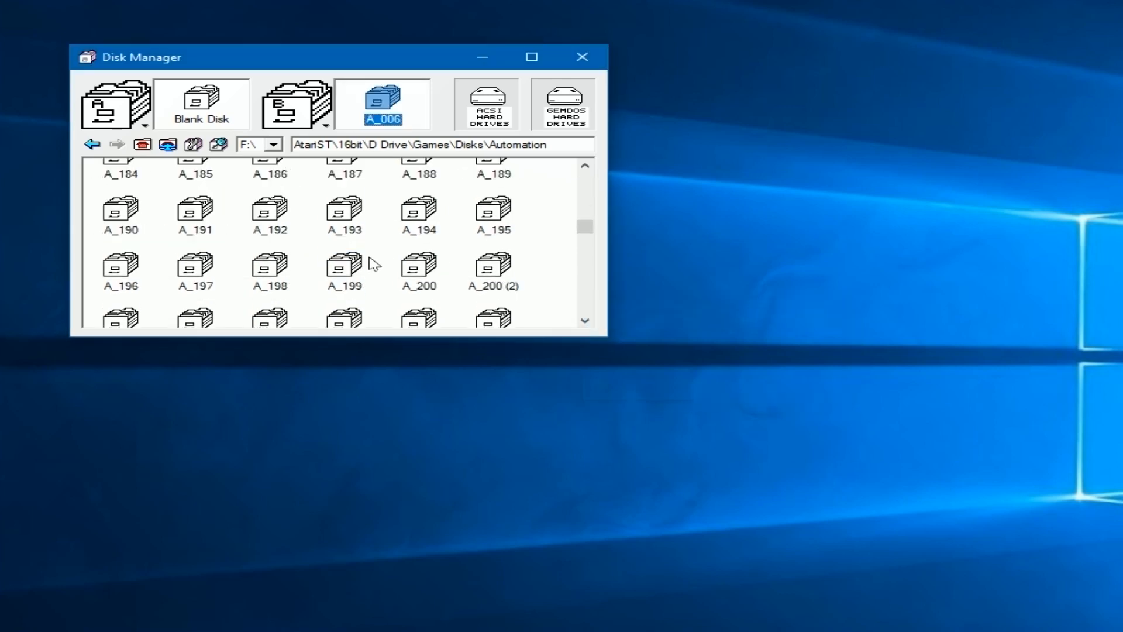
{"action": "scroll", "scroll_direction": "down", "scroll_amount": 3}
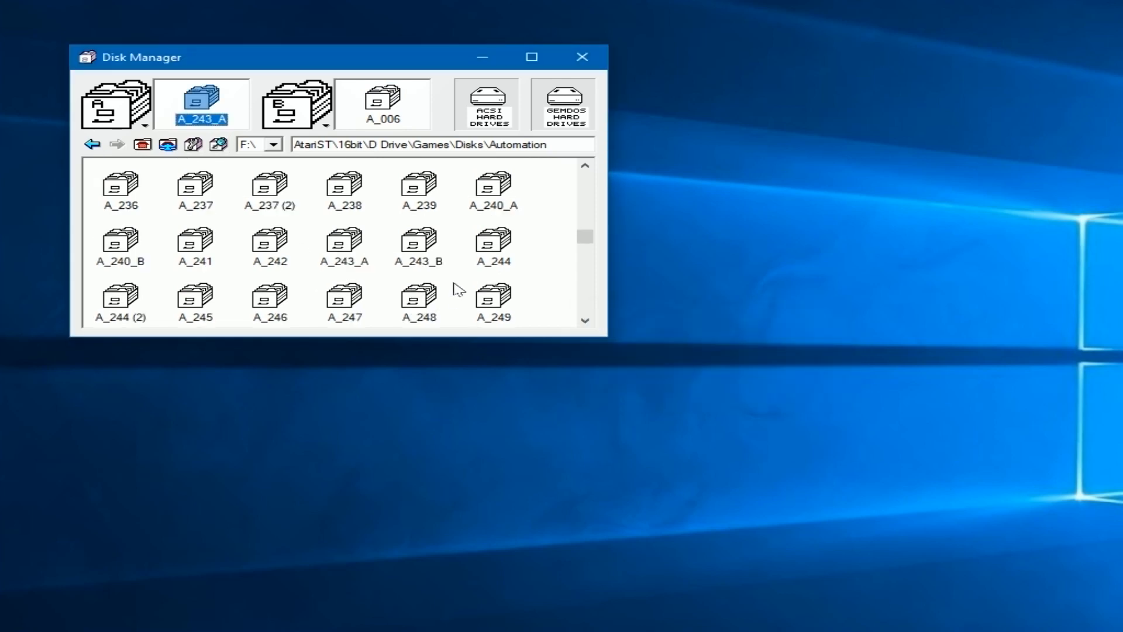
{"action": "mouse_move", "coordinate": [419, 248]}
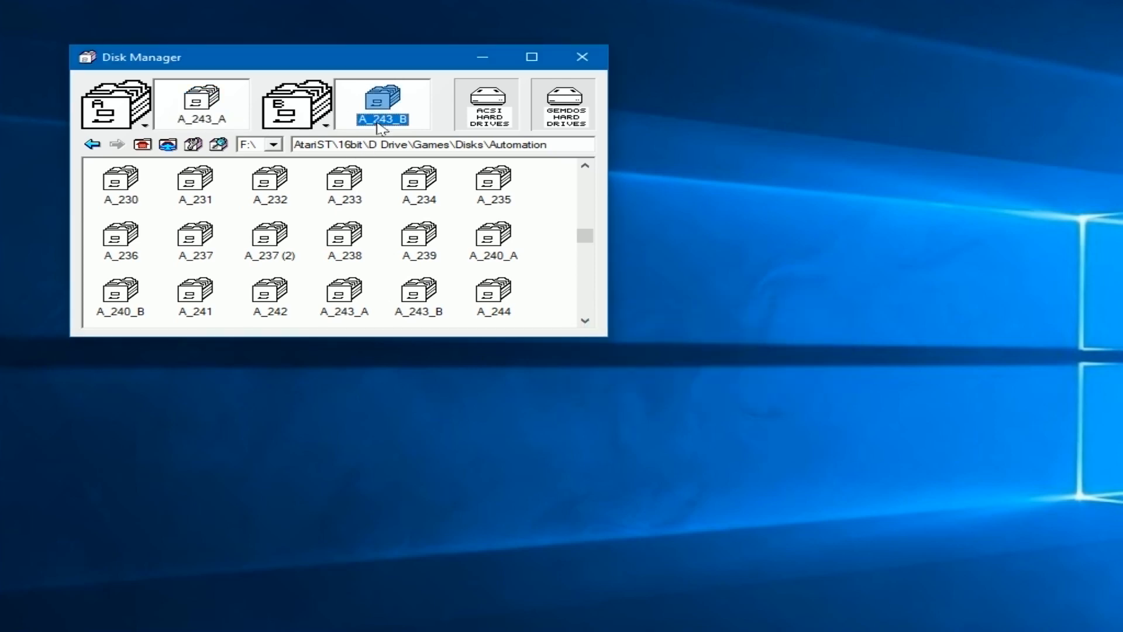
{"action": "mouse_move", "coordinate": [236, 230]}
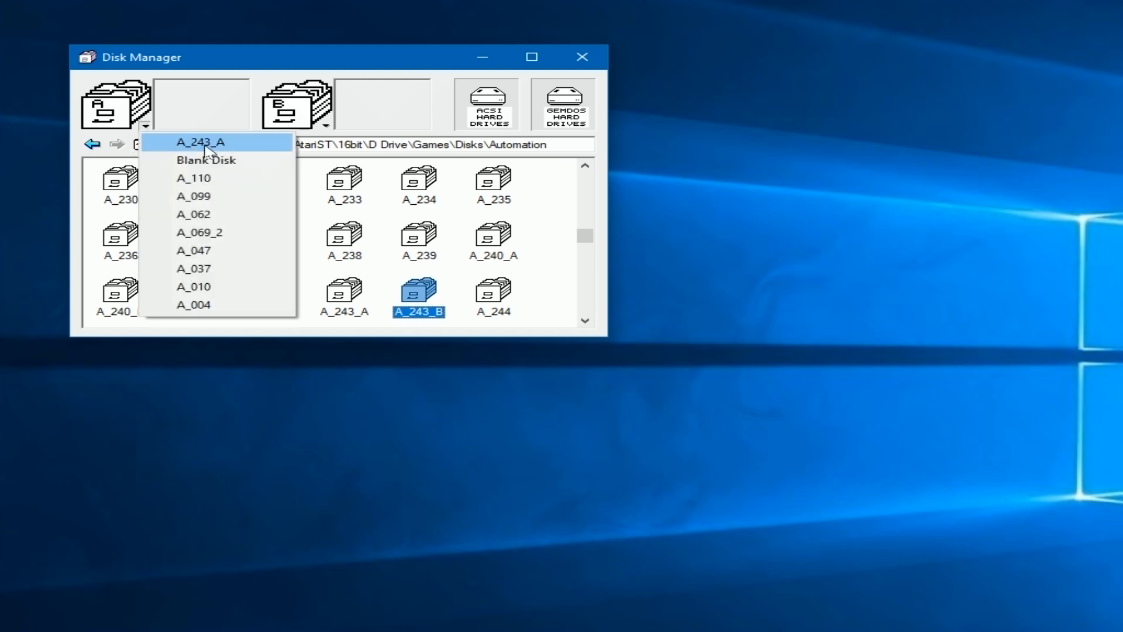
{"action": "mouse_move", "coordinate": [210, 286]}
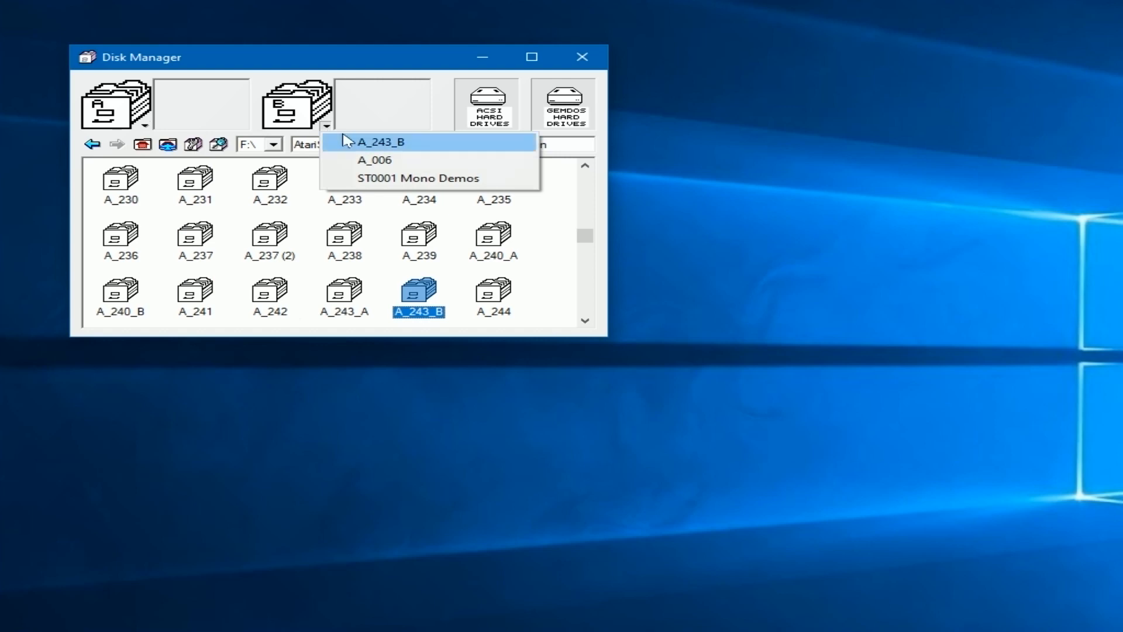
{"action": "mouse_move", "coordinate": [435, 150]}
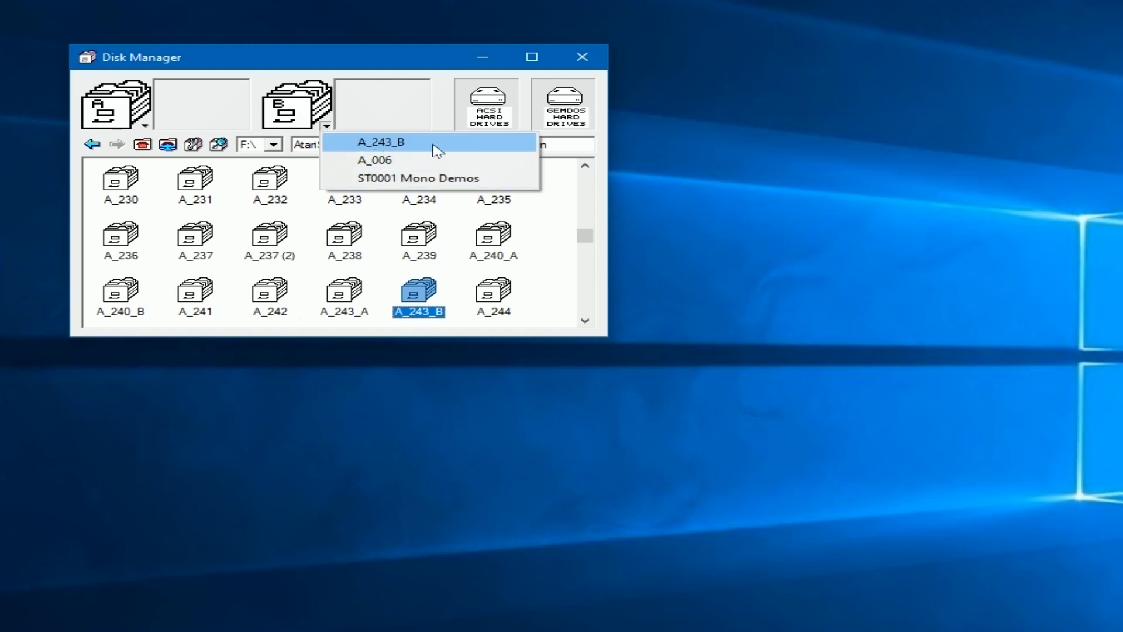
- Review and dismiss the drive A and B recent-disk lists, then go back to Disks
{"action": "left_click", "coordinate": [373, 160]}
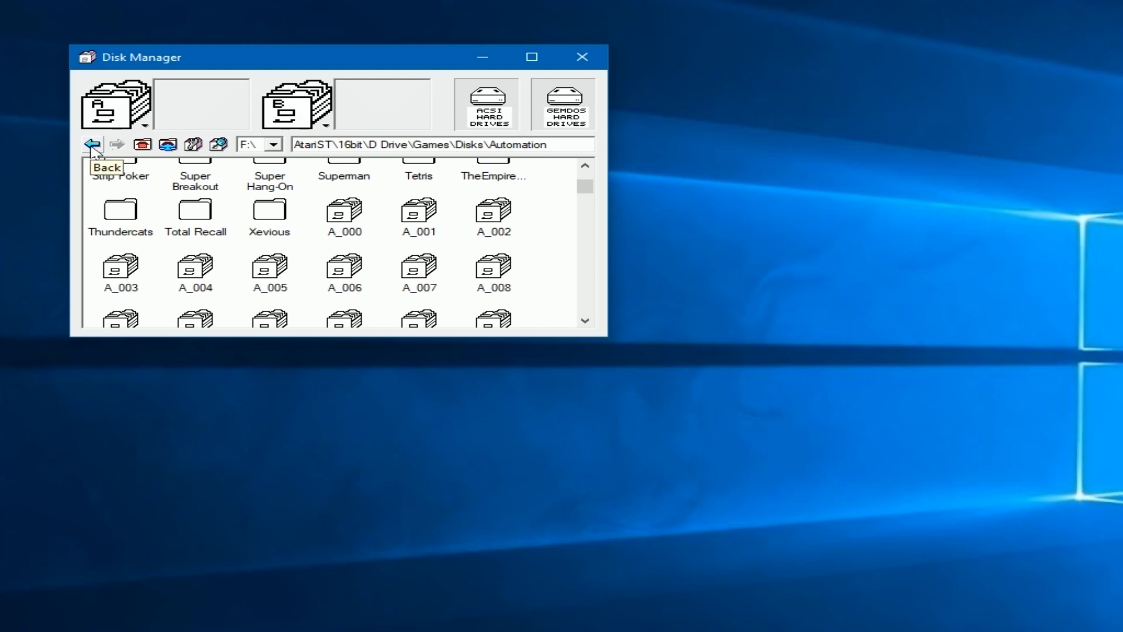
{"action": "left_click", "coordinate": [92, 144]}
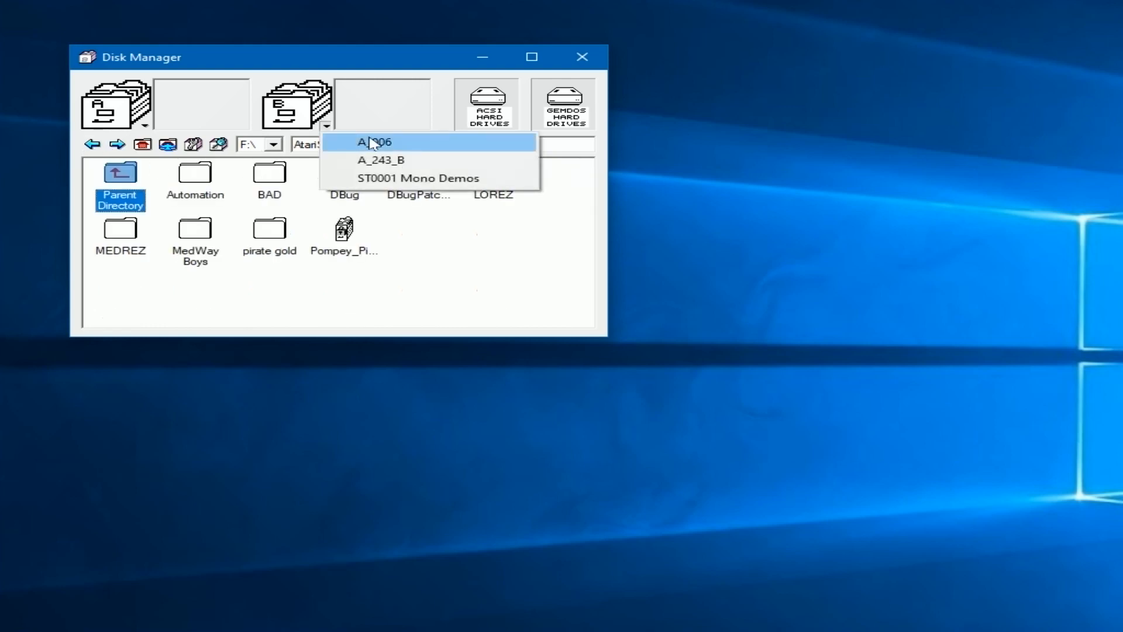
{"action": "left_click", "coordinate": [374, 141]}
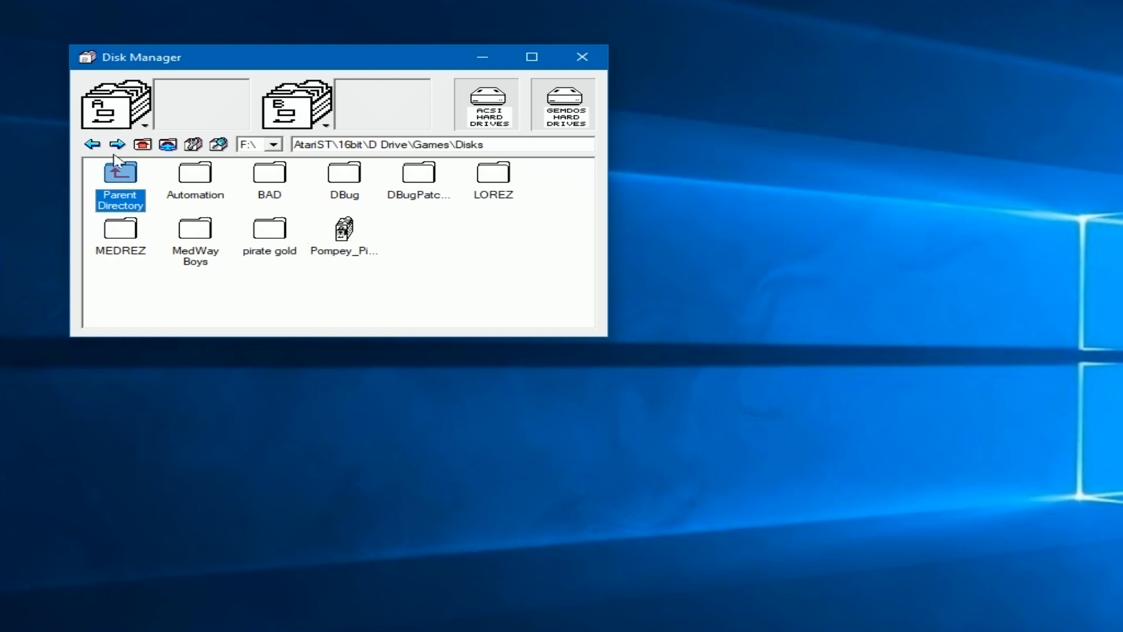
{"action": "left_click", "coordinate": [343, 233]}
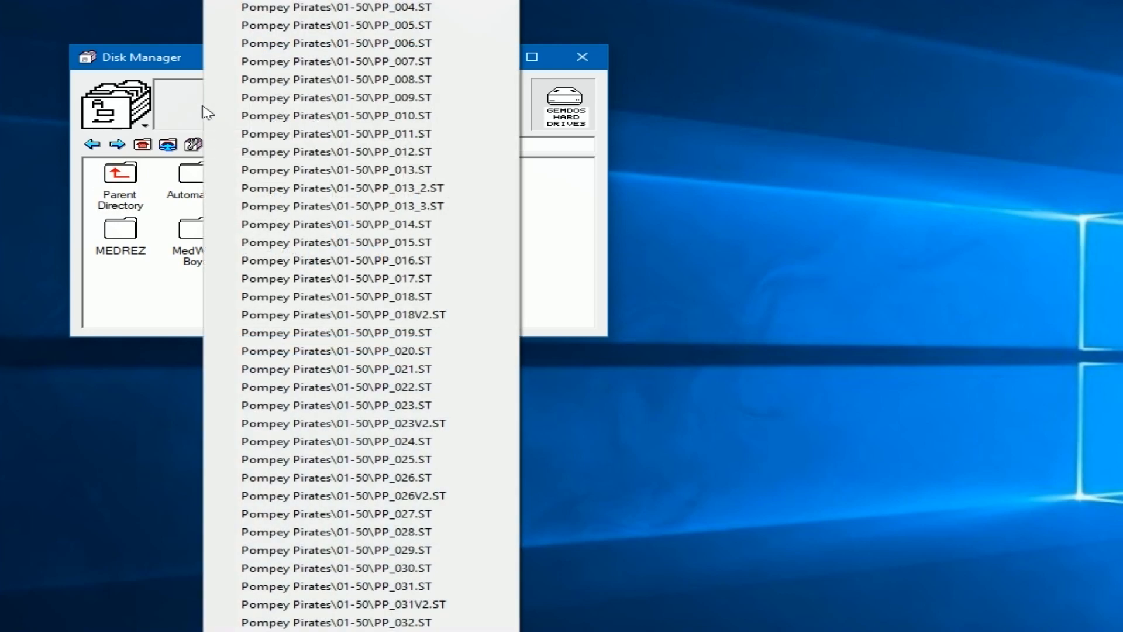
{"action": "left_click", "coordinate": [335, 242]}
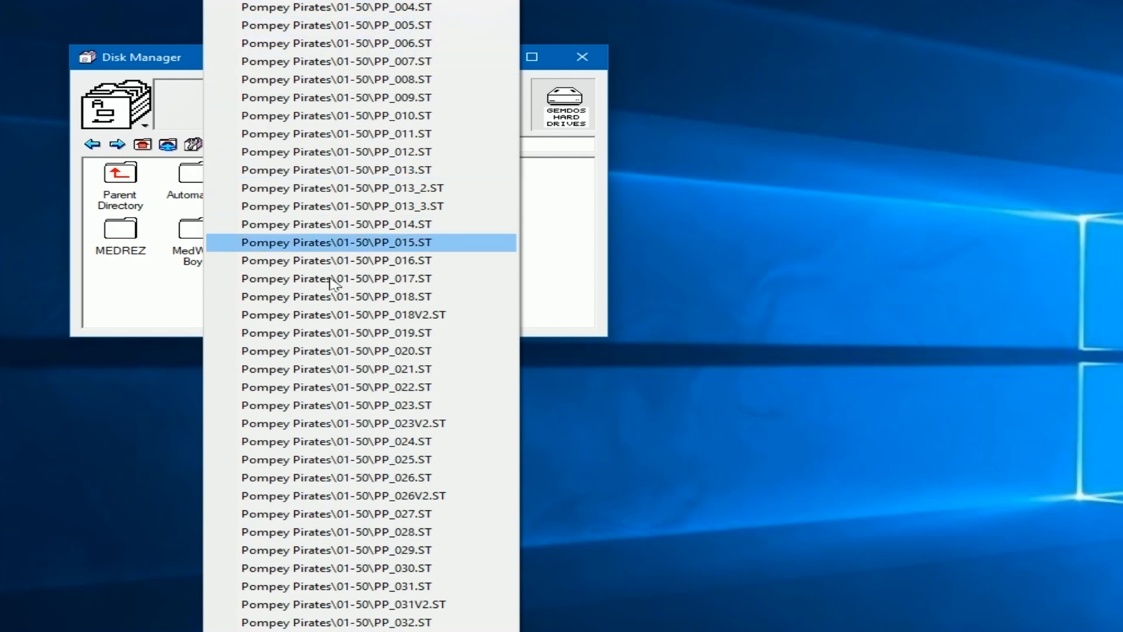
{"action": "left_click", "coordinate": [351, 514]}
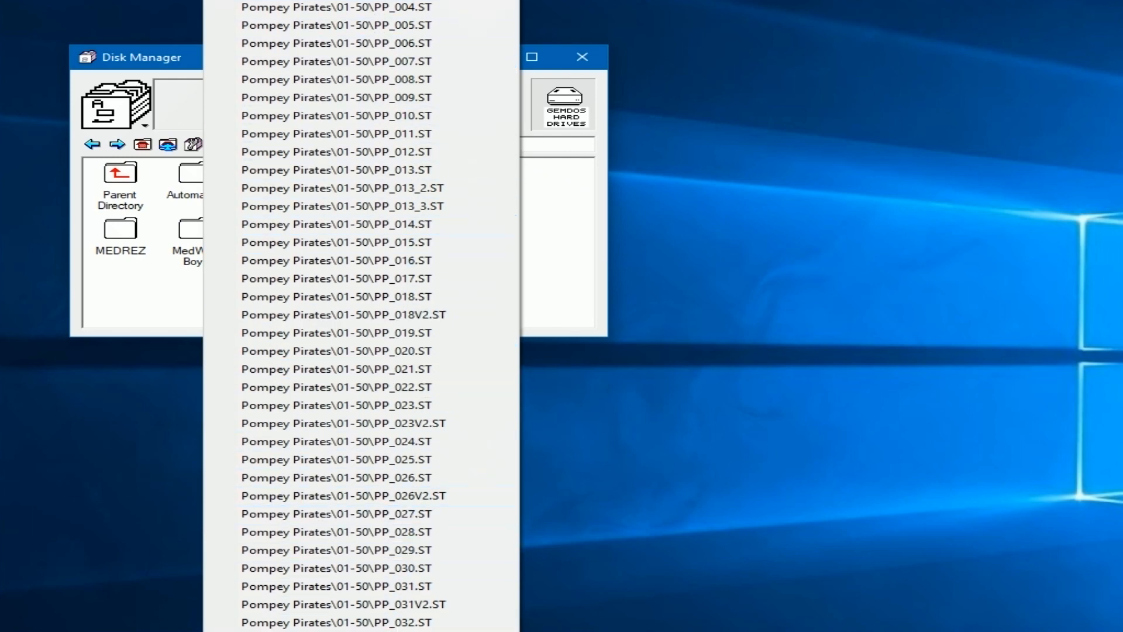
{"action": "left_click", "coordinate": [337, 151]}
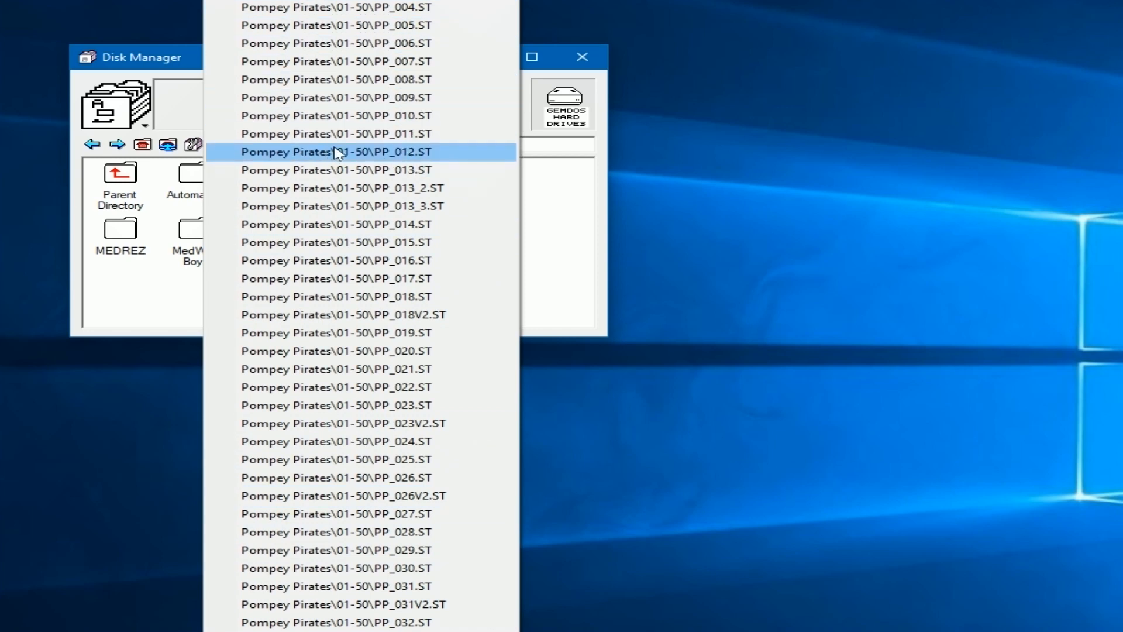
{"action": "left_click", "coordinate": [337, 151]}
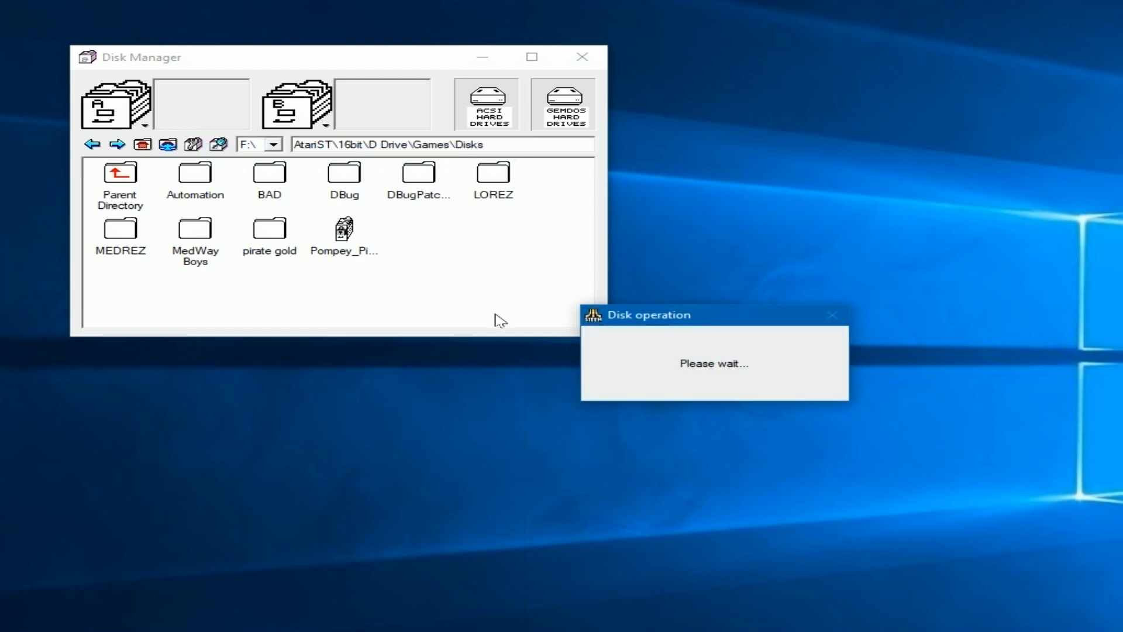
{"action": "mouse_move", "coordinate": [424, 266]}
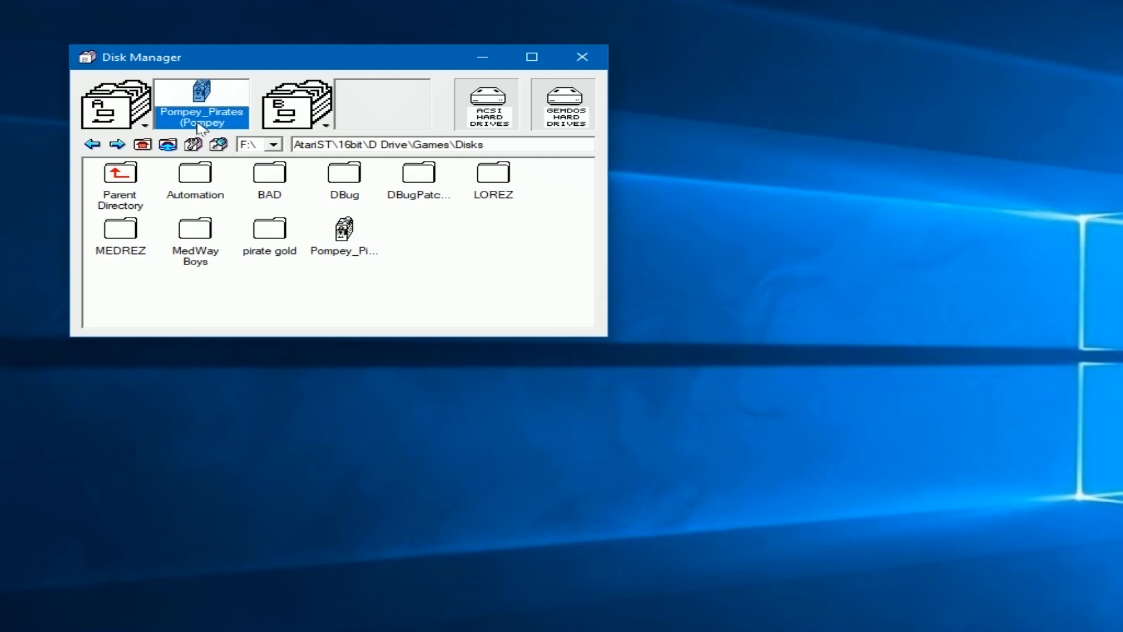
{"action": "mouse_move", "coordinate": [240, 263]}
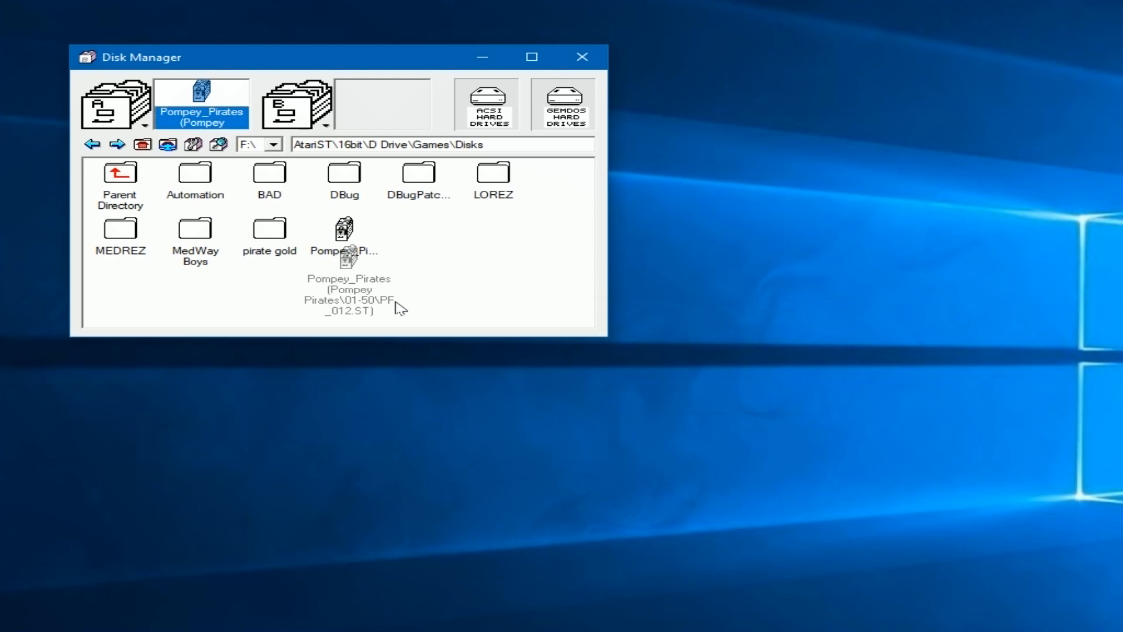
{"action": "left_click_drag", "start_coordinate": [346, 237], "coordinate": [476, 237]}
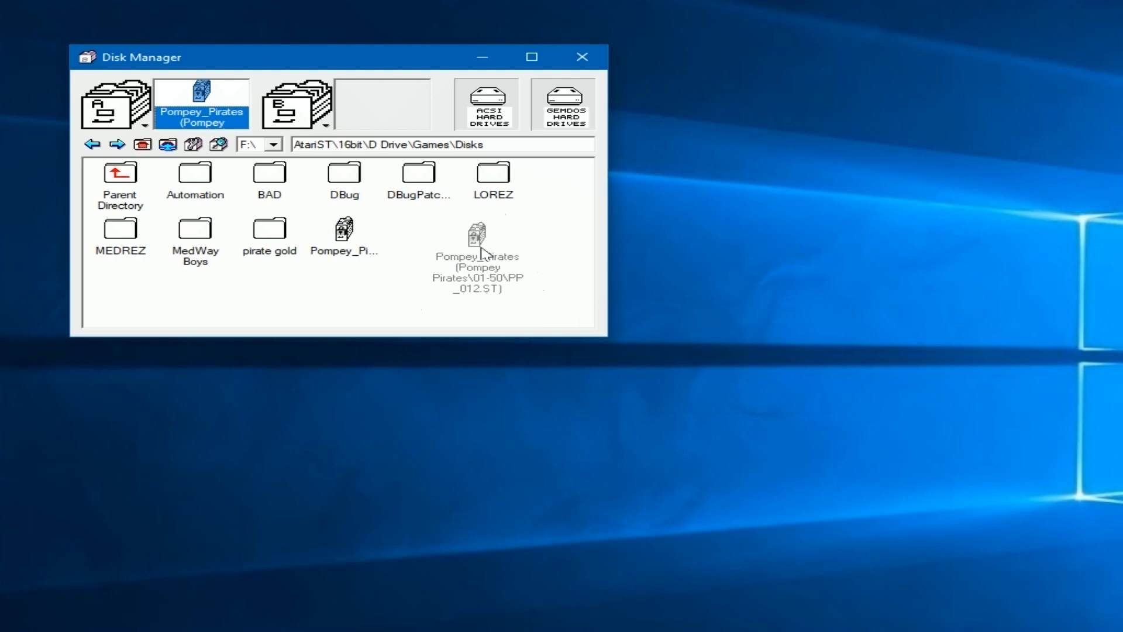
{"action": "left_click", "coordinate": [344, 229]}
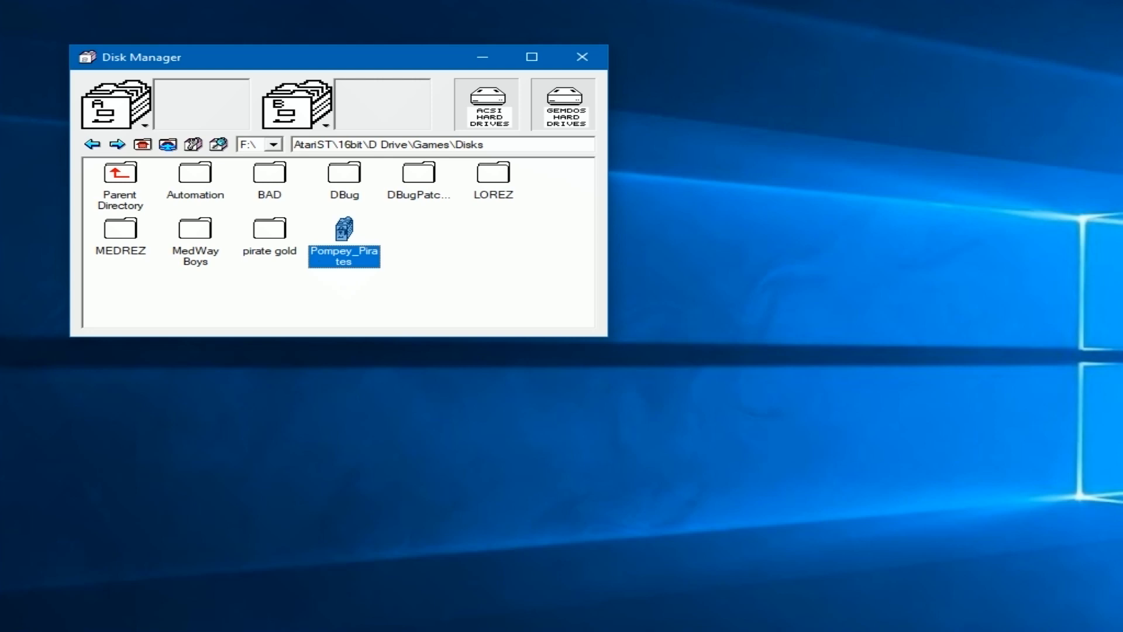
{"action": "mouse_move", "coordinate": [530, 333]}
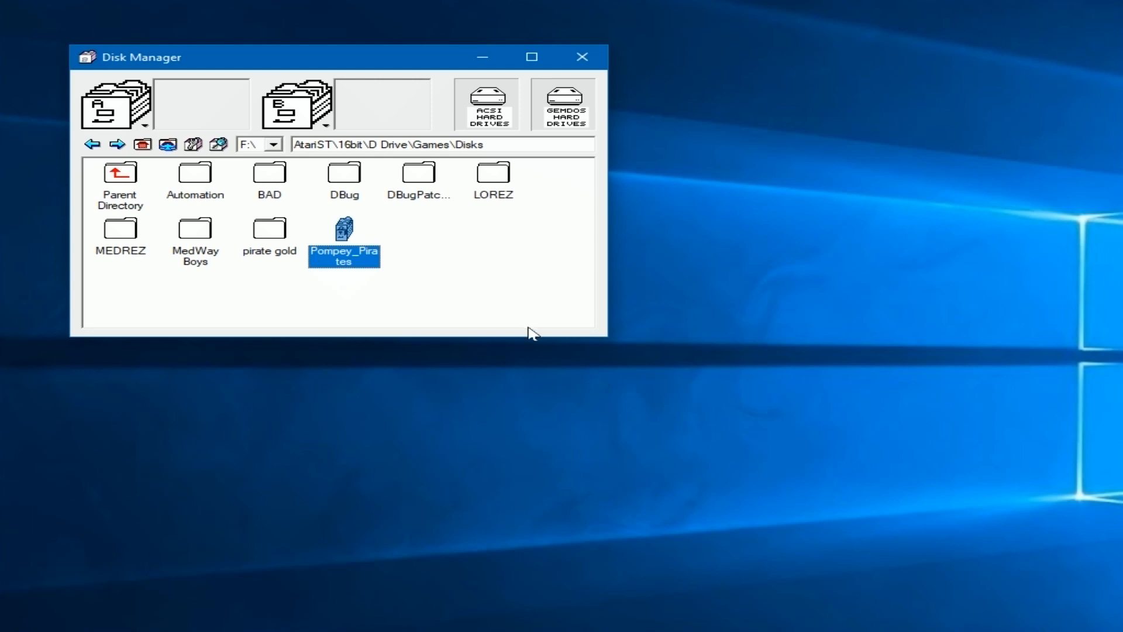
{"action": "mouse_move", "coordinate": [574, 419]}
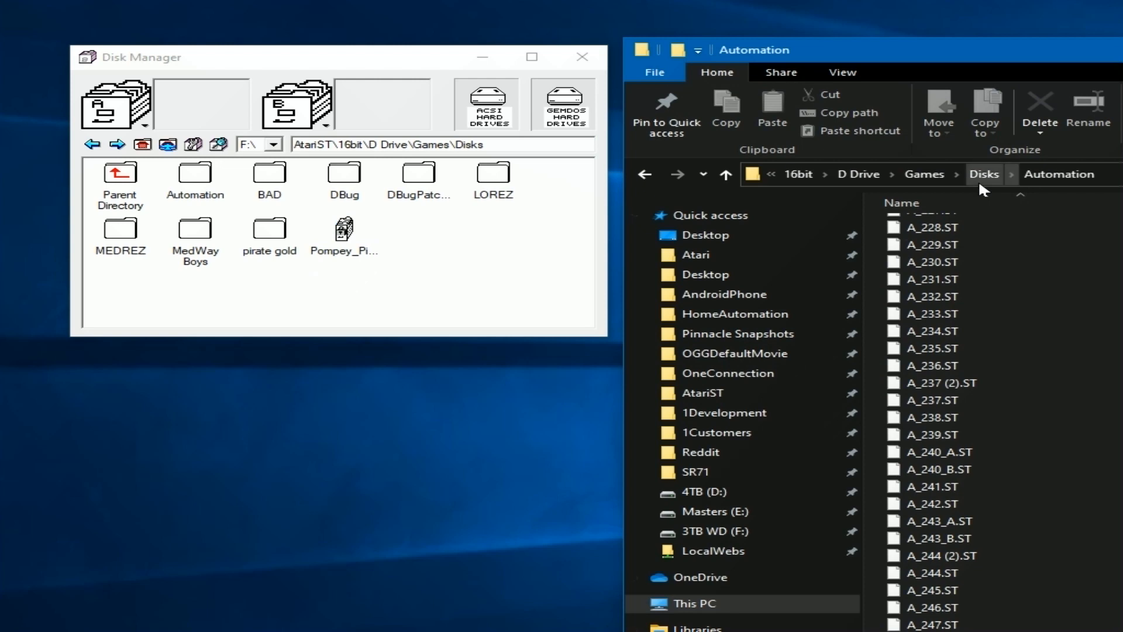
- Show the Disks folder in Explorer and open the Pompey_Pirates.7z archive
{"action": "left_click", "coordinate": [983, 174]}
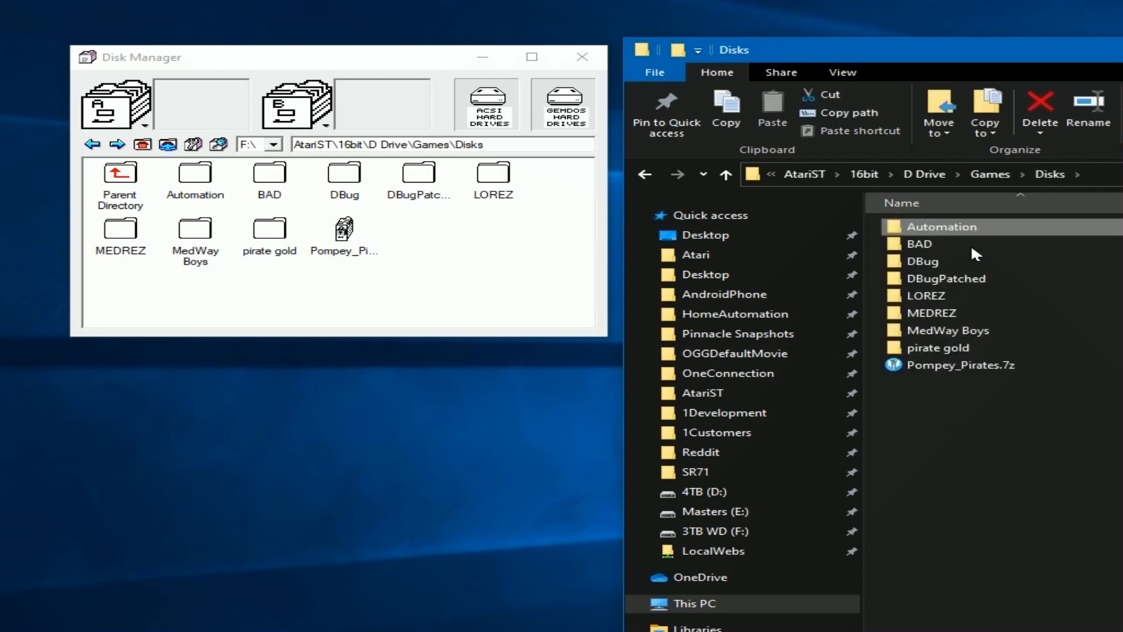
{"action": "mouse_move", "coordinate": [960, 364]}
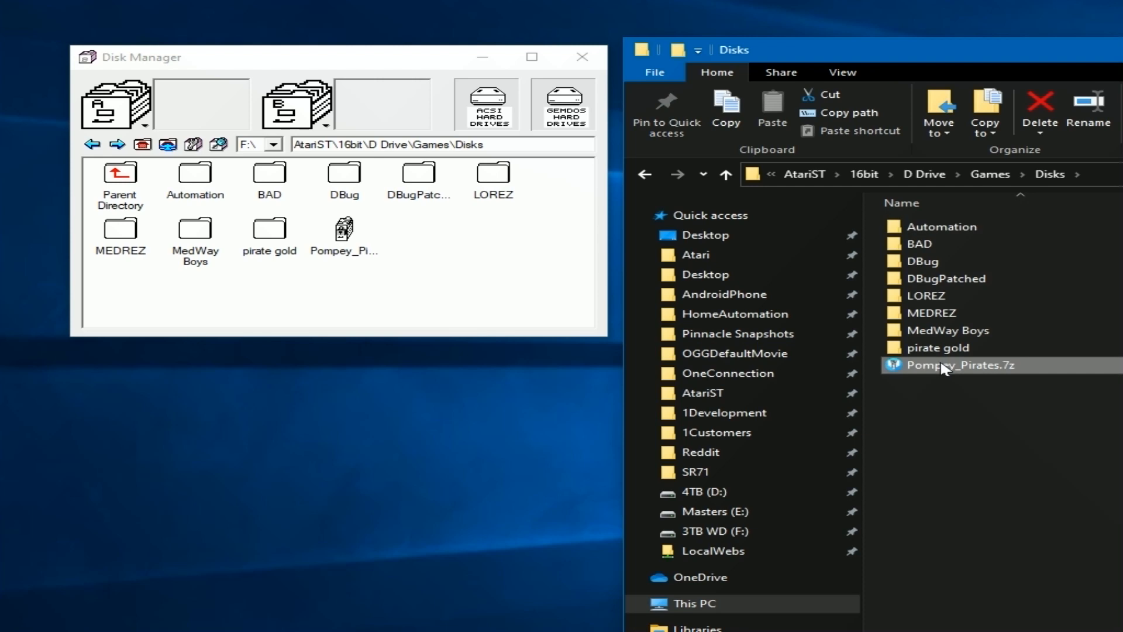
{"action": "double_click", "coordinate": [969, 365]}
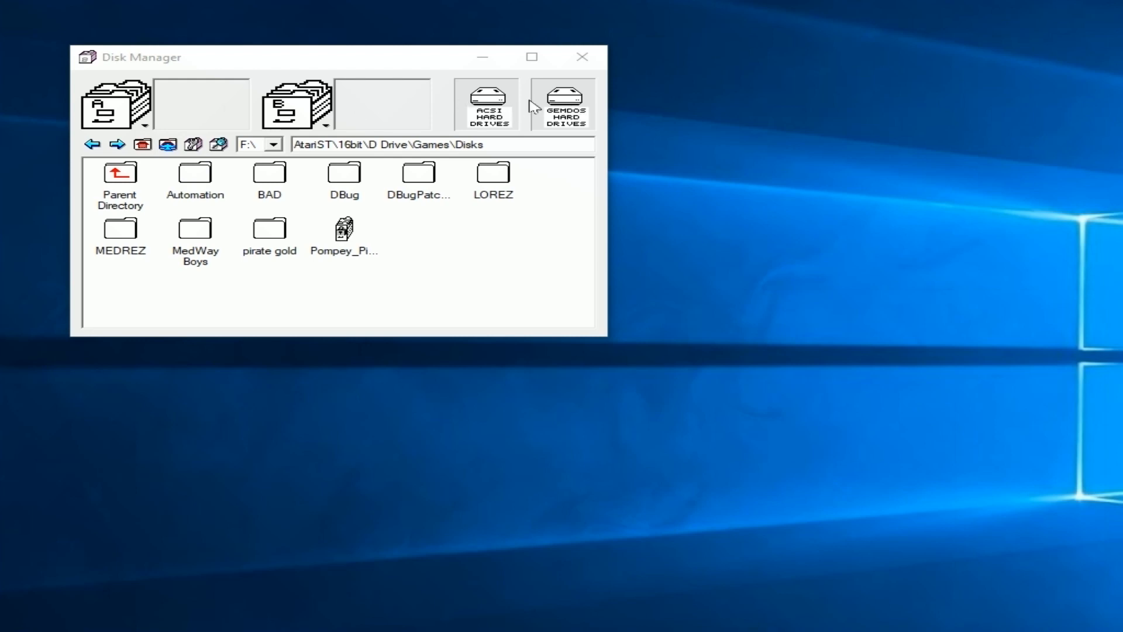
{"action": "mouse_move", "coordinate": [486, 101]}
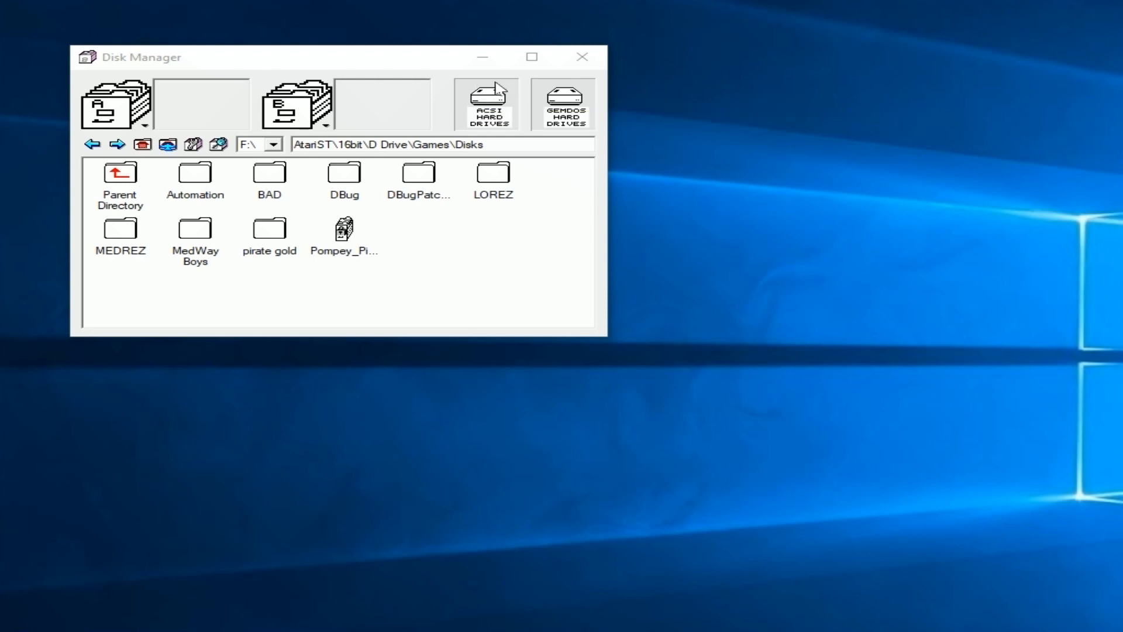
- Tick Disable ACSI Hard Drives, then reopen the ACSI settings to confirm it stayed off
{"action": "left_click", "coordinate": [486, 103]}
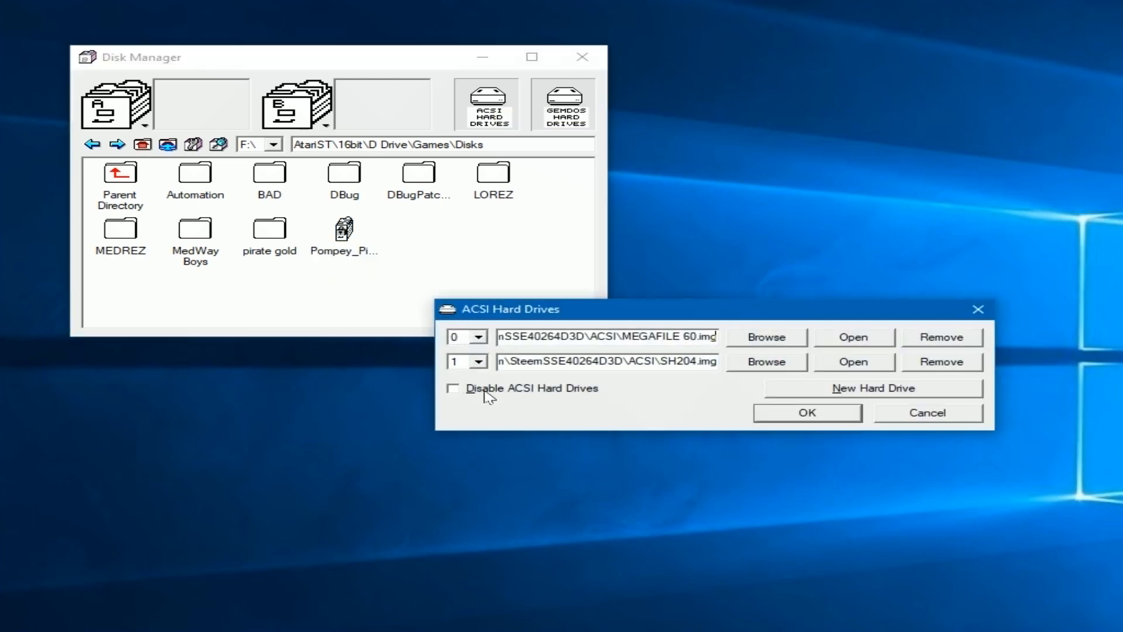
{"action": "left_click", "coordinate": [454, 387]}
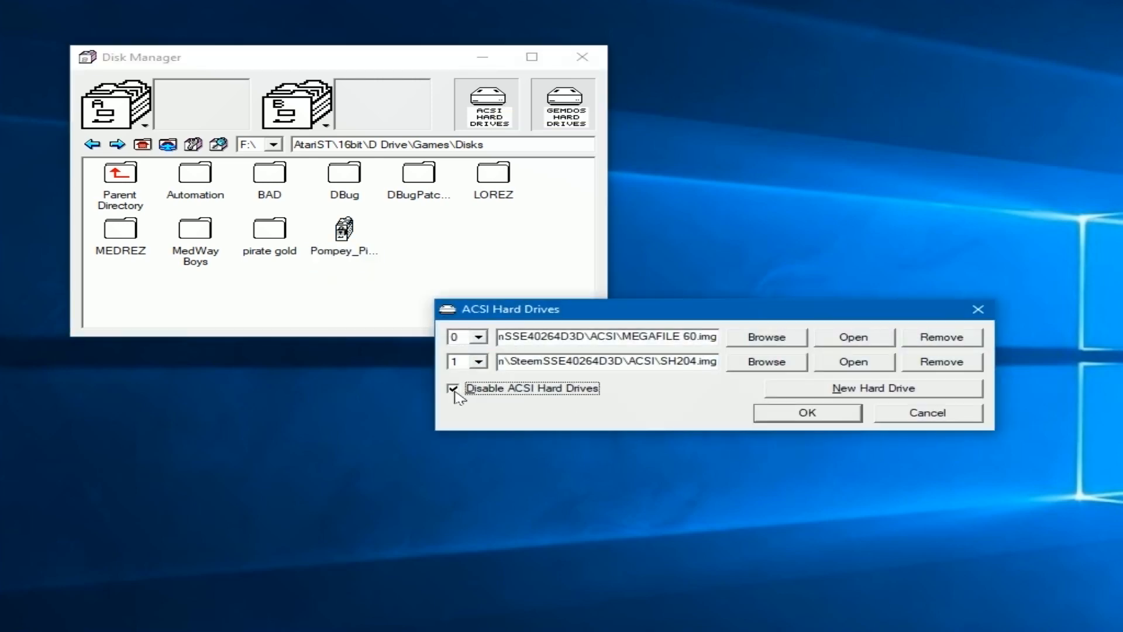
{"action": "left_click", "coordinate": [454, 387]}
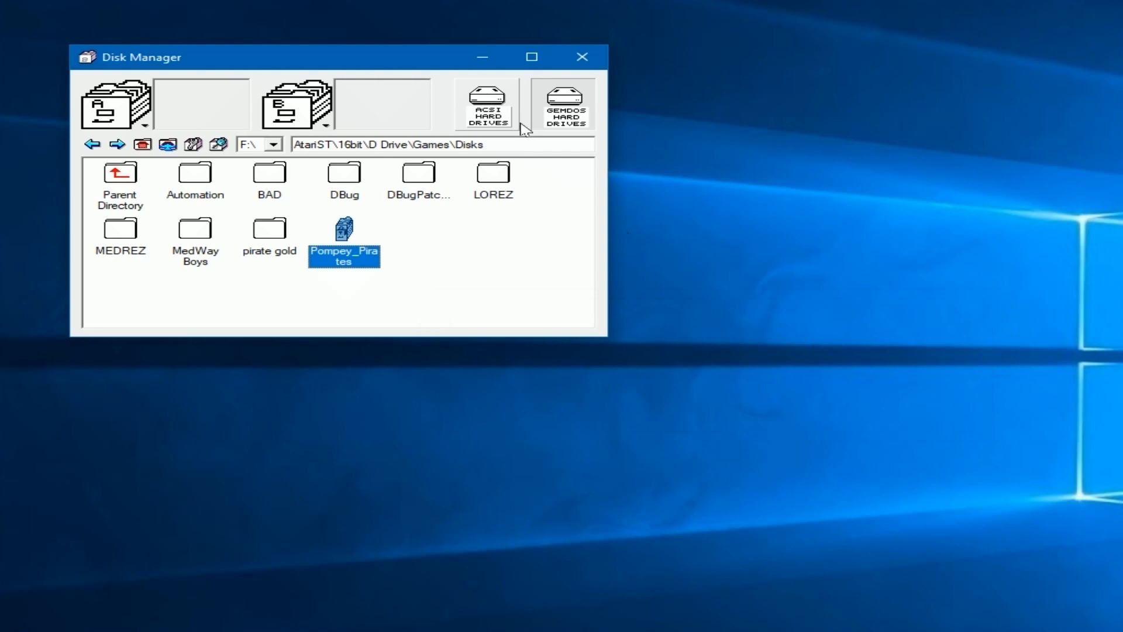
{"action": "left_click", "coordinate": [487, 105]}
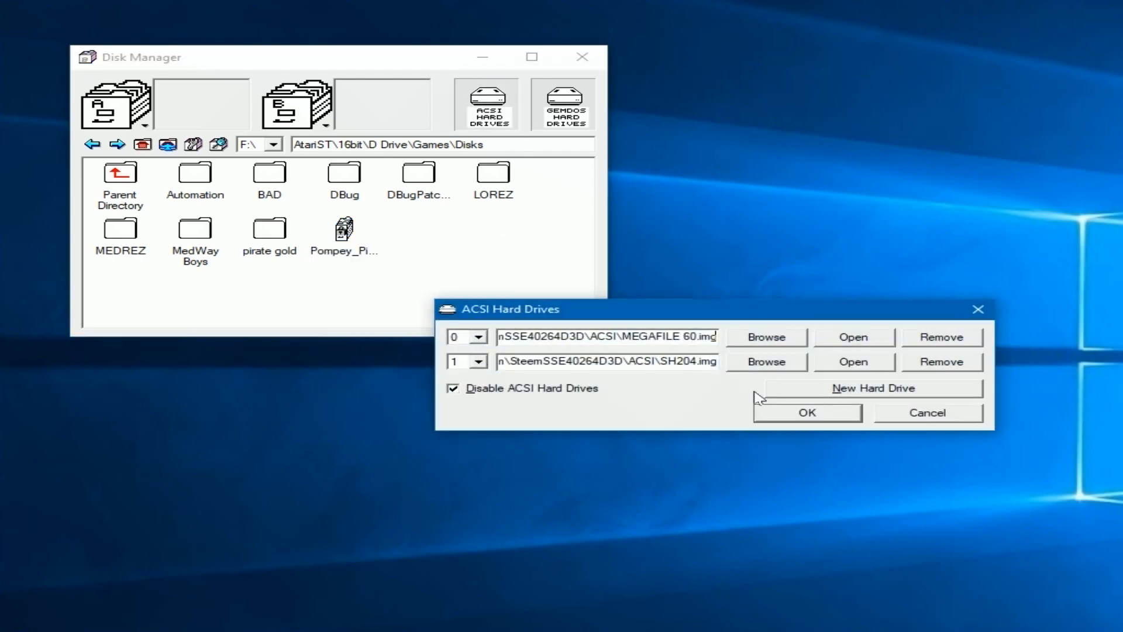
{"action": "left_click", "coordinate": [806, 411]}
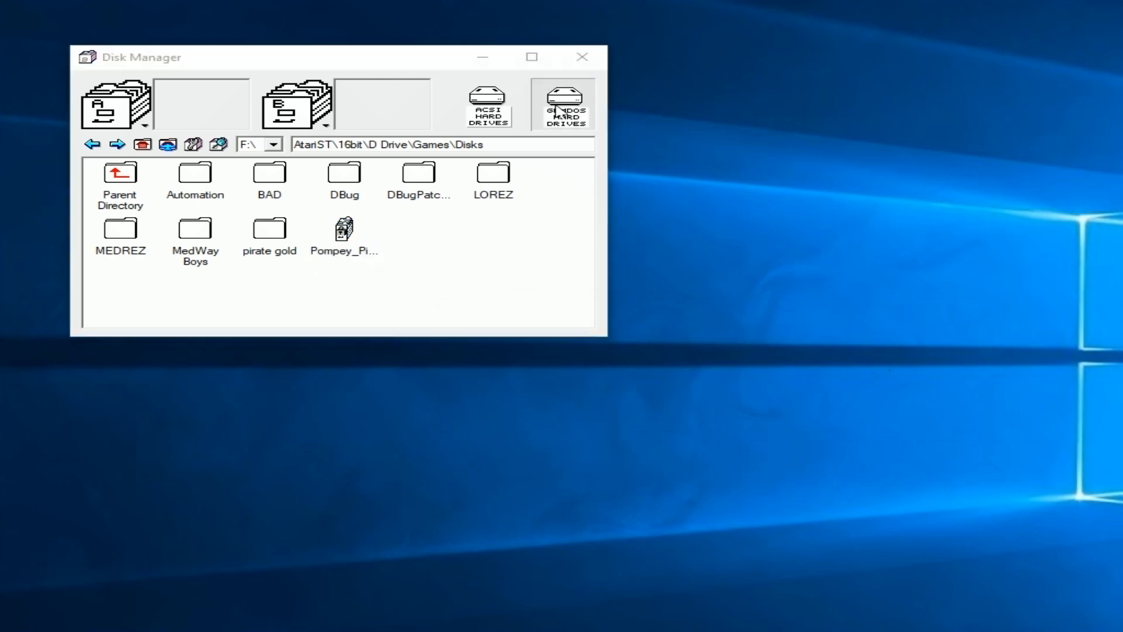
- Open the GEMDOS hard drive settings and browse the 16bit\D Drive folder in Explorer
{"action": "left_click", "coordinate": [562, 103]}
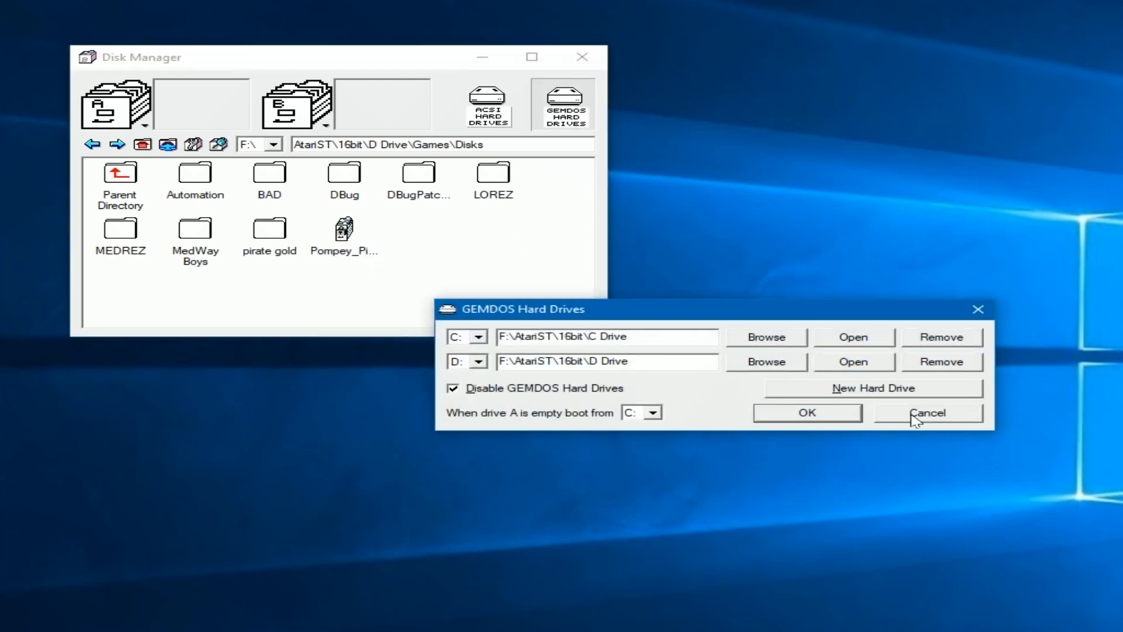
{"action": "mouse_move", "coordinate": [502, 269]}
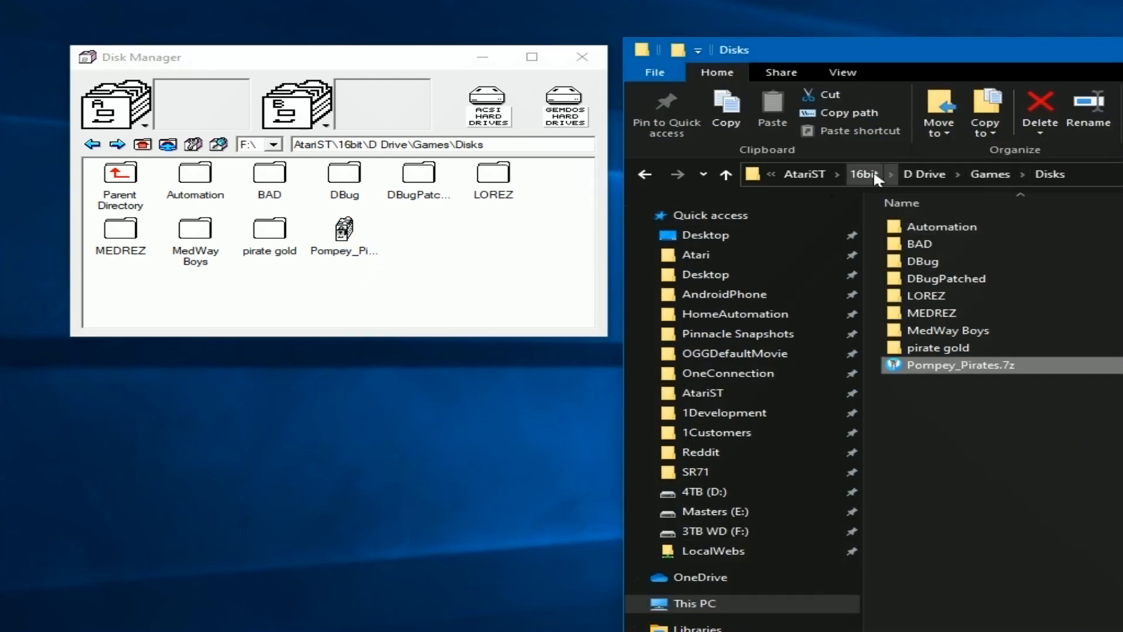
{"action": "left_click", "coordinate": [863, 175]}
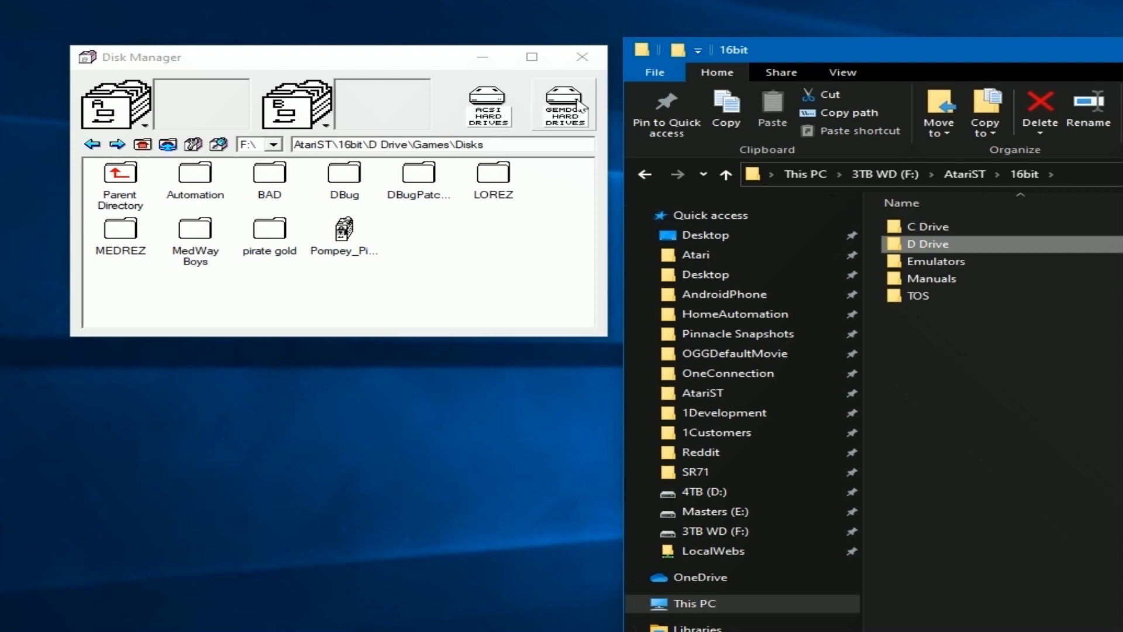
{"action": "mouse_move", "coordinate": [564, 104]}
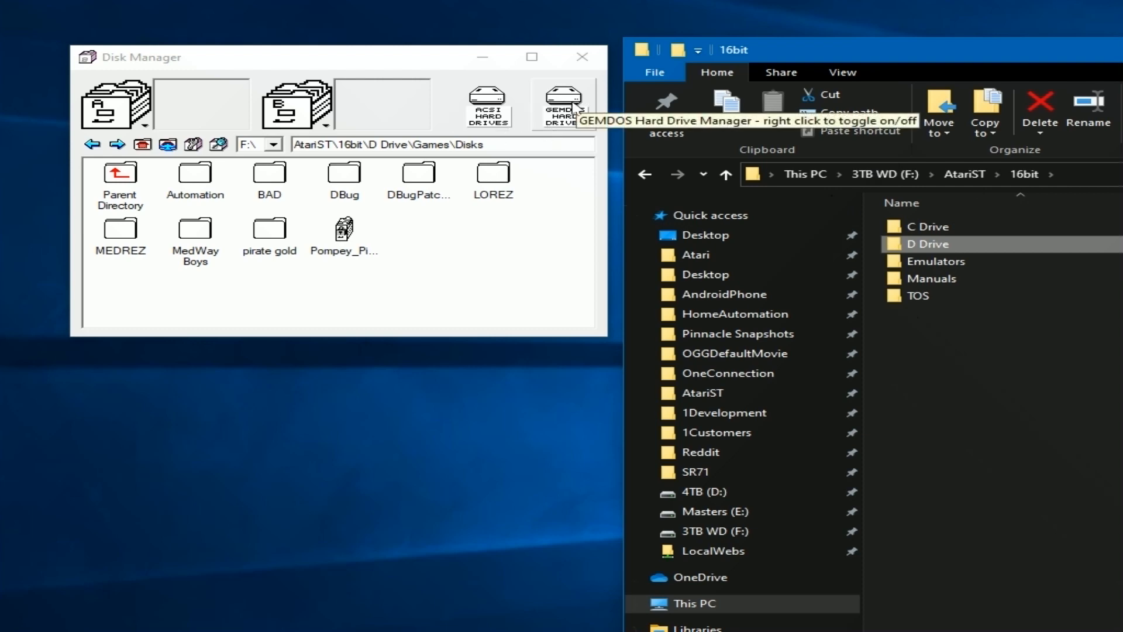
{"action": "left_click", "coordinate": [564, 104]}
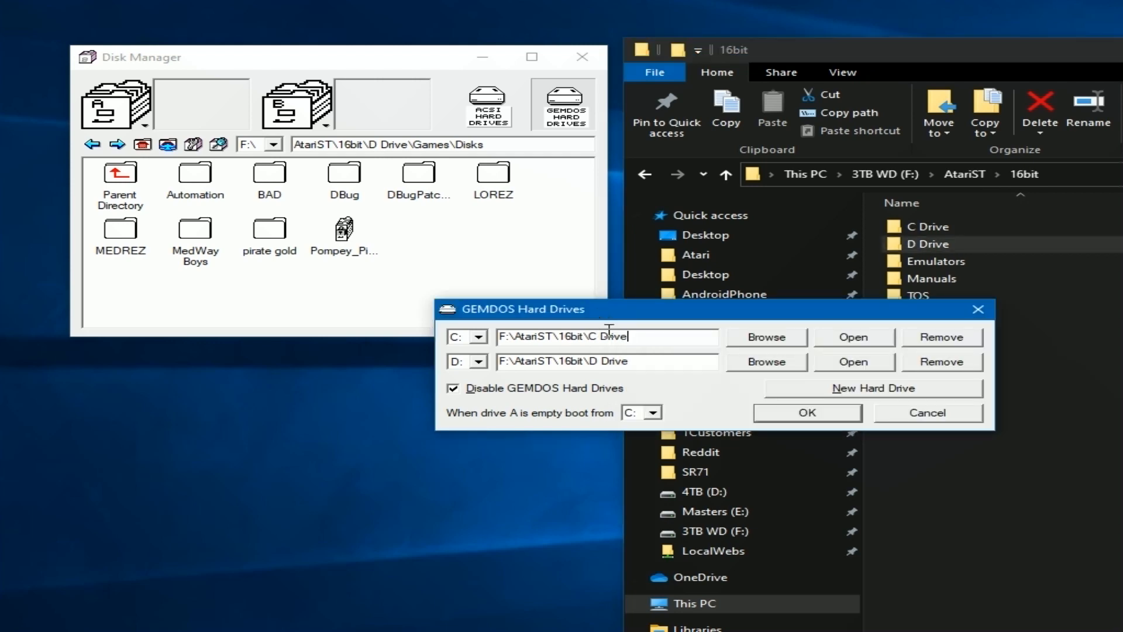
{"action": "double_click", "coordinate": [934, 243]}
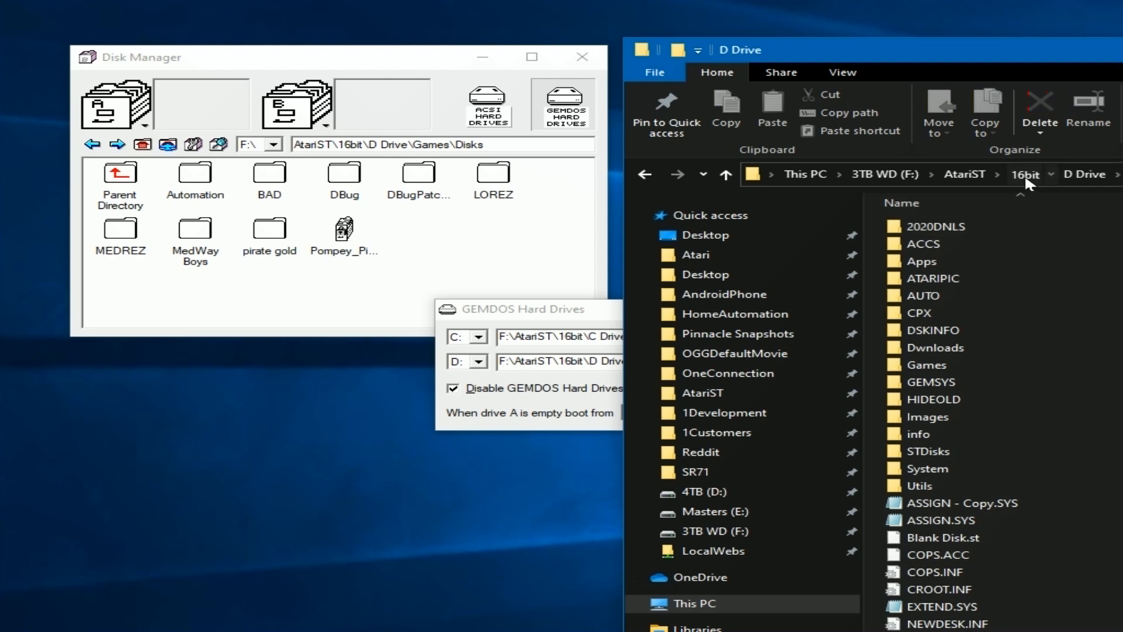
{"action": "left_click", "coordinate": [1024, 174]}
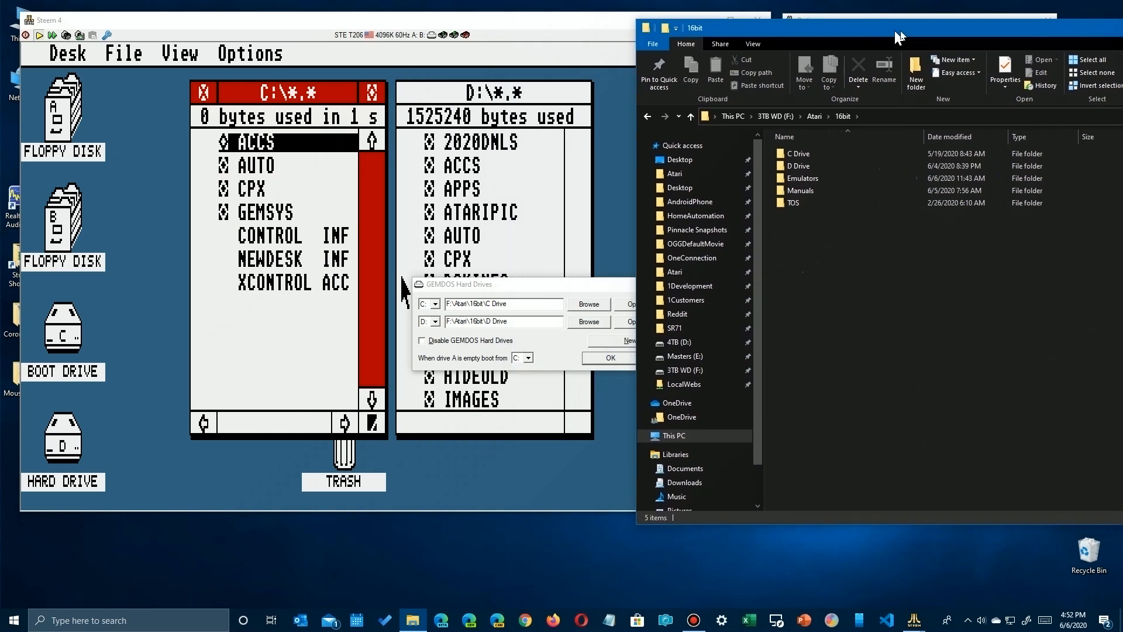
{"action": "double_click", "coordinate": [797, 153]}
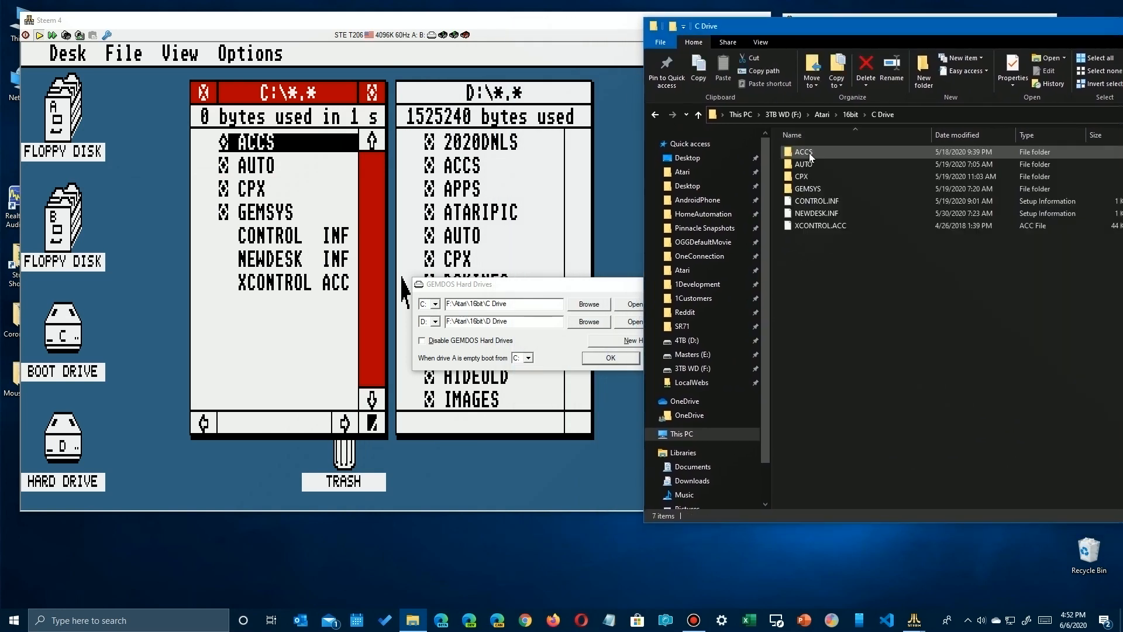
{"action": "left_click", "coordinate": [804, 151]}
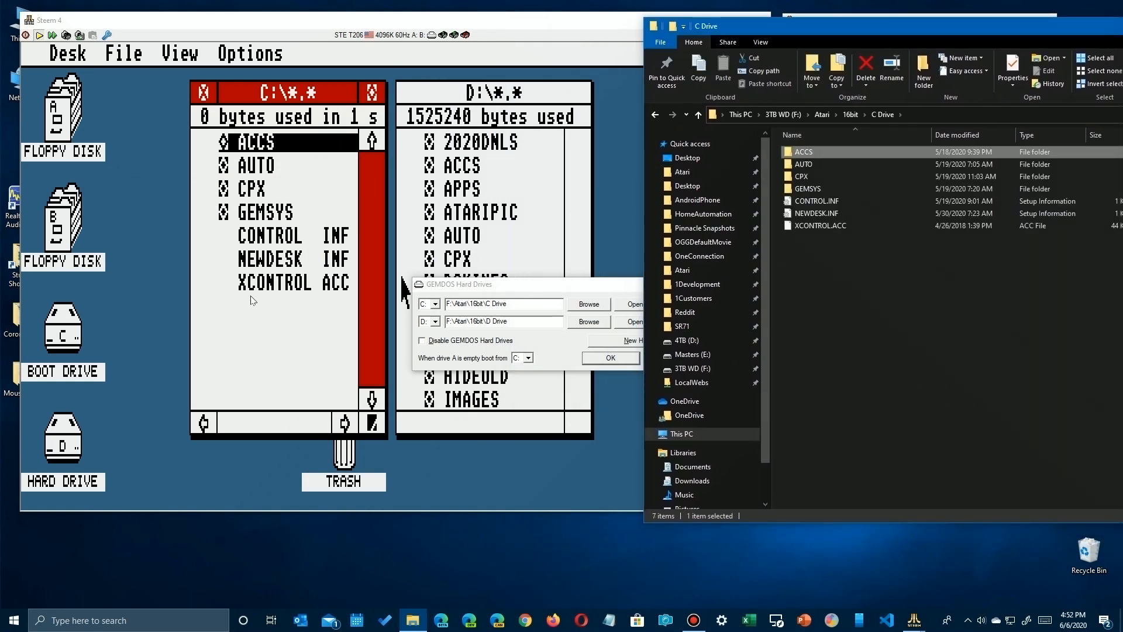
{"action": "left_click", "coordinate": [802, 163]}
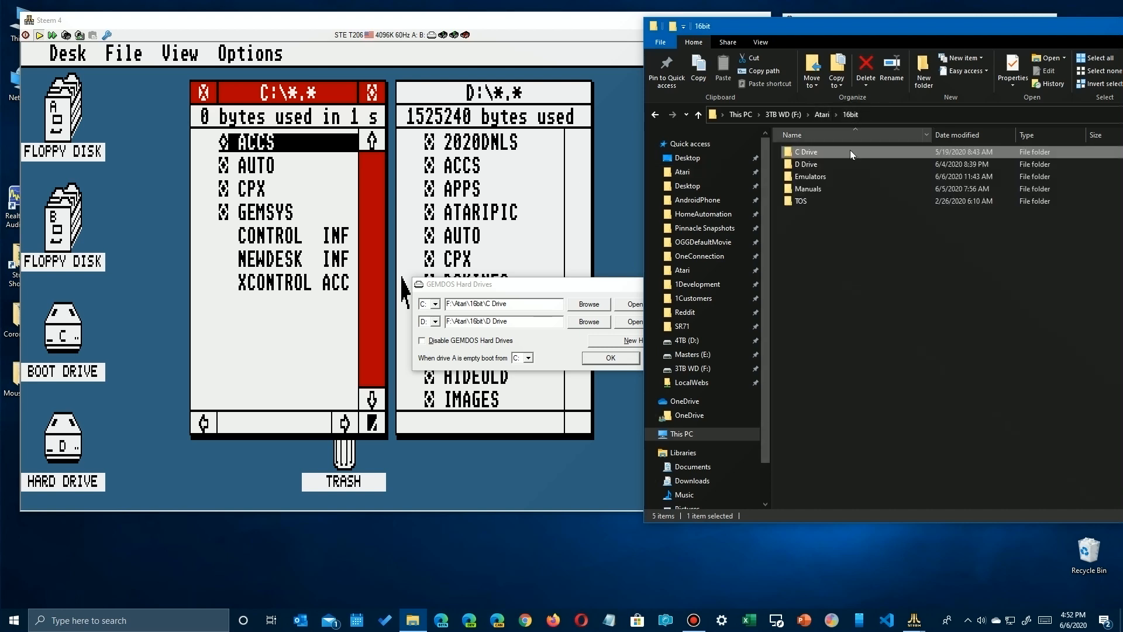
{"action": "double_click", "coordinate": [805, 163]}
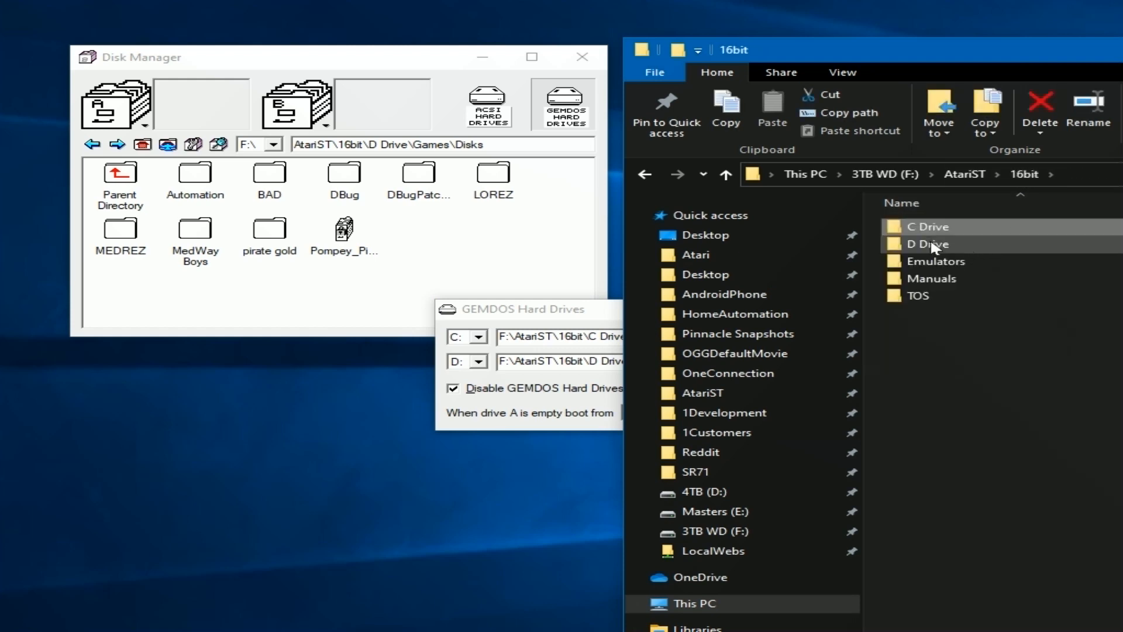
- Locate the ACSI images MEGAFILE 60.img and SH204.img, then close the ACSI settings
{"action": "double_click", "coordinate": [929, 243]}
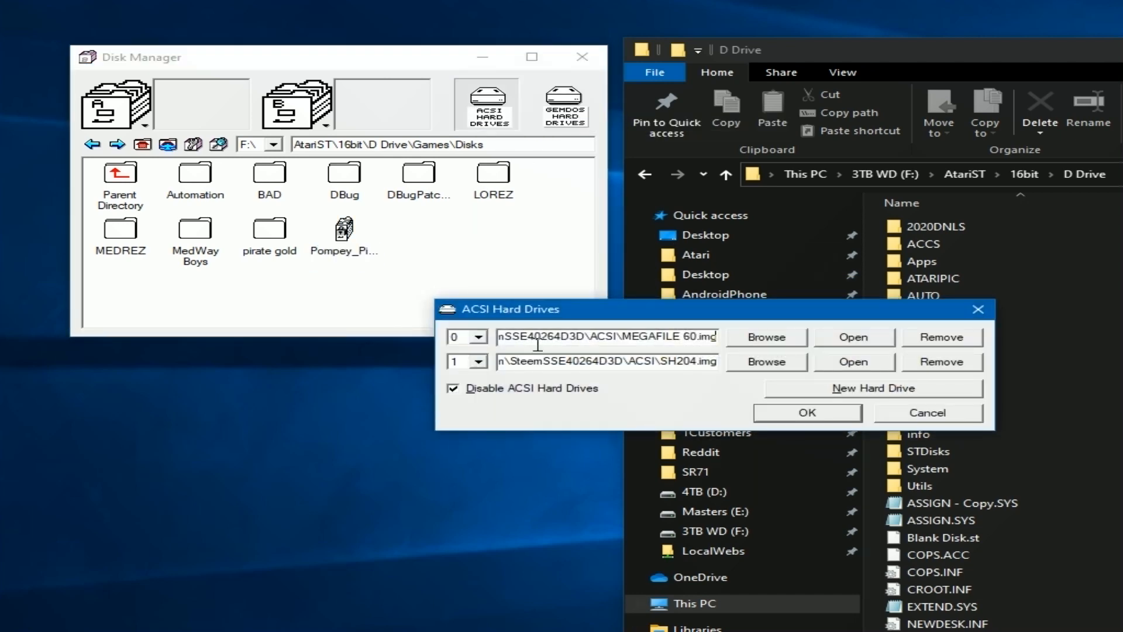
{"action": "left_click", "coordinate": [606, 337]}
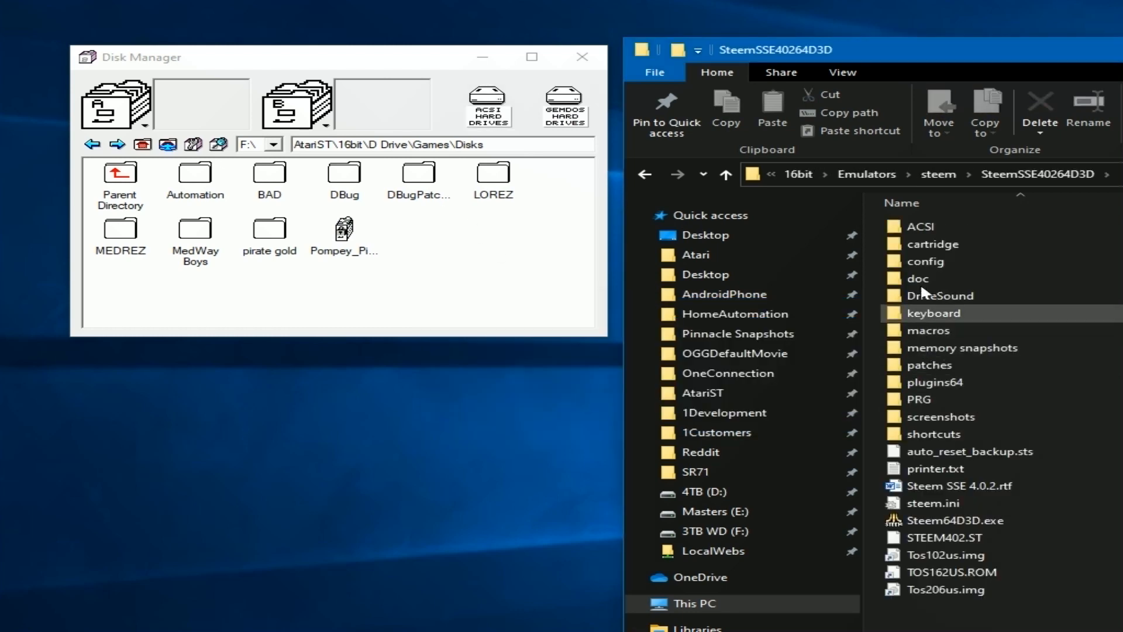
{"action": "double_click", "coordinate": [912, 226]}
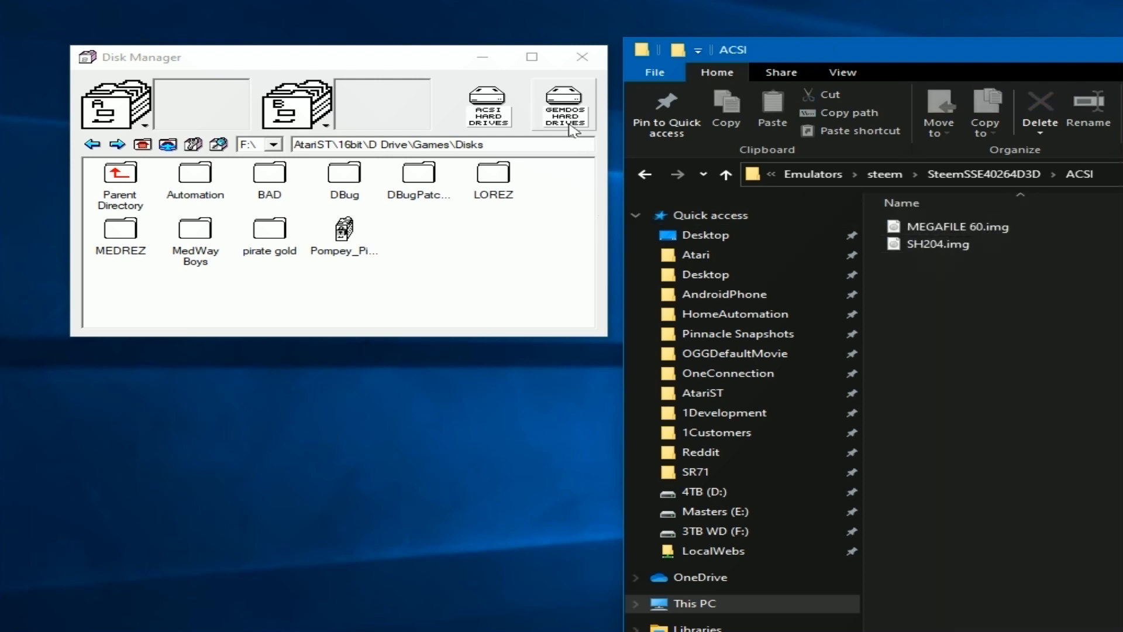
{"action": "left_click", "coordinate": [486, 104]}
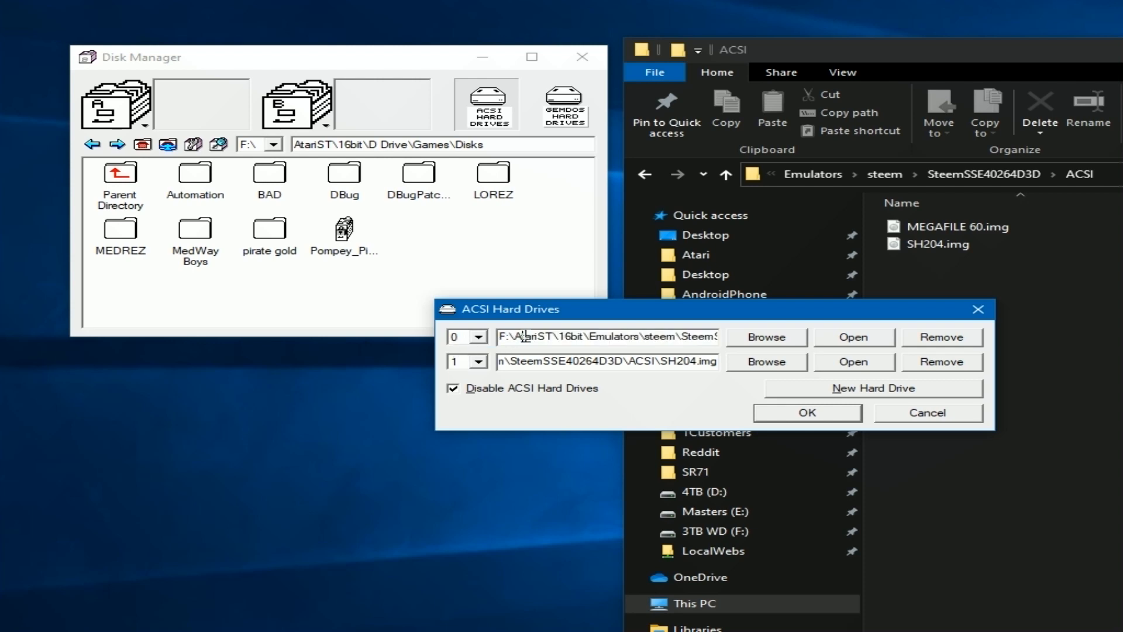
{"action": "mouse_move", "coordinate": [810, 333]}
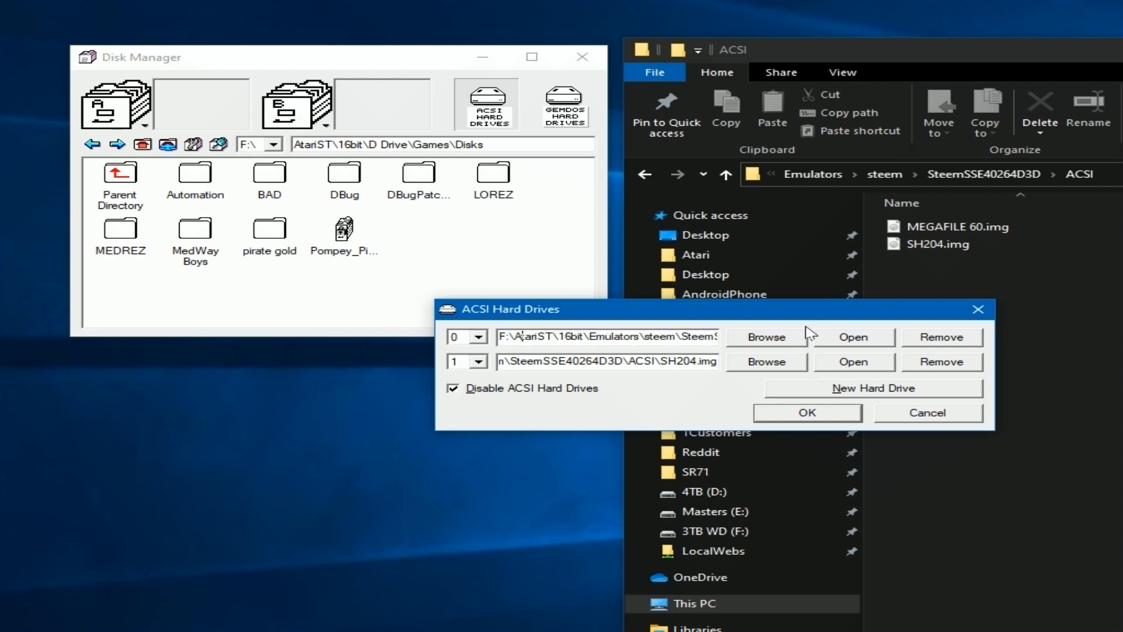
{"action": "double_click", "coordinate": [681, 337]}
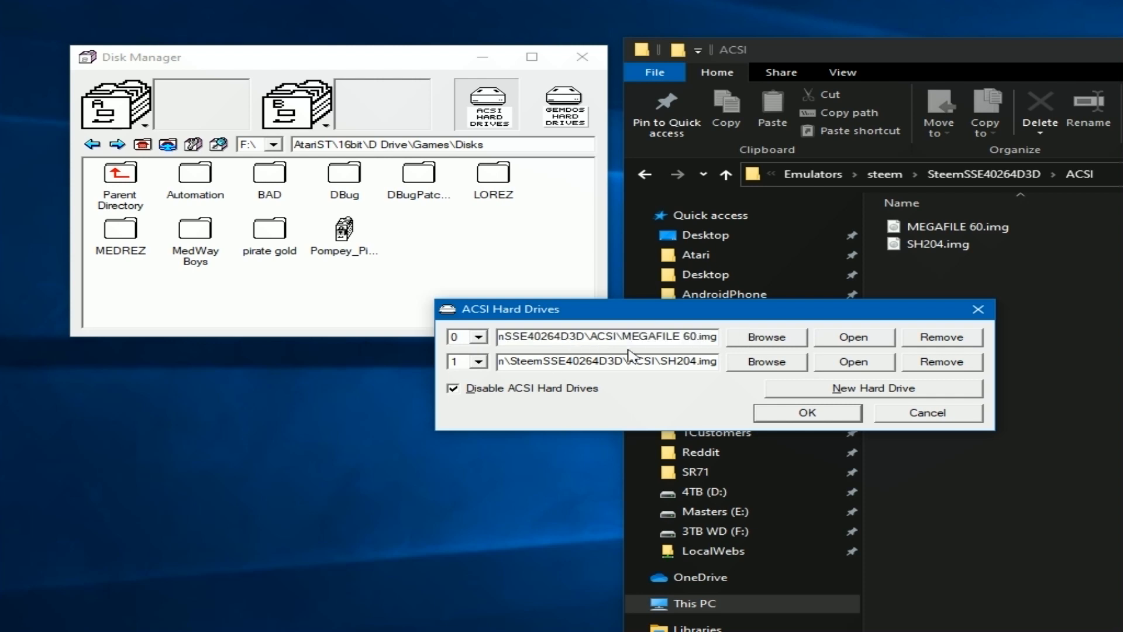
{"action": "left_click", "coordinate": [805, 413]}
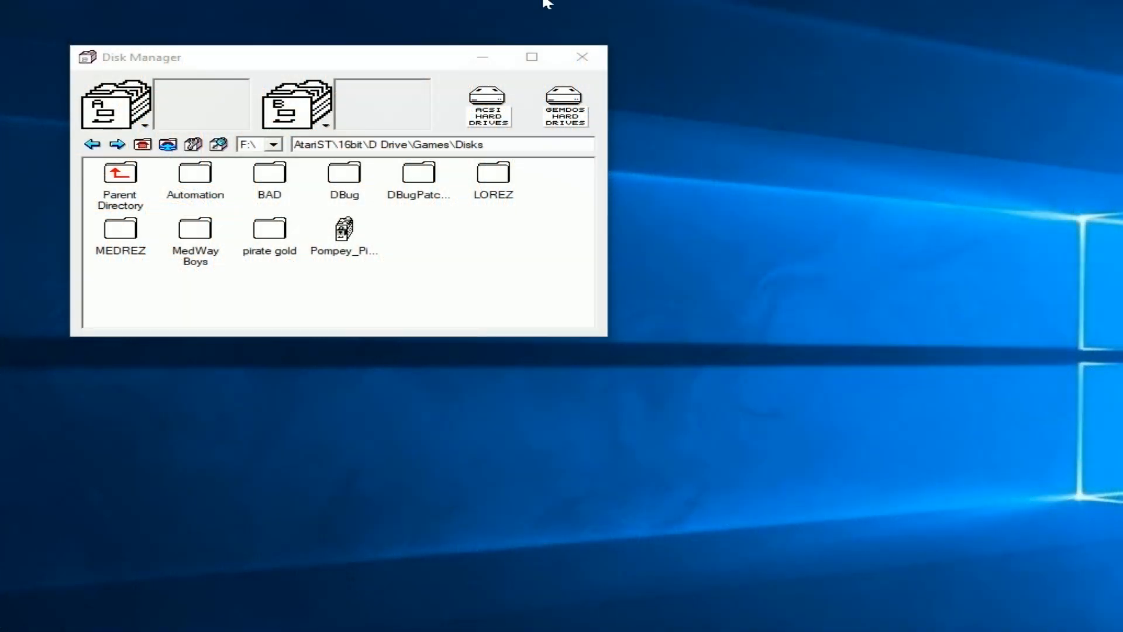
{"action": "mouse_move", "coordinate": [548, 151]}
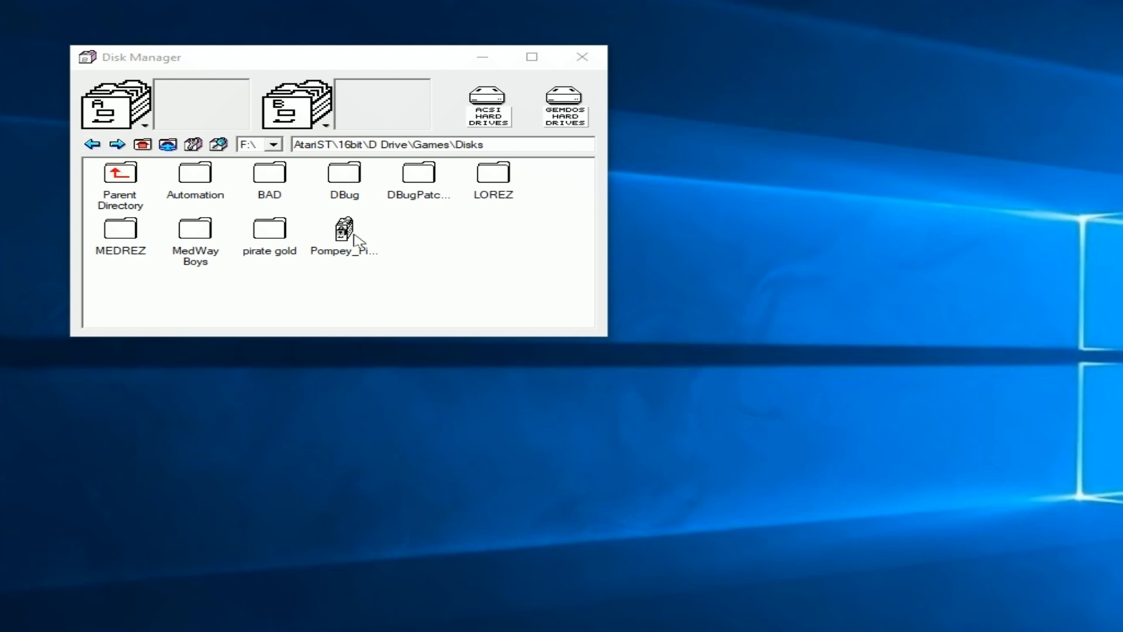
{"action": "mouse_move", "coordinate": [92, 144]}
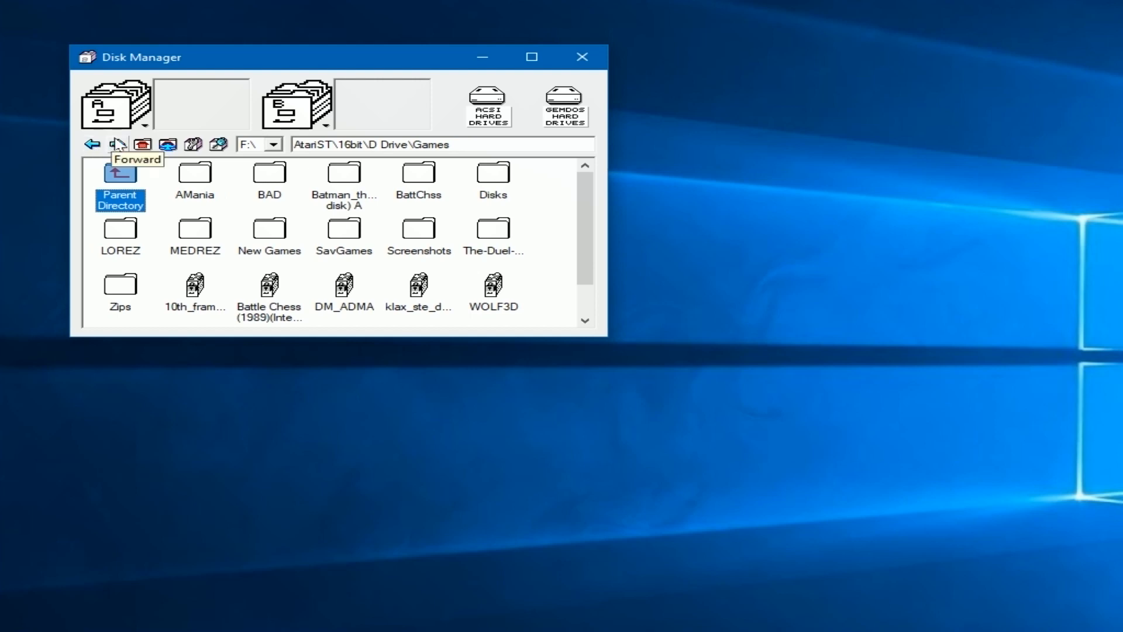
- Go forward to Disks, jump to the home D Drive folder, and open Apps
{"action": "double_click", "coordinate": [493, 172]}
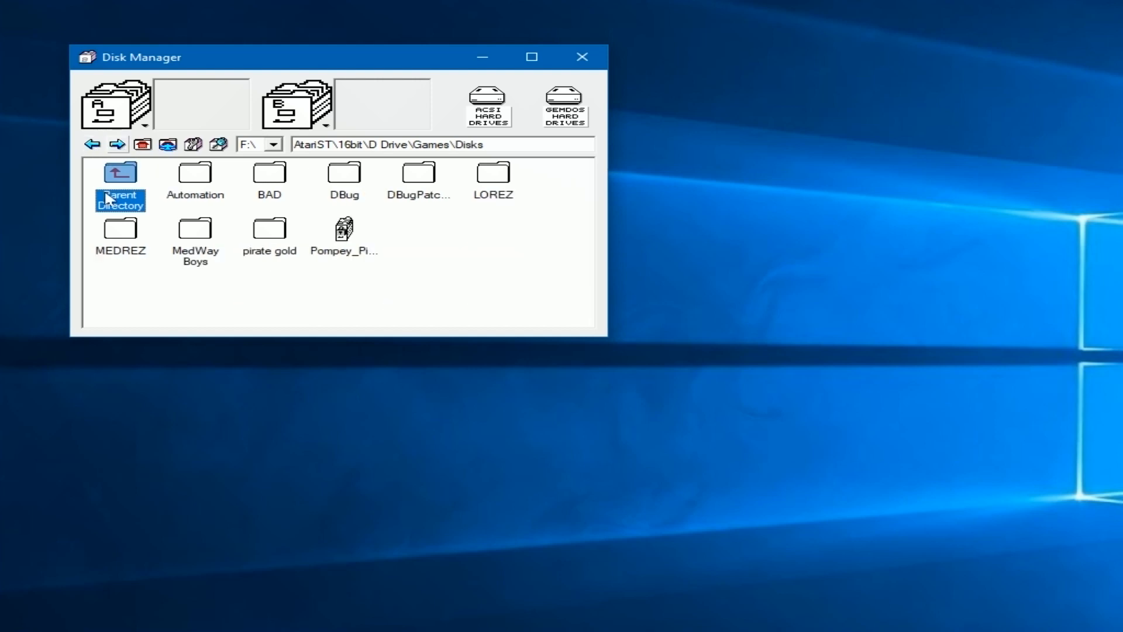
{"action": "mouse_move", "coordinate": [143, 144]}
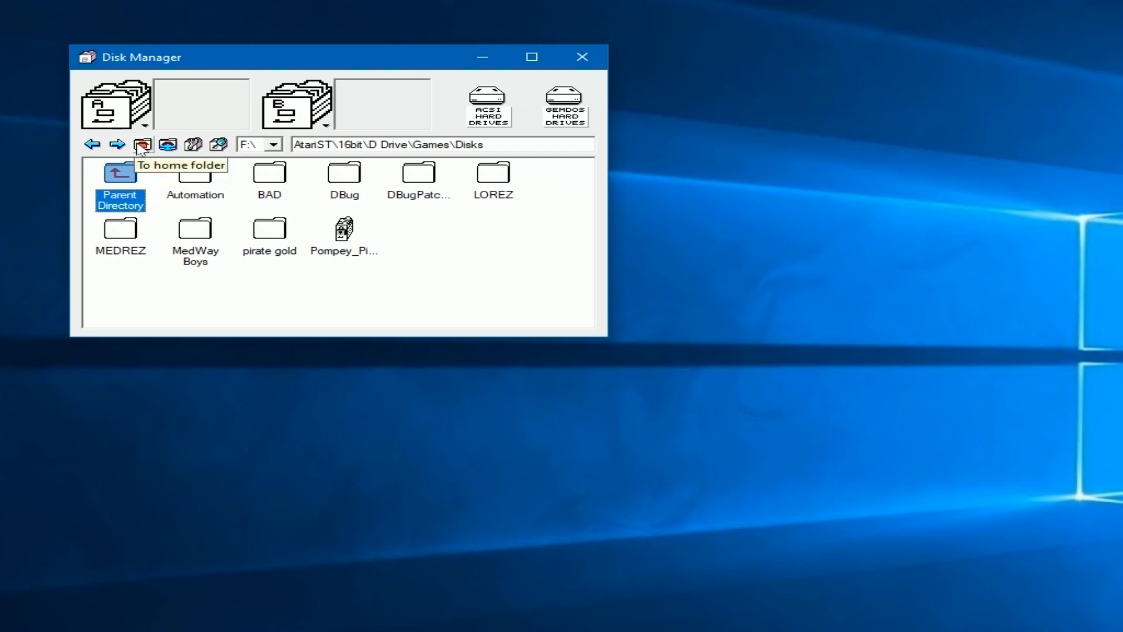
{"action": "left_click", "coordinate": [142, 143]}
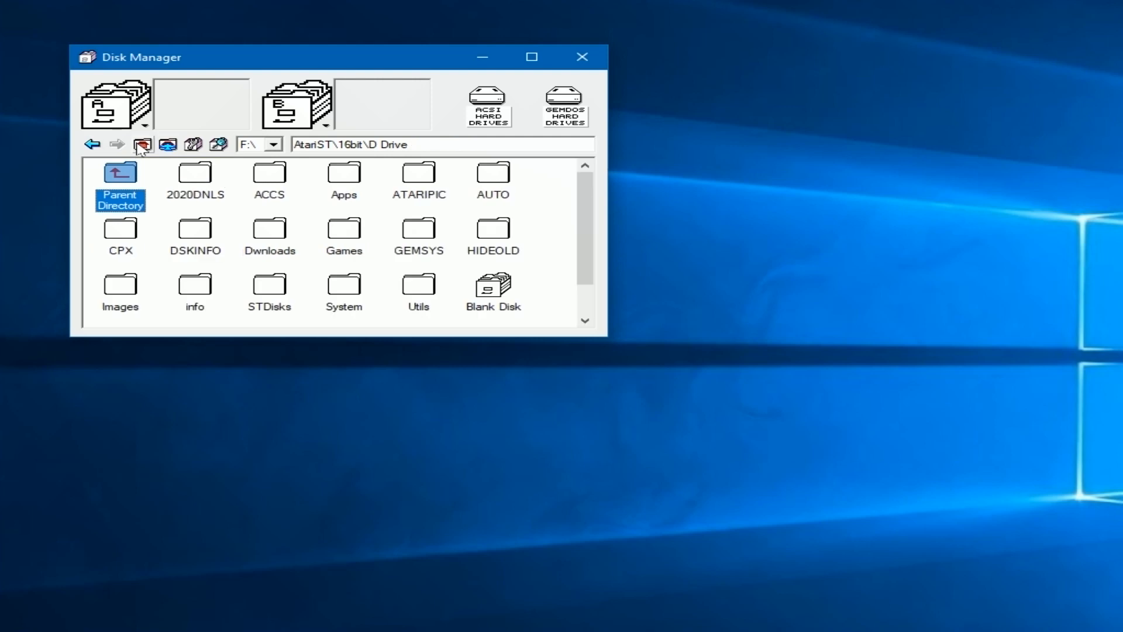
{"action": "mouse_move", "coordinate": [430, 151]}
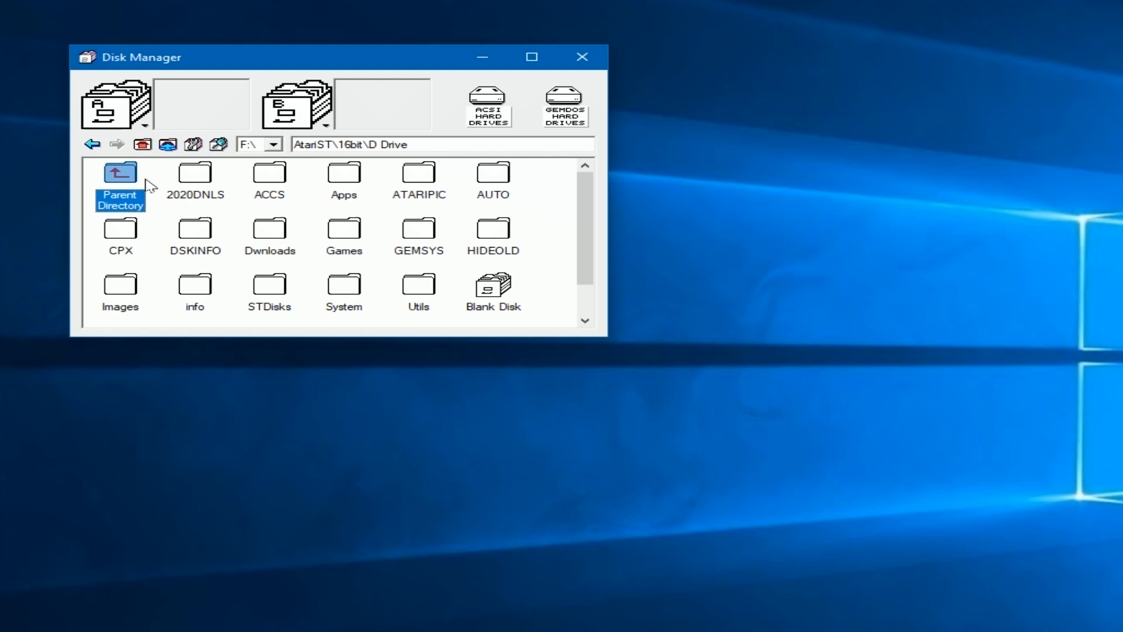
{"action": "mouse_move", "coordinate": [128, 189]}
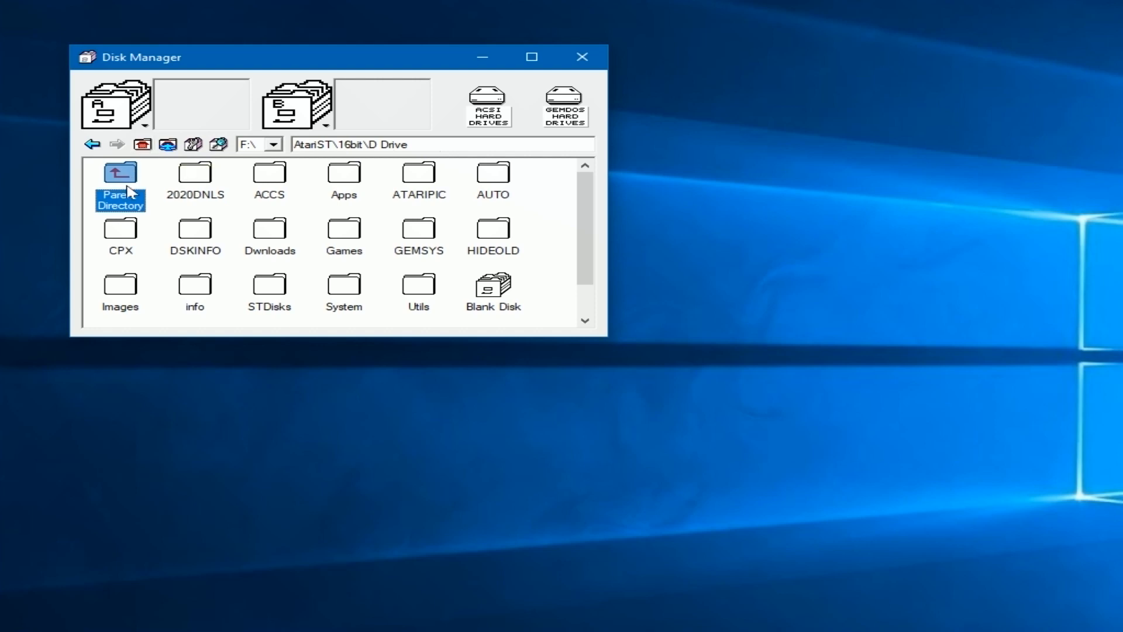
{"action": "mouse_move", "coordinate": [350, 230]}
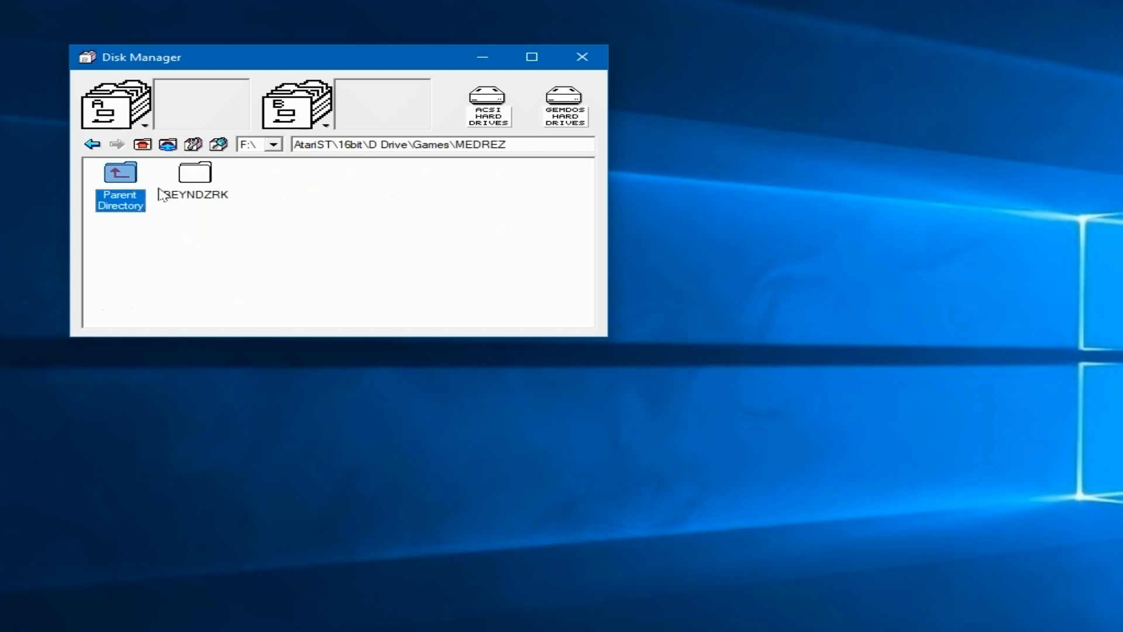
{"action": "double_click", "coordinate": [194, 171]}
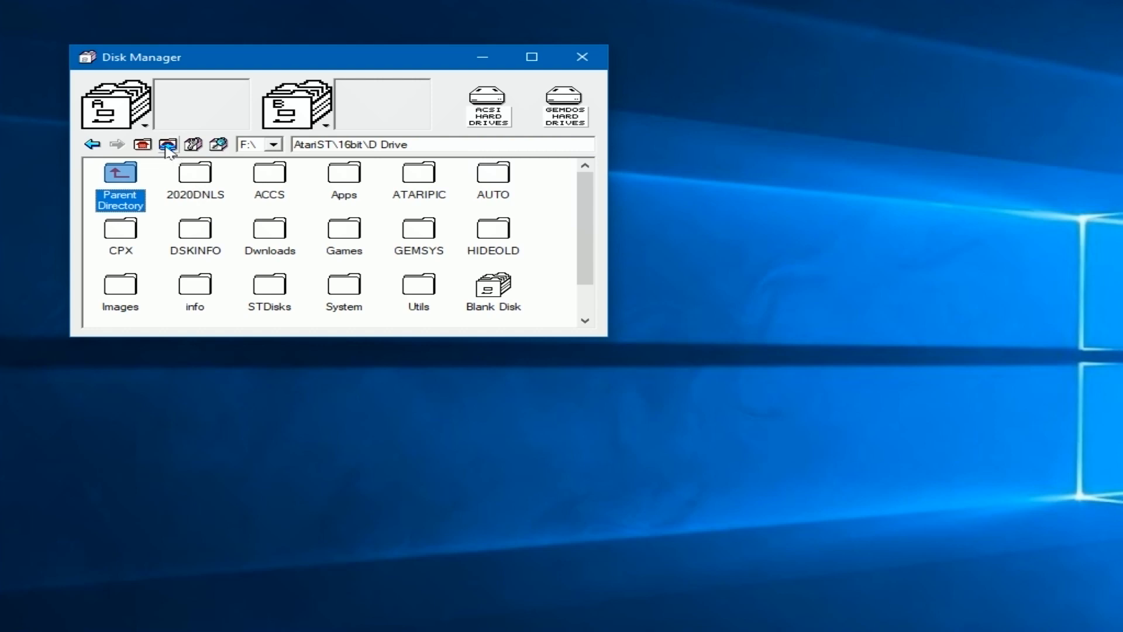
{"action": "mouse_move", "coordinate": [166, 144]}
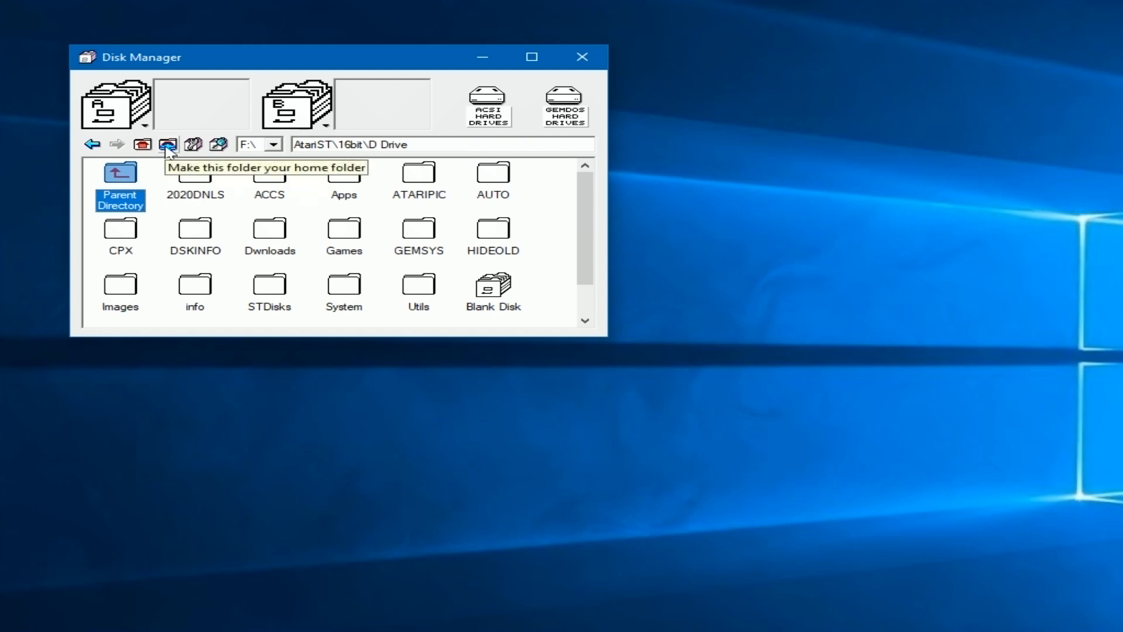
{"action": "mouse_move", "coordinate": [274, 250]}
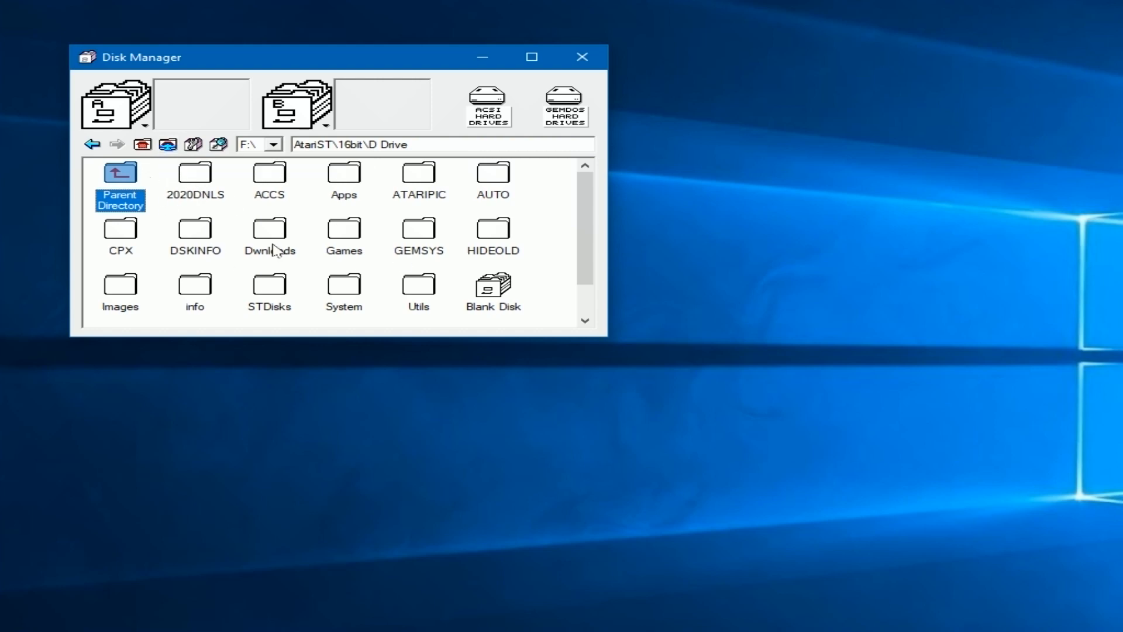
{"action": "mouse_move", "coordinate": [346, 192]}
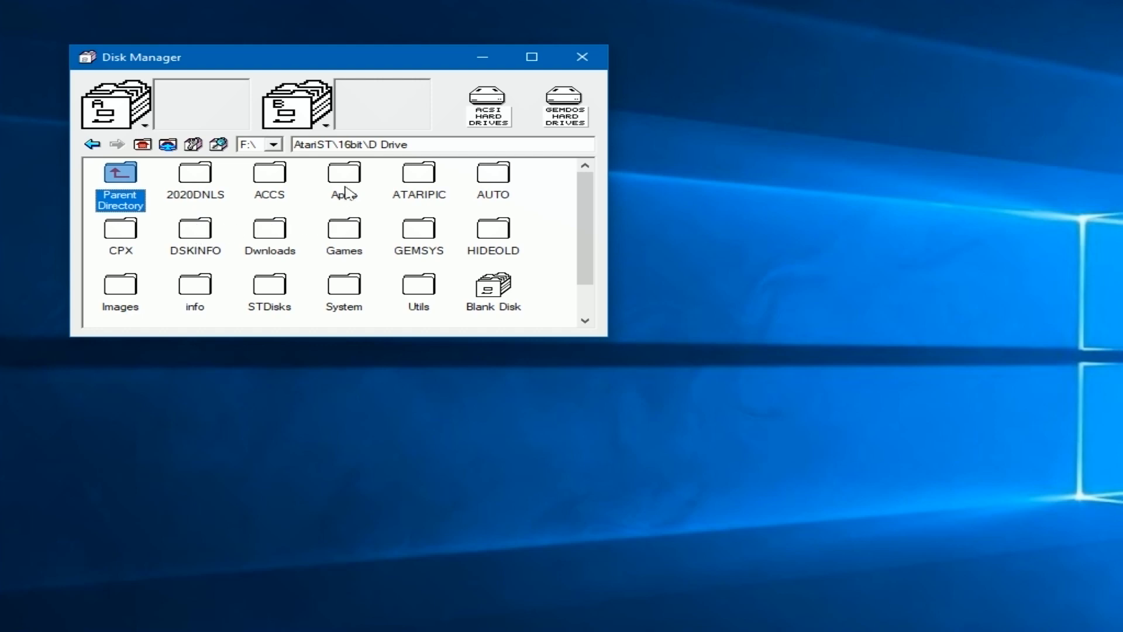
{"action": "double_click", "coordinate": [343, 174]}
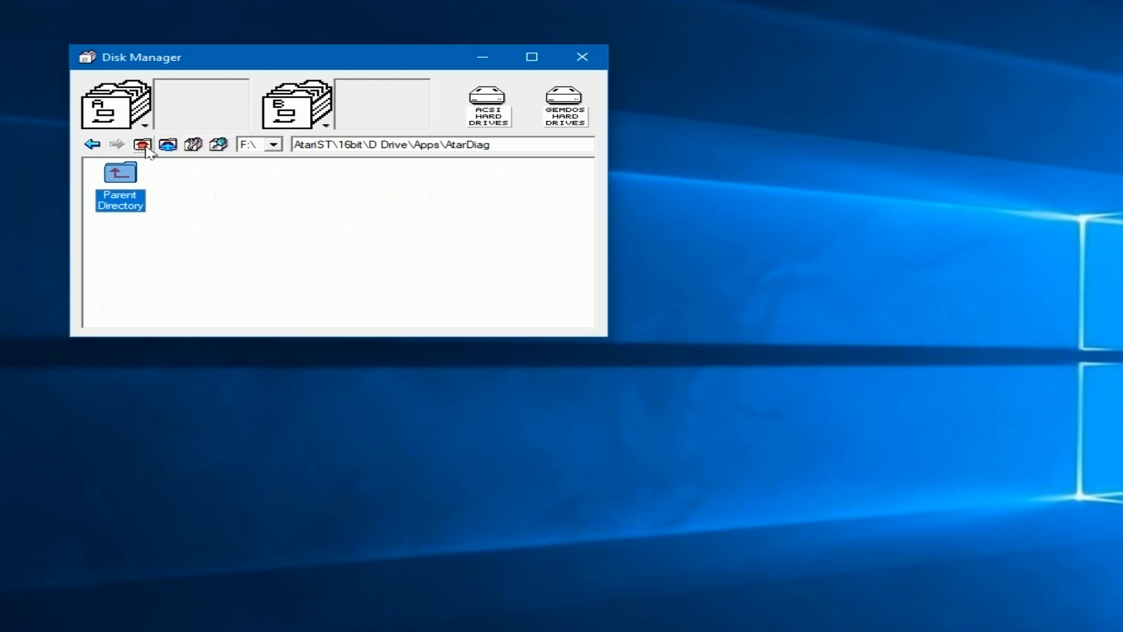
{"action": "mouse_move", "coordinate": [167, 144]}
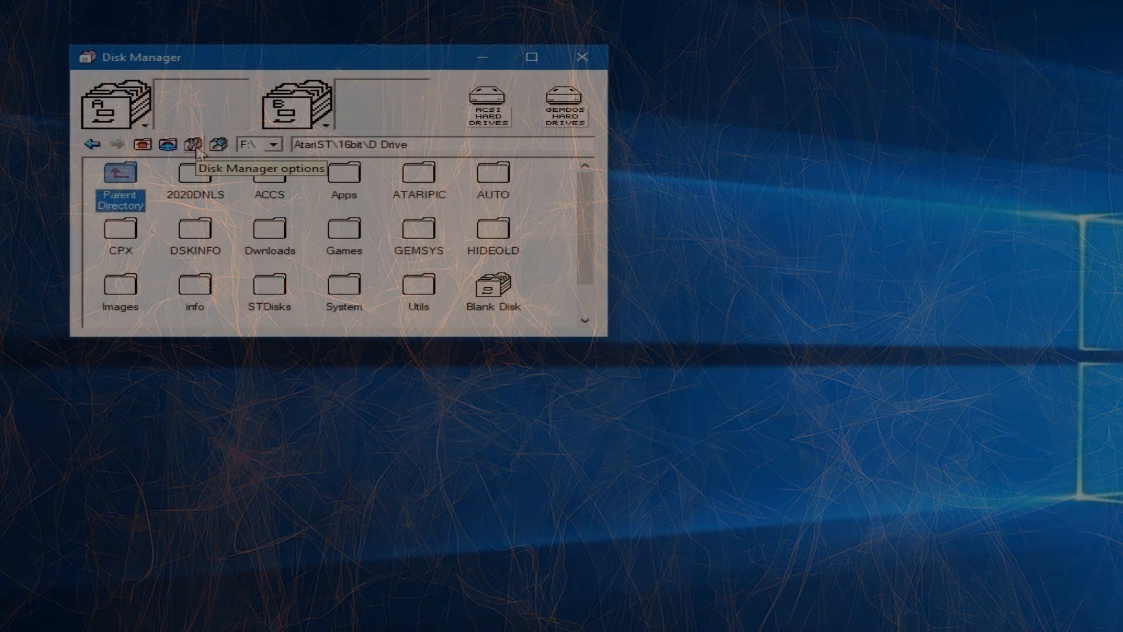
{"action": "left_click", "coordinate": [192, 144]}
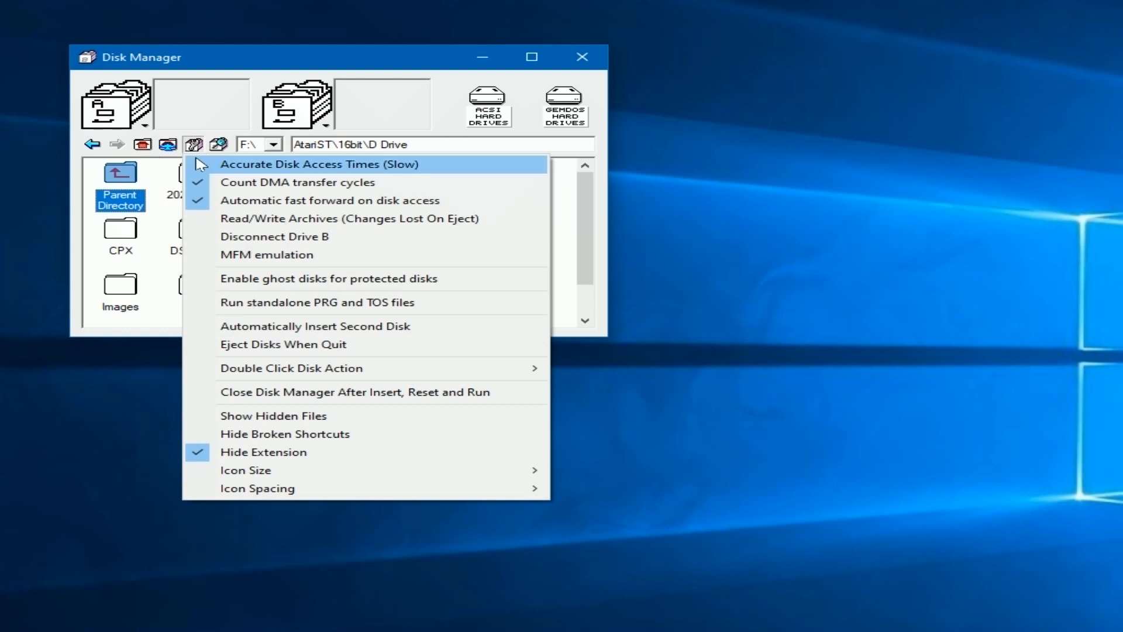
{"action": "mouse_move", "coordinate": [393, 288]}
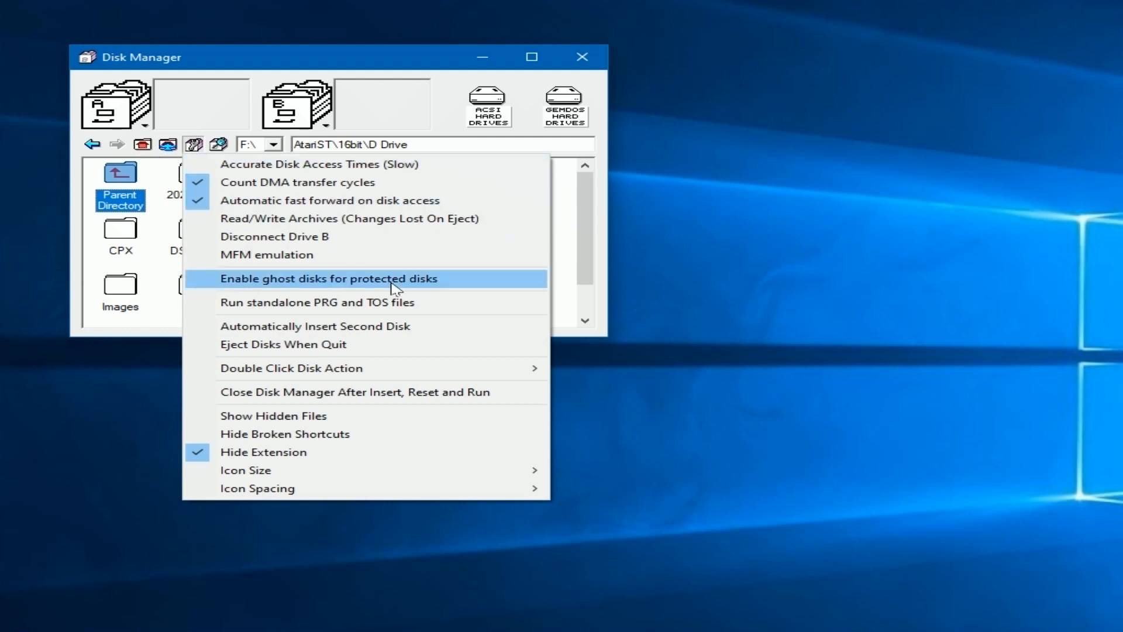
{"action": "mouse_move", "coordinate": [394, 164]}
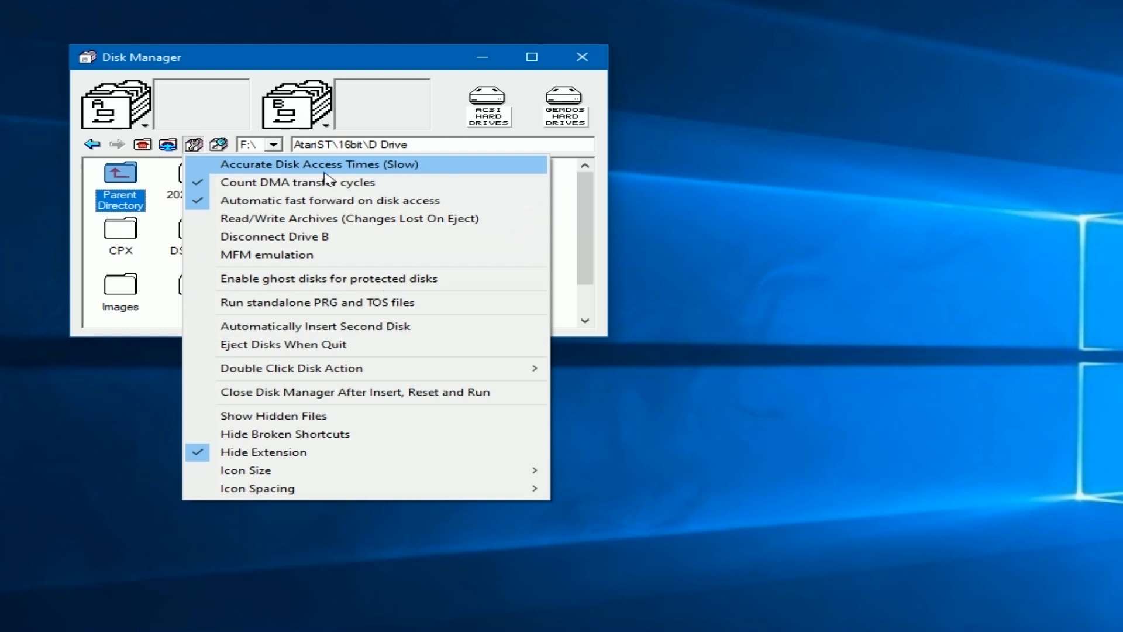
{"action": "mouse_move", "coordinate": [330, 201]}
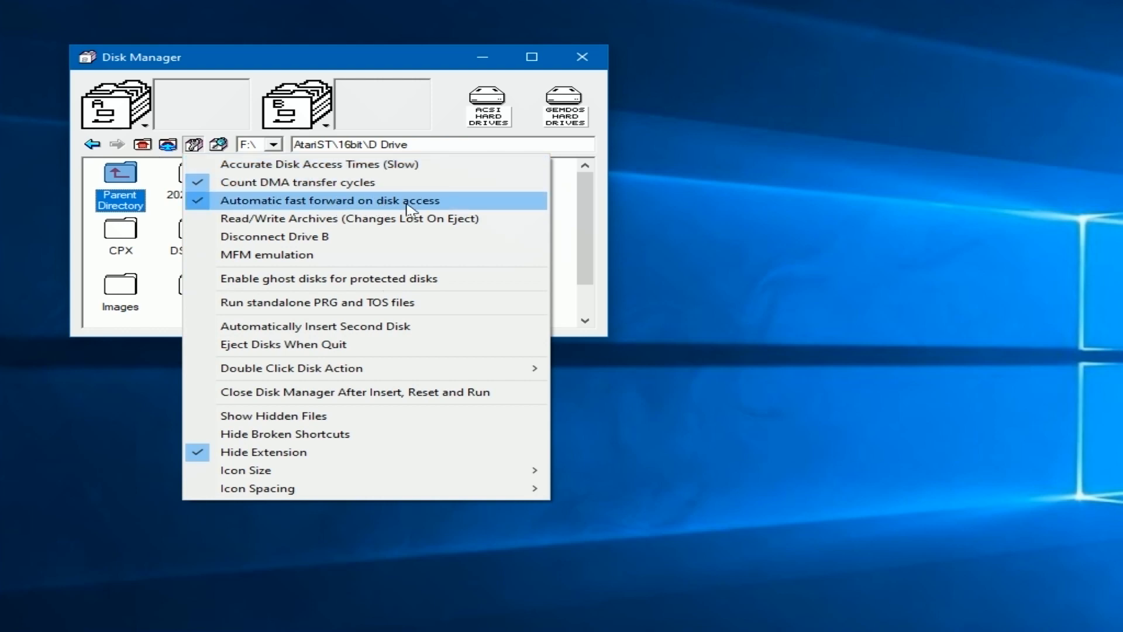
{"action": "mouse_move", "coordinate": [245, 218]}
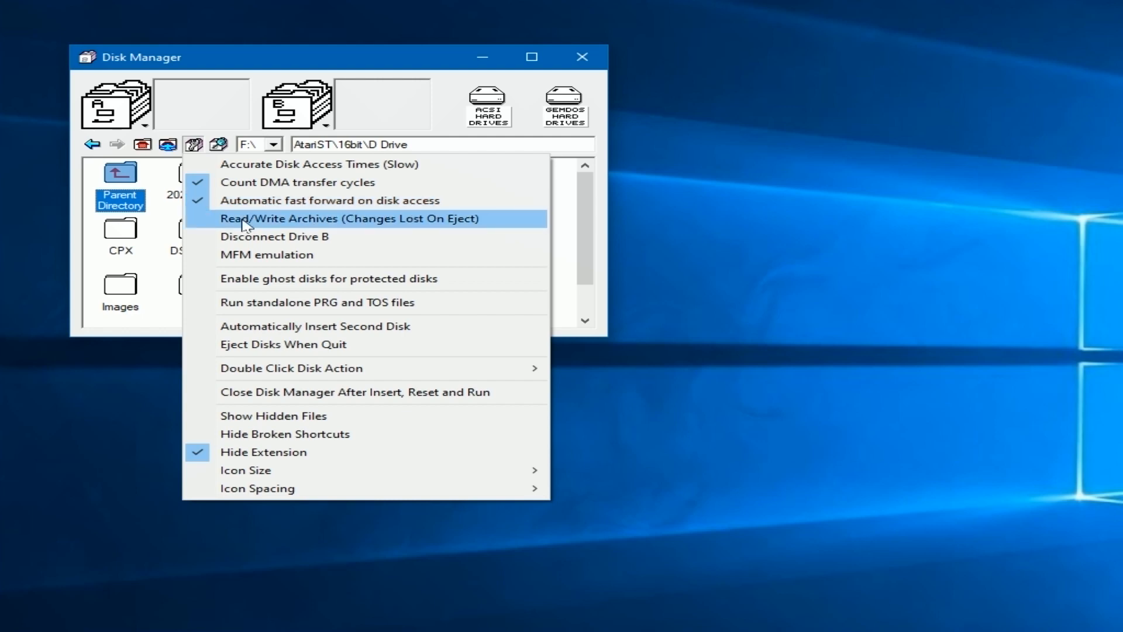
{"action": "mouse_move", "coordinate": [351, 227]}
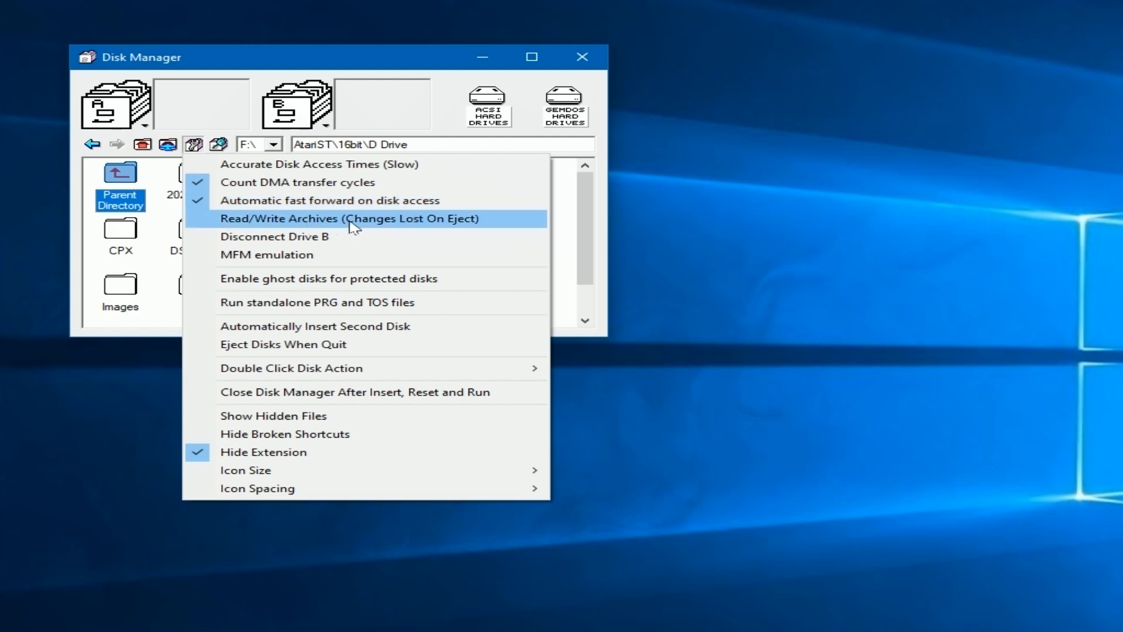
{"action": "left_click", "coordinate": [350, 218]}
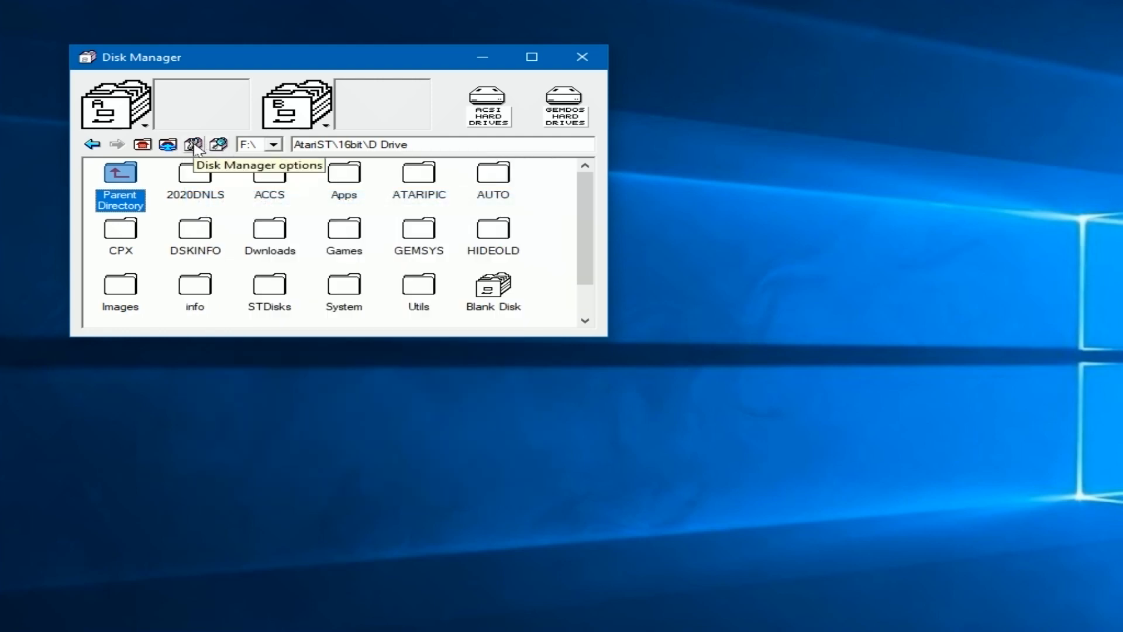
{"action": "left_click", "coordinate": [193, 144]}
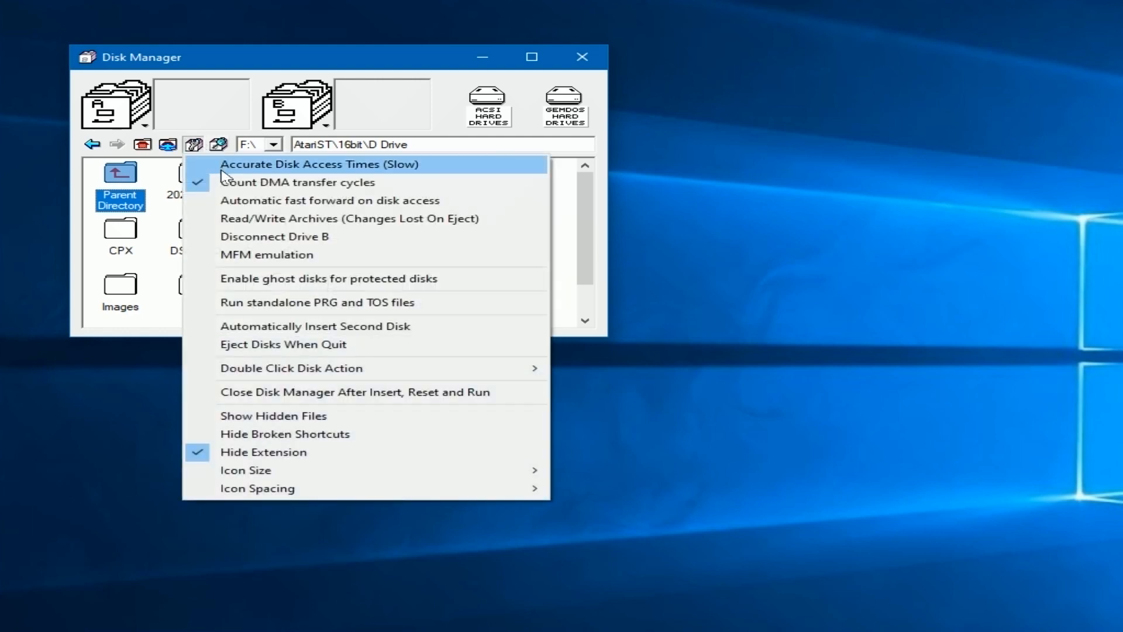
{"action": "mouse_move", "coordinate": [440, 218]}
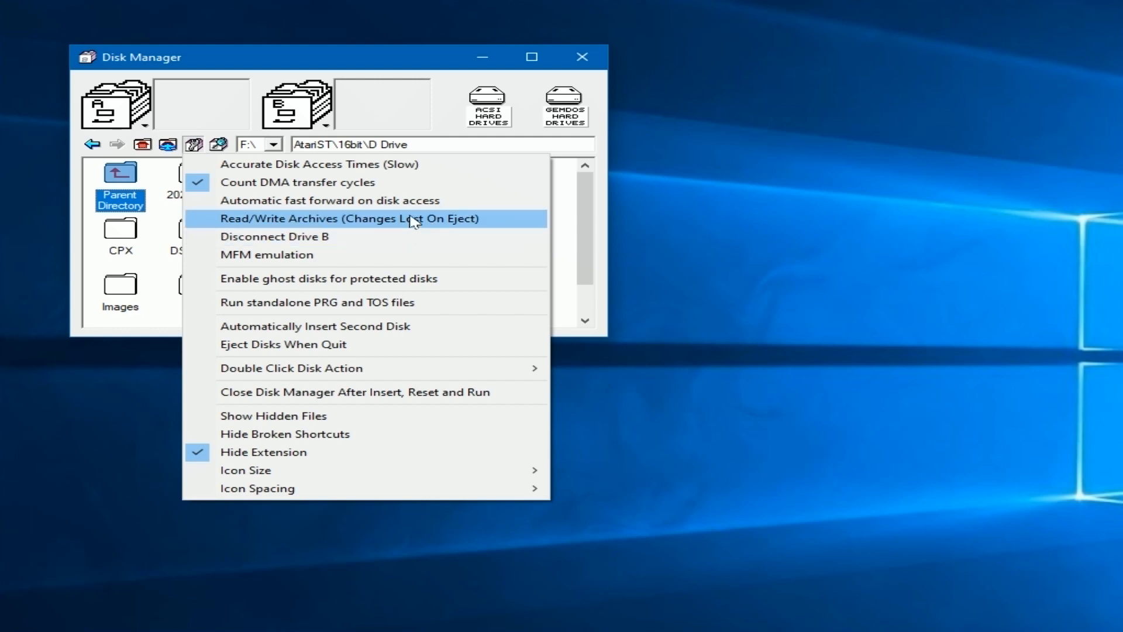
{"action": "mouse_move", "coordinate": [333, 236]}
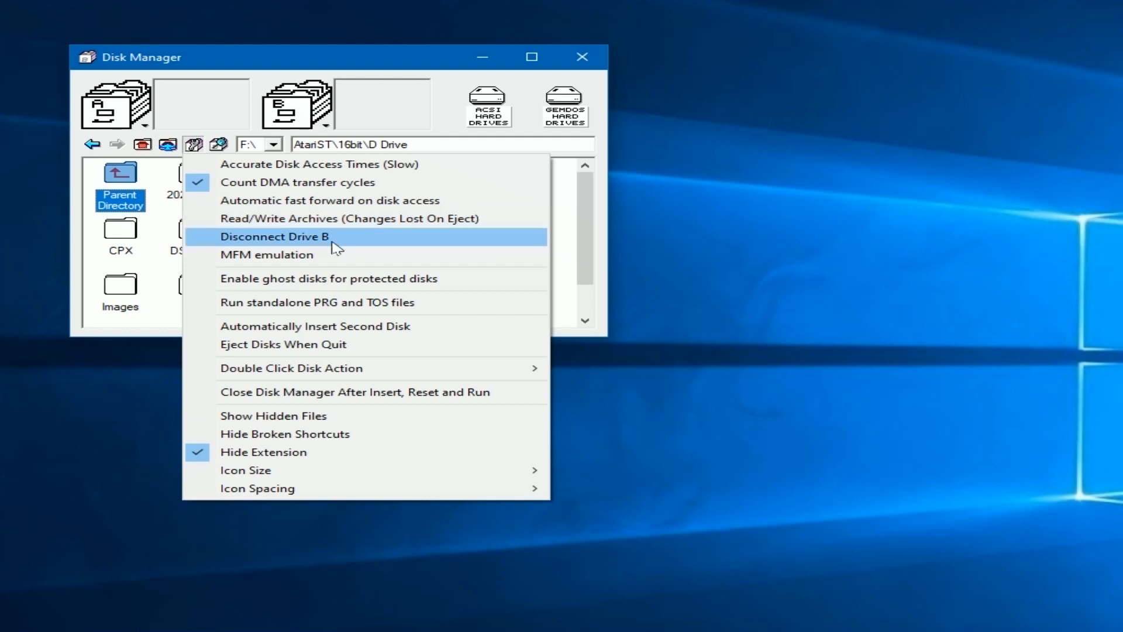
{"action": "mouse_move", "coordinate": [290, 254]}
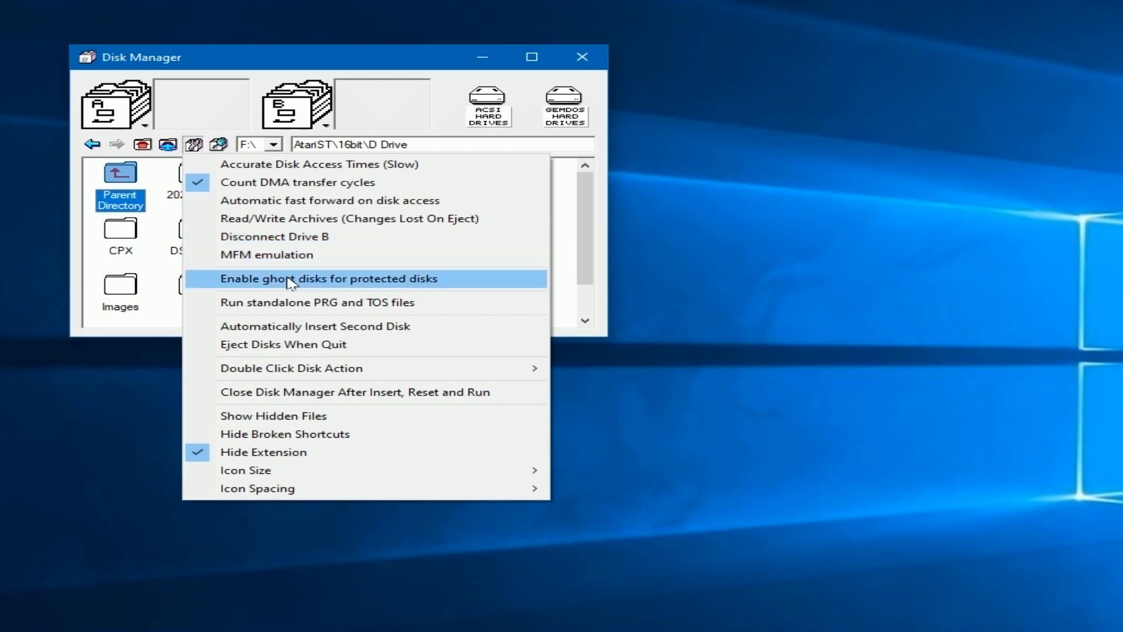
{"action": "mouse_move", "coordinate": [430, 310]}
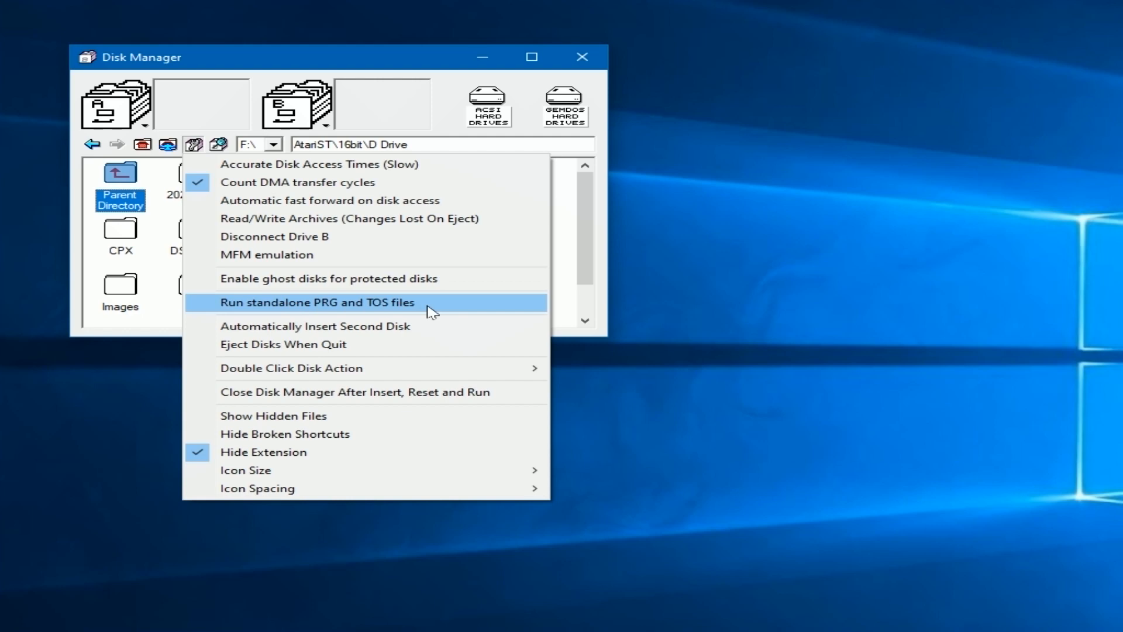
{"action": "mouse_move", "coordinate": [339, 305]}
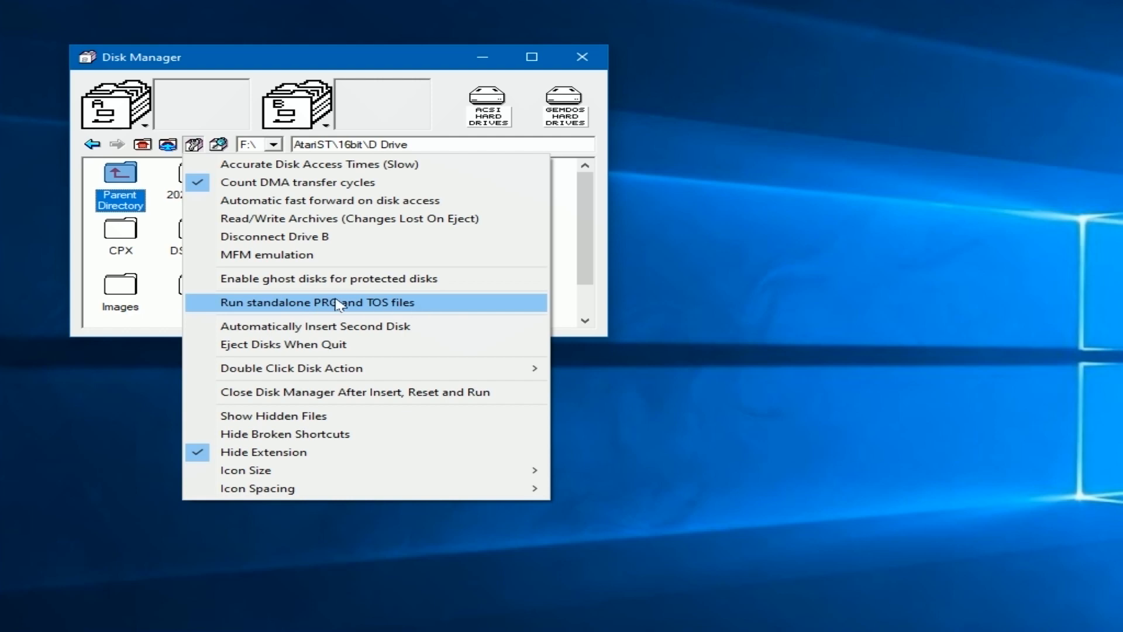
{"action": "mouse_move", "coordinate": [336, 326]}
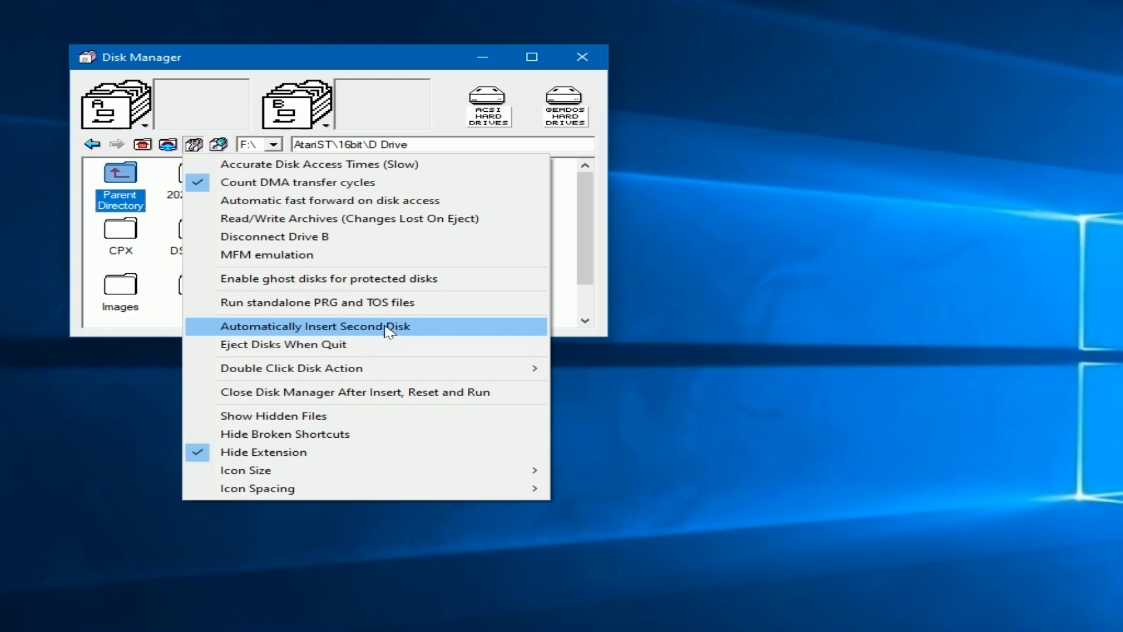
{"action": "mouse_move", "coordinate": [283, 344]}
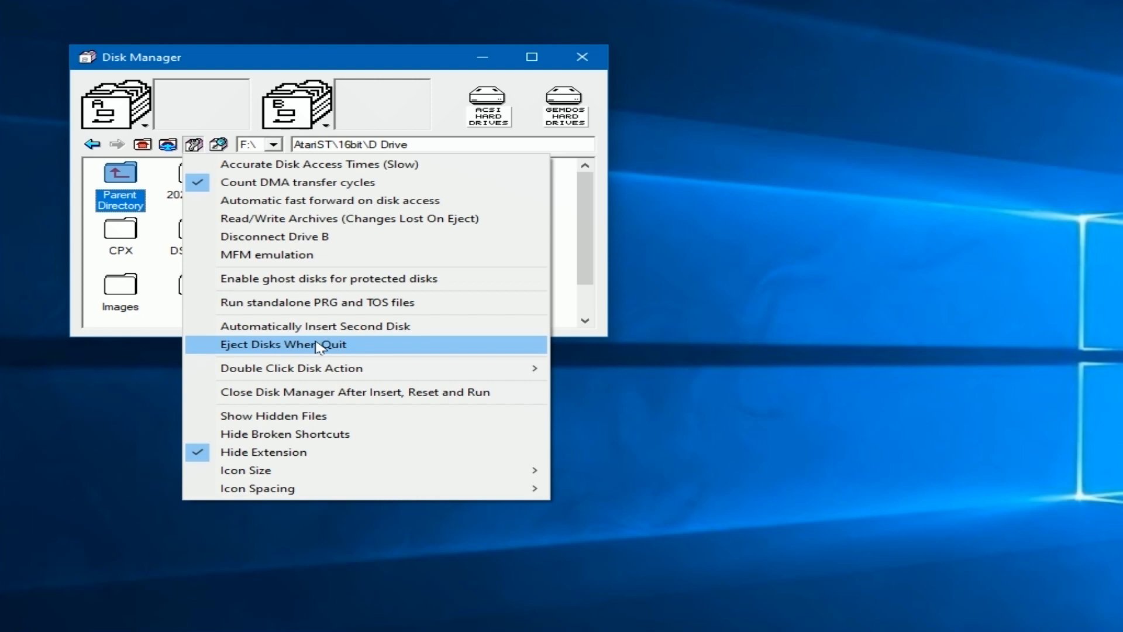
{"action": "mouse_move", "coordinate": [316, 367]}
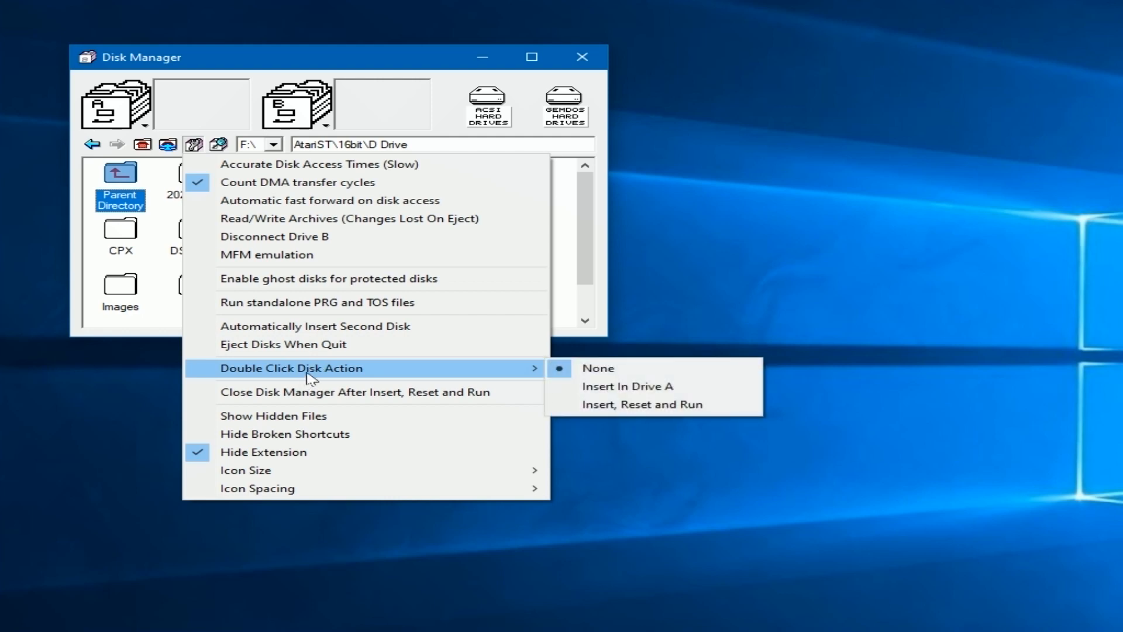
{"action": "mouse_move", "coordinate": [617, 367]}
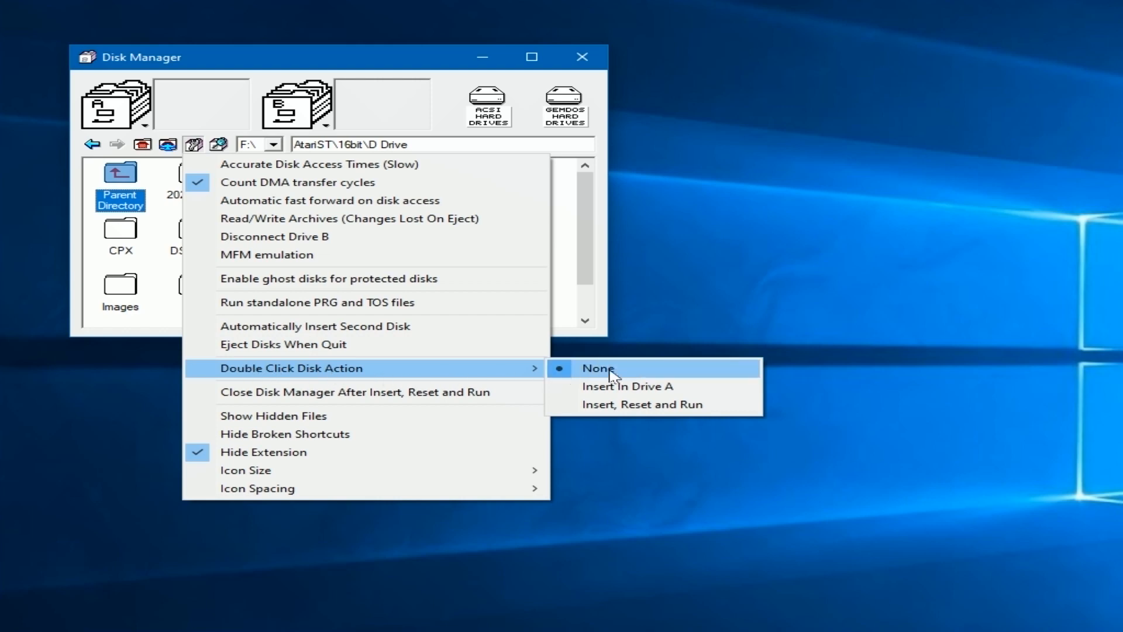
{"action": "mouse_move", "coordinate": [638, 375]}
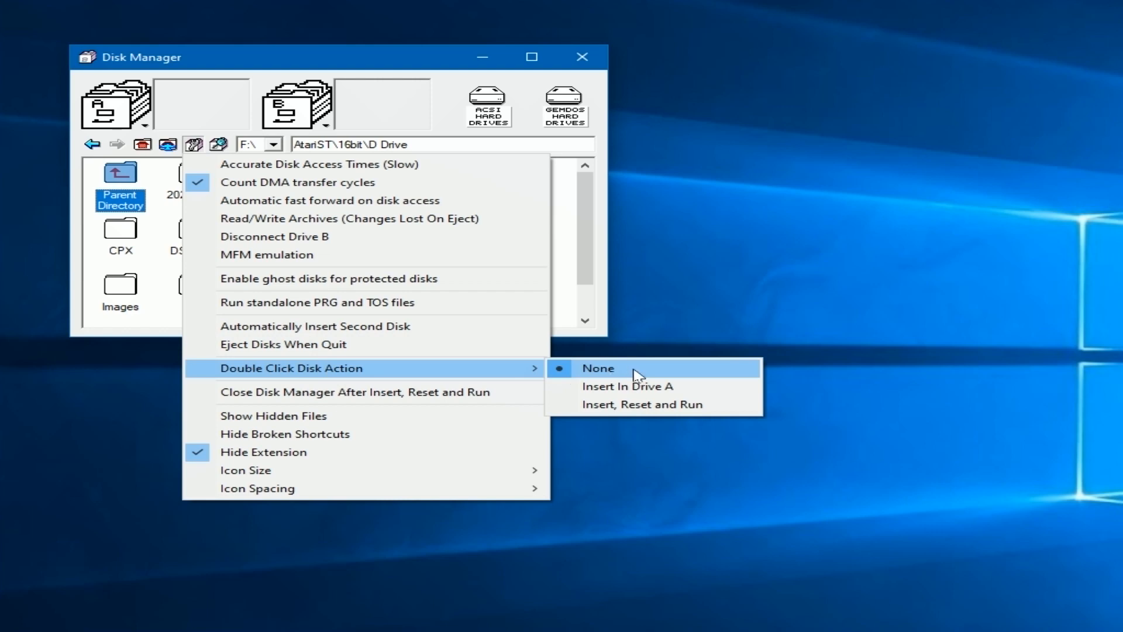
{"action": "mouse_move", "coordinate": [625, 386]}
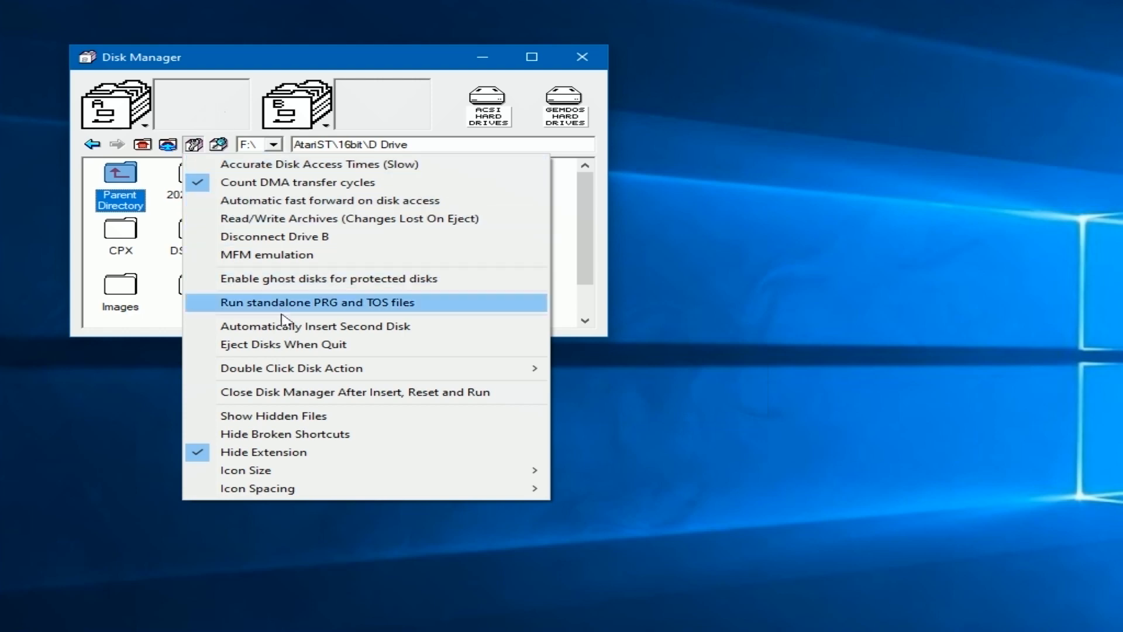
{"action": "mouse_move", "coordinate": [291, 367]}
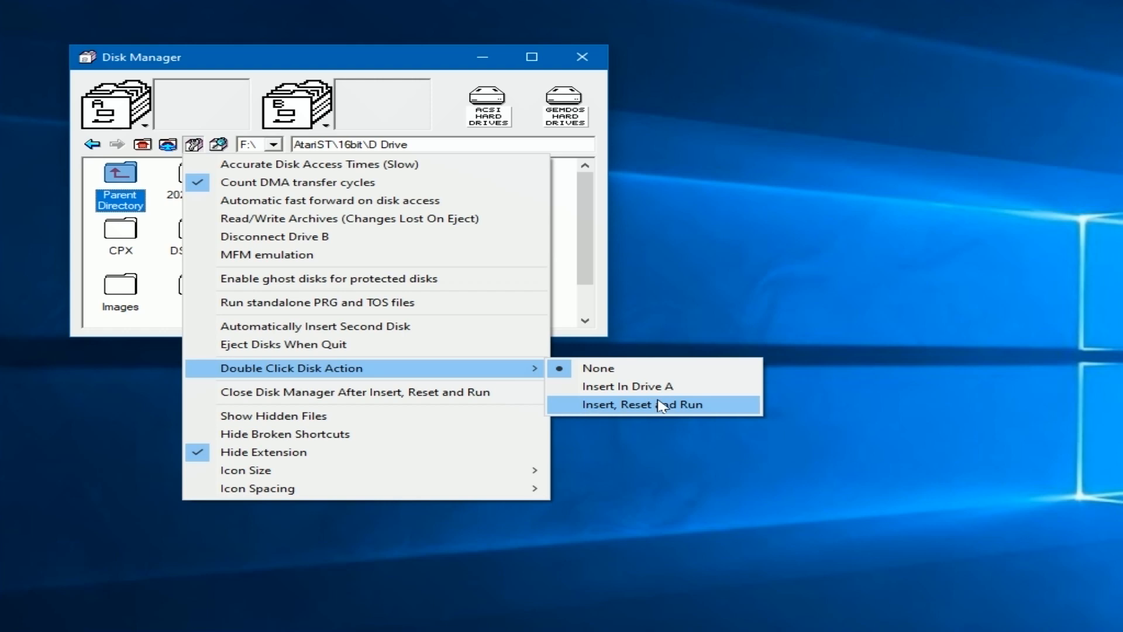
- Leave the double-click disk action at None and close the options menu
{"action": "left_click", "coordinate": [641, 404]}
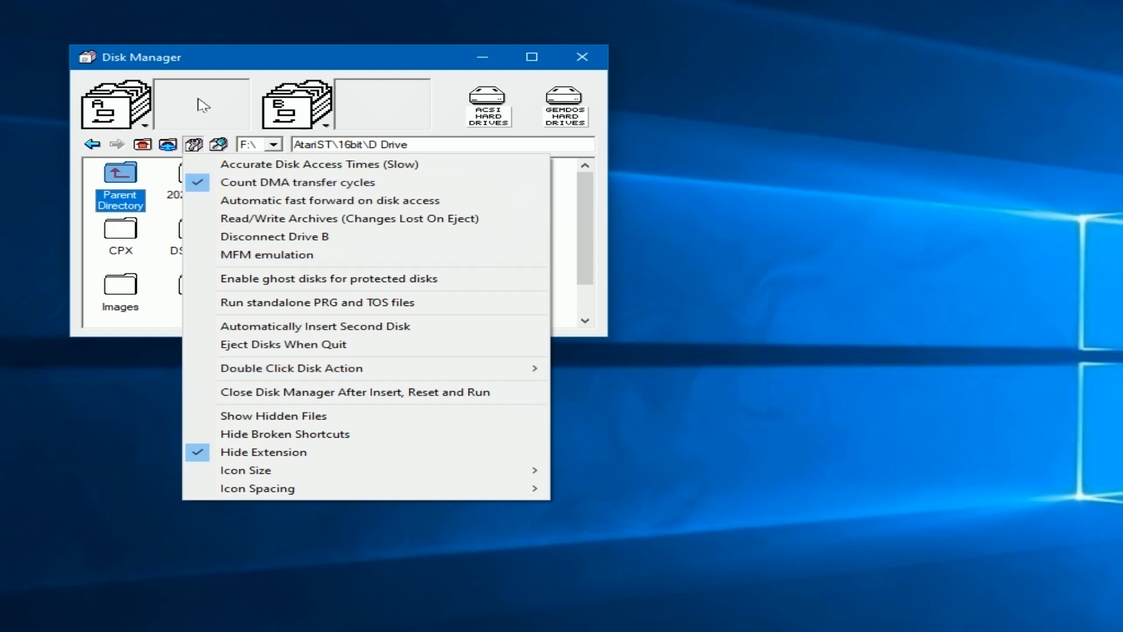
{"action": "mouse_move", "coordinate": [352, 326]}
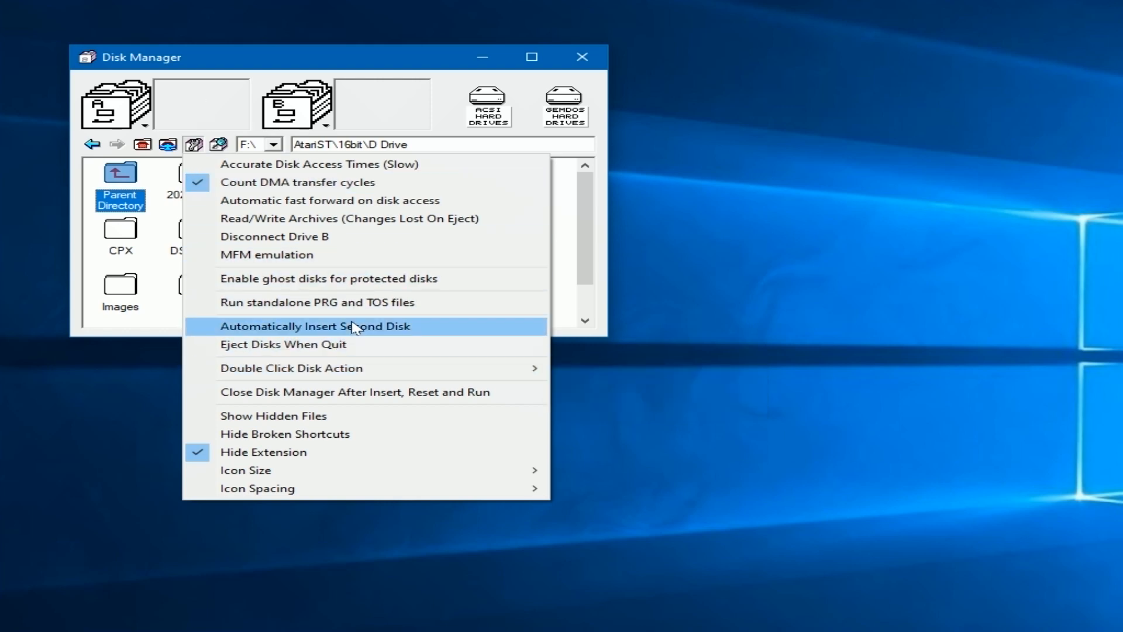
{"action": "mouse_move", "coordinate": [337, 392]}
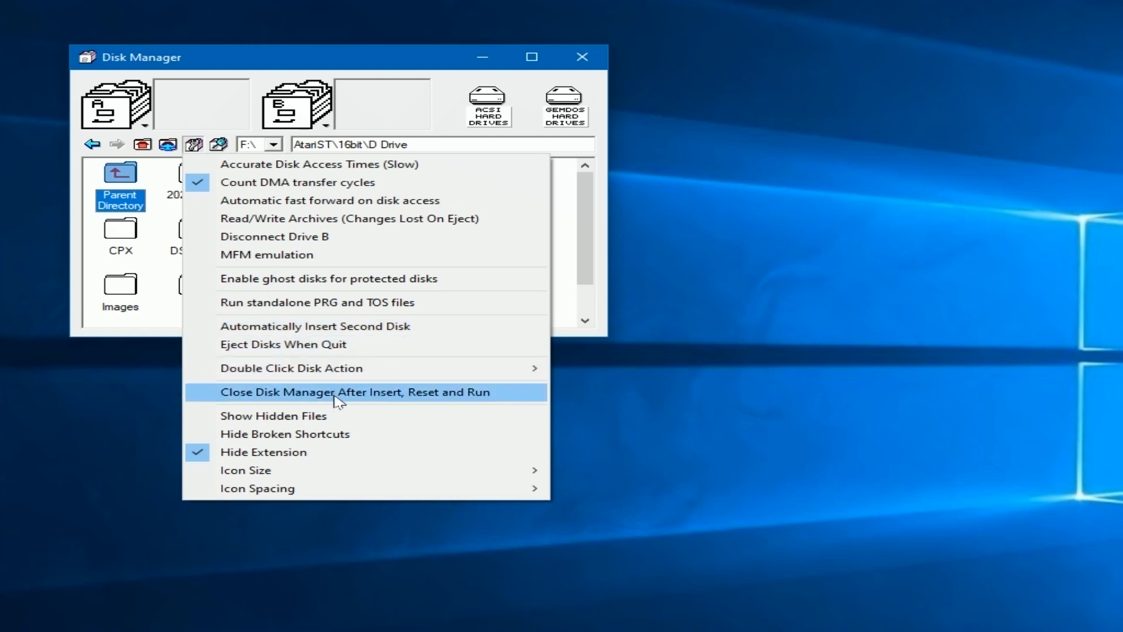
{"action": "left_click", "coordinate": [357, 392]}
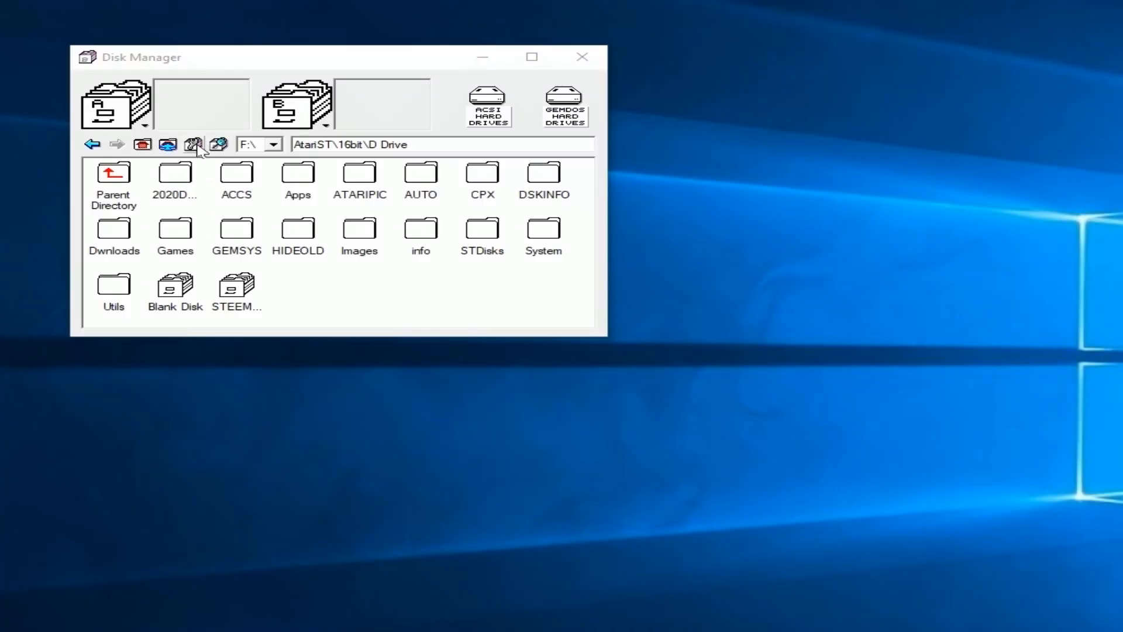
- Search the disk image database for 'golf', scroll through the results, and close the search window
{"action": "left_click", "coordinate": [218, 144]}
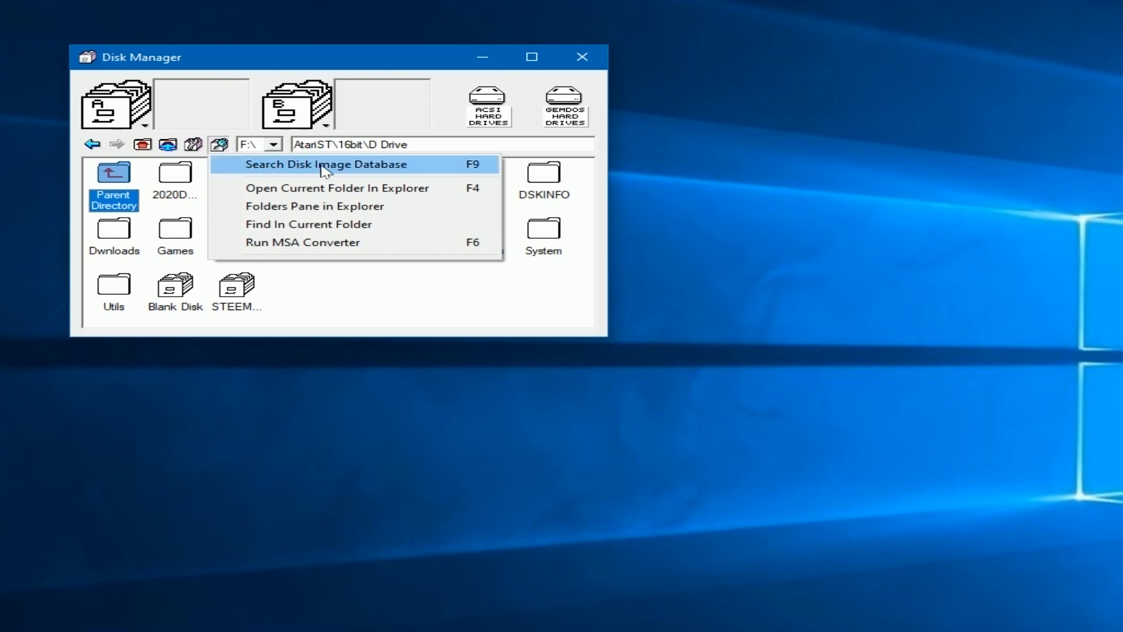
{"action": "mouse_move", "coordinate": [339, 170]}
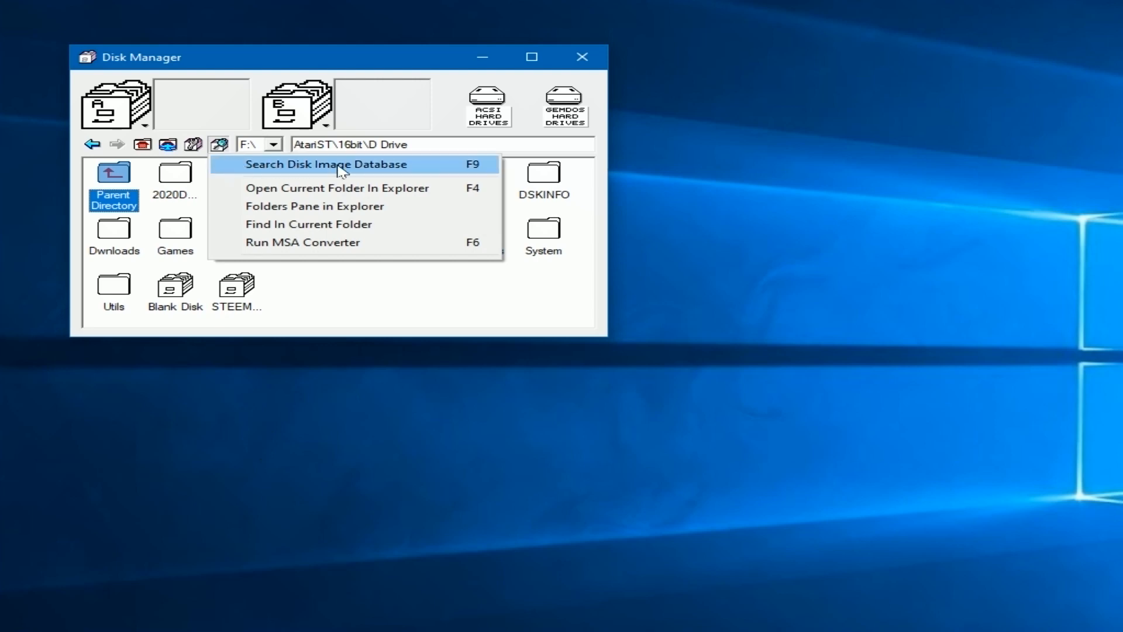
{"action": "left_click", "coordinate": [325, 164]}
{"action": "type", "text": "golf"}
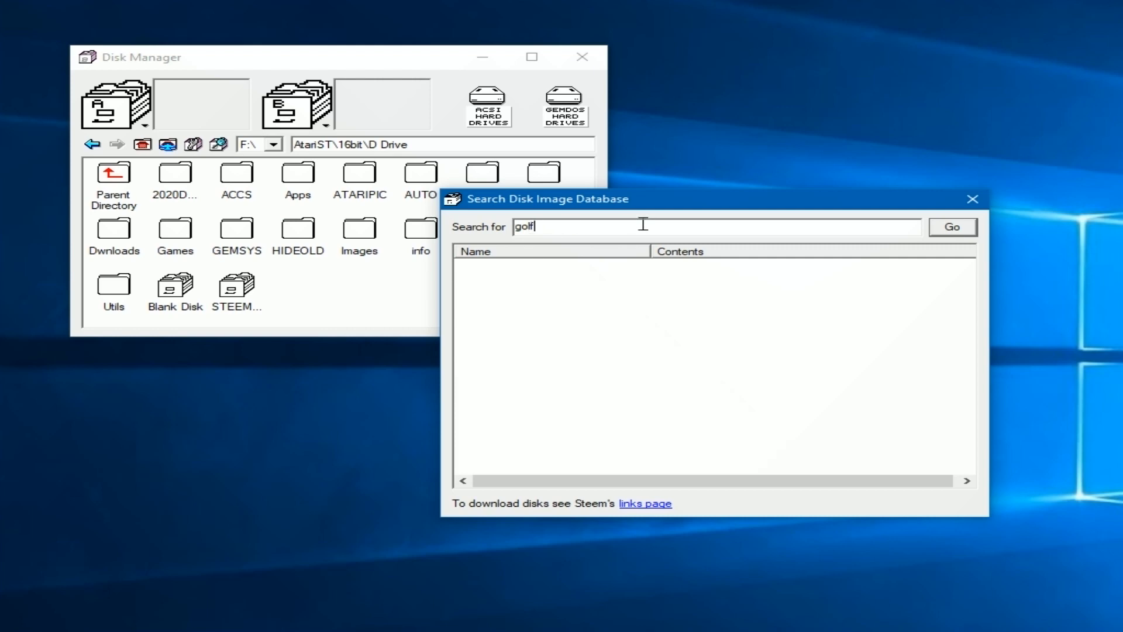
{"action": "left_click", "coordinate": [952, 227]}
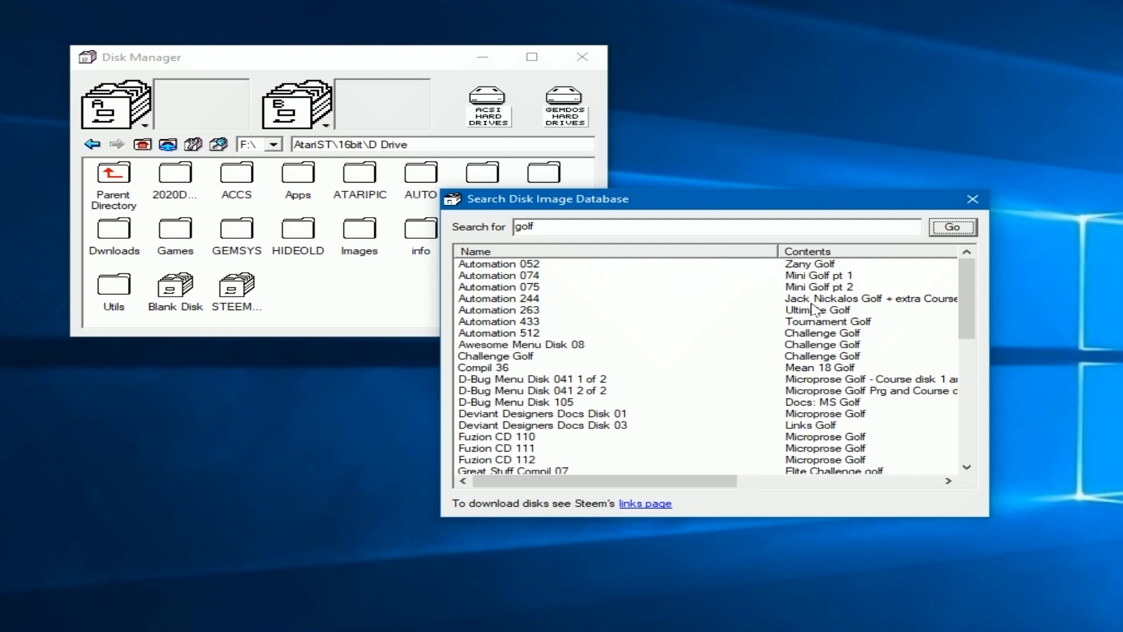
{"action": "mouse_move", "coordinate": [594, 344]}
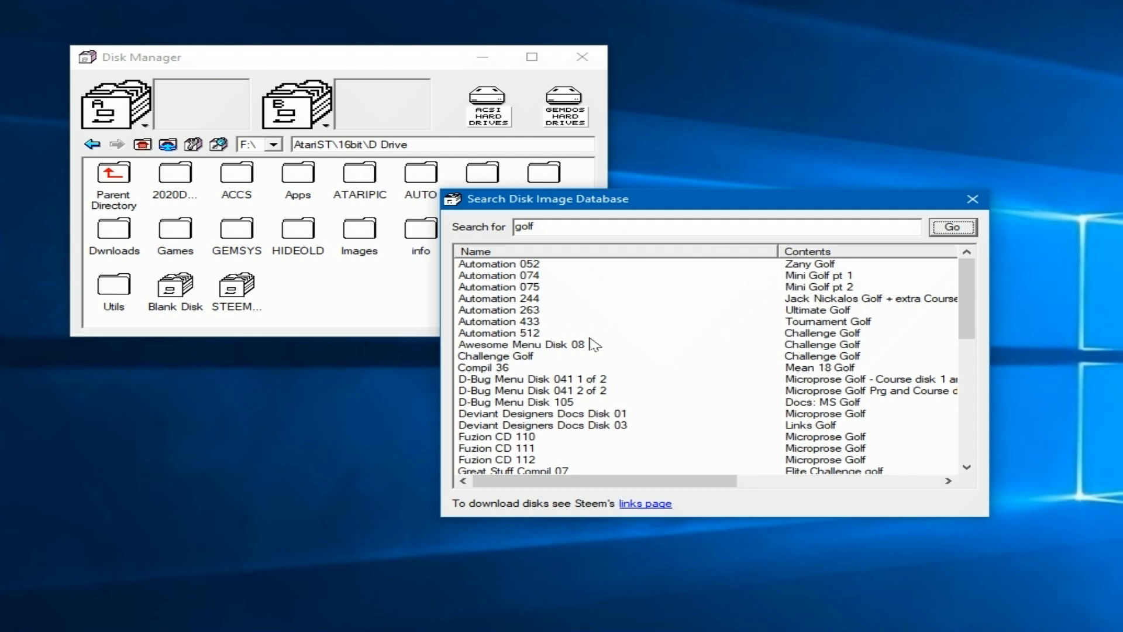
{"action": "scroll", "scroll_direction": "down", "scroll_amount": 3}
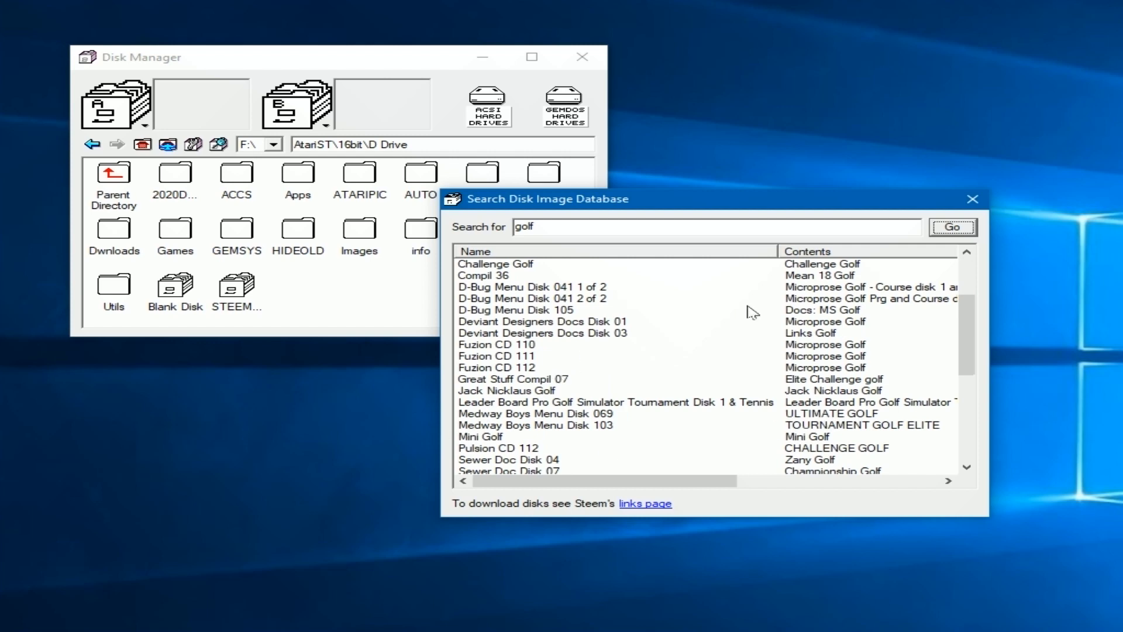
{"action": "mouse_move", "coordinate": [661, 425]}
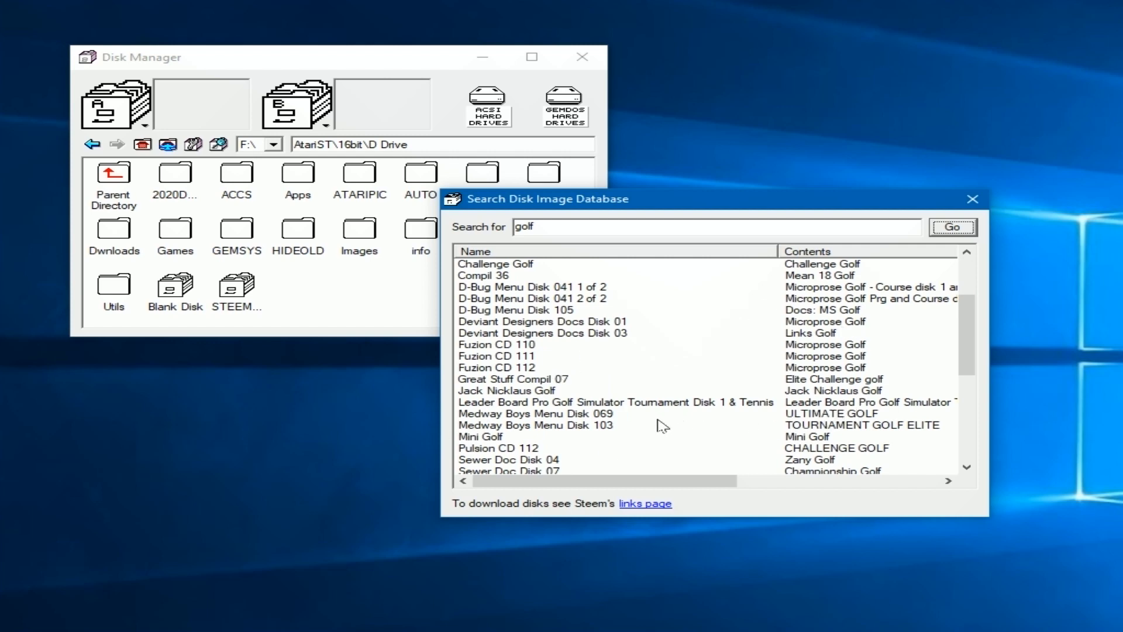
{"action": "mouse_move", "coordinate": [779, 403]}
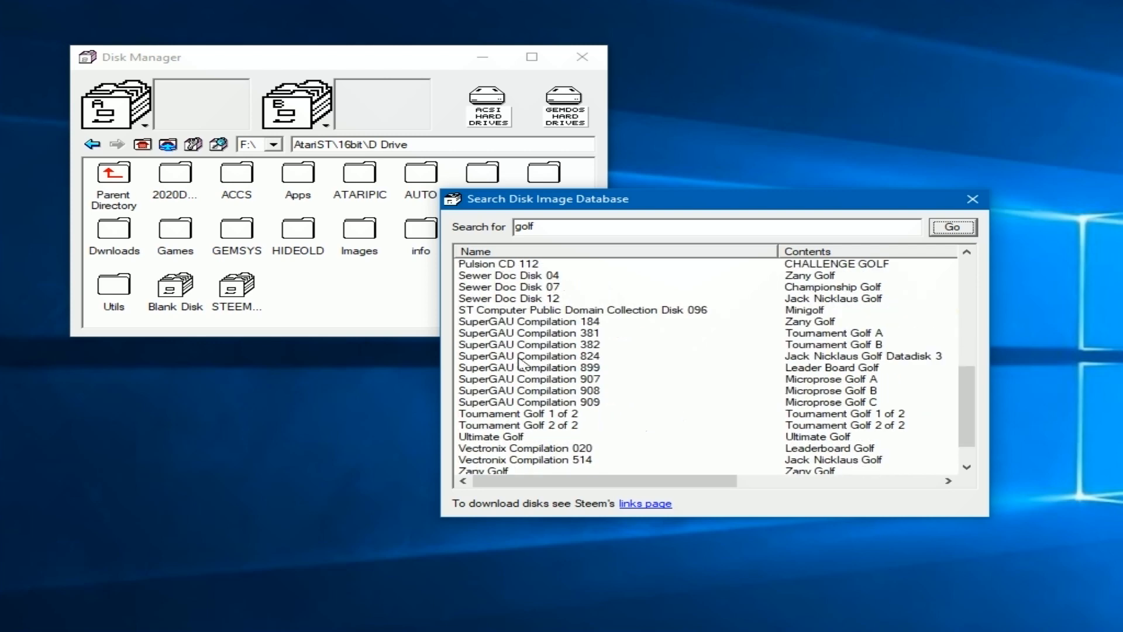
{"action": "scroll", "scroll_direction": "down", "scroll_amount": 3}
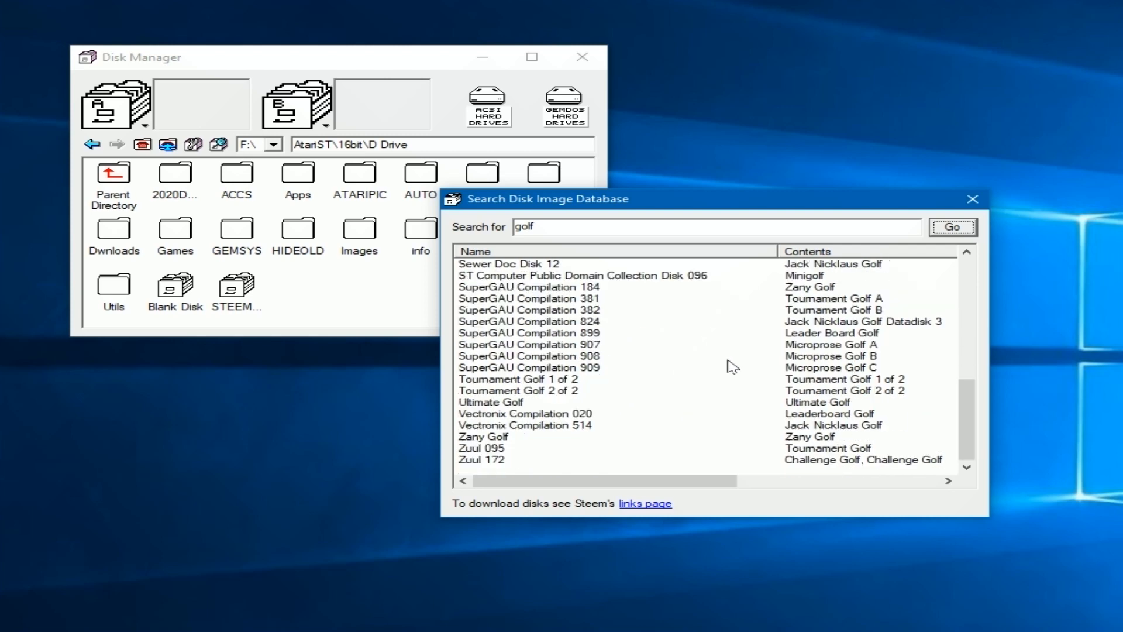
{"action": "mouse_move", "coordinate": [711, 393]}
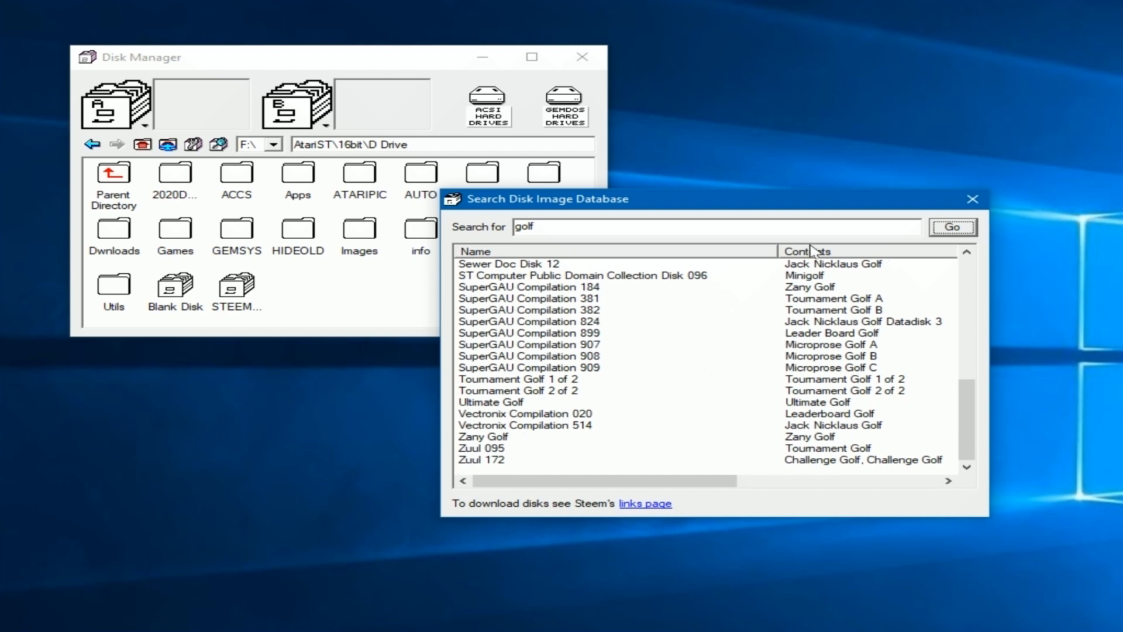
{"action": "left_click", "coordinate": [113, 179]}
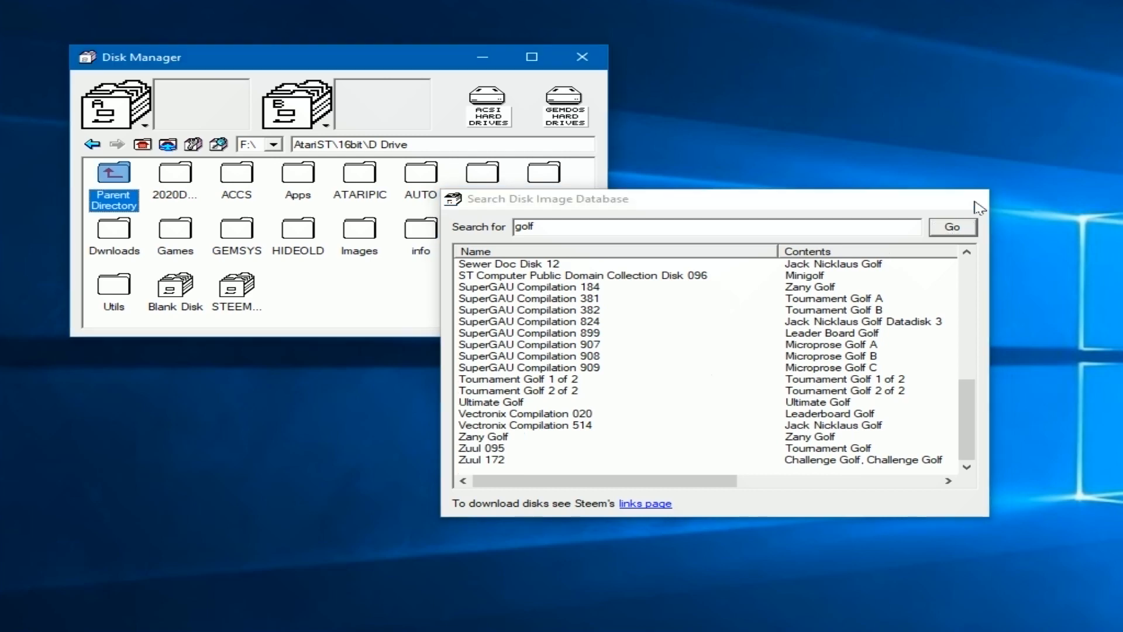
{"action": "left_click", "coordinate": [219, 144]}
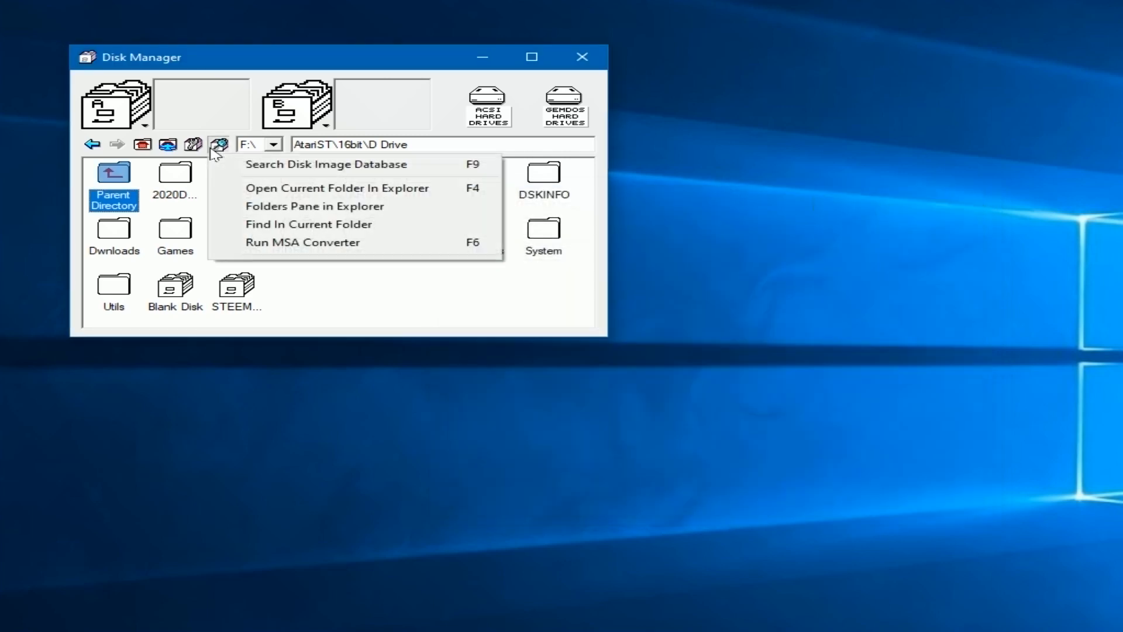
{"action": "mouse_move", "coordinate": [342, 187]}
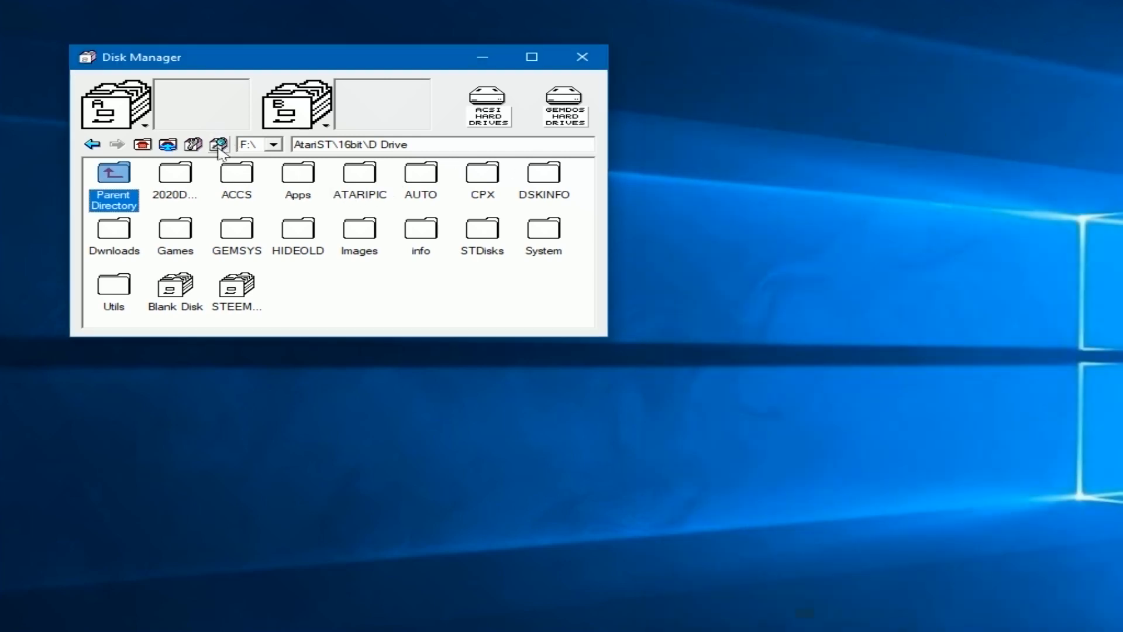
{"action": "left_click", "coordinate": [219, 144]}
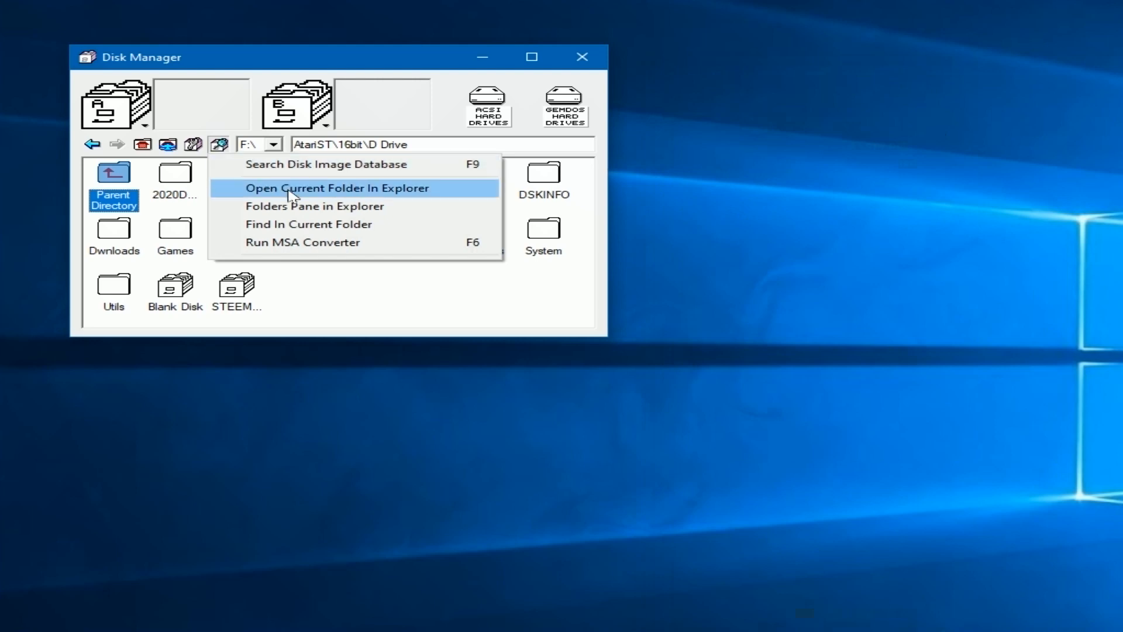
{"action": "mouse_move", "coordinate": [296, 230]}
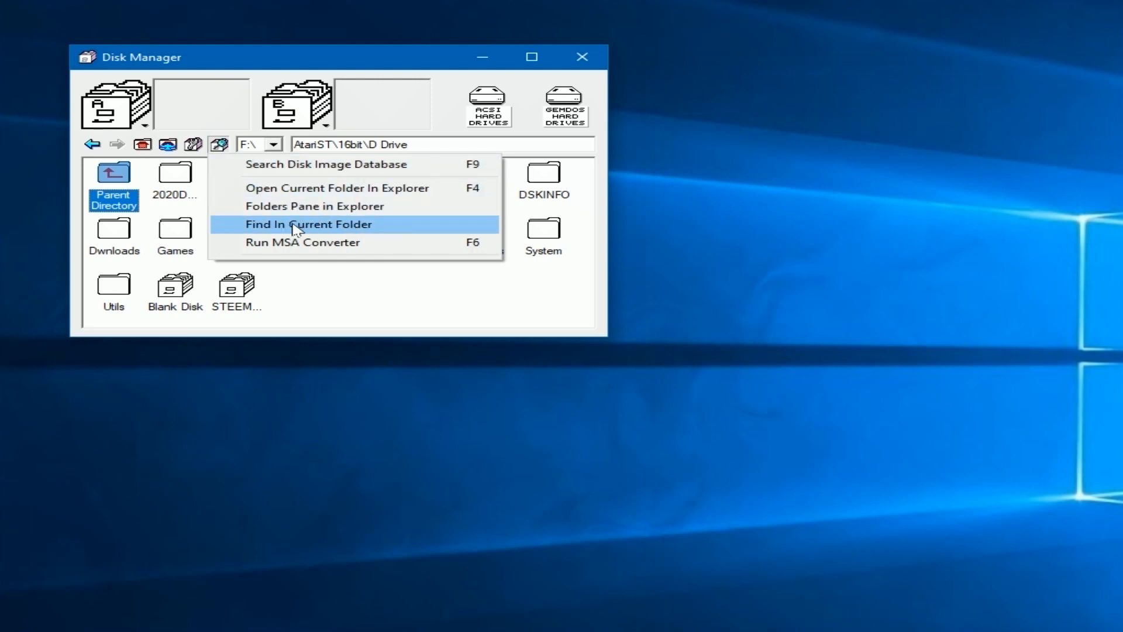
{"action": "mouse_move", "coordinate": [300, 243]}
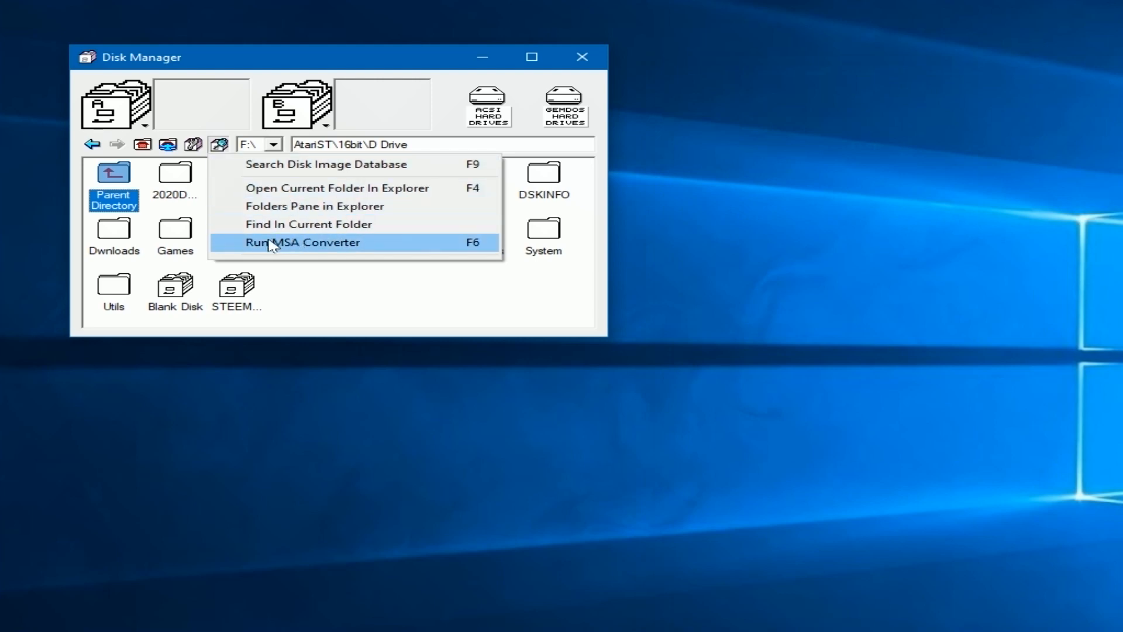
{"action": "mouse_move", "coordinate": [308, 223]}
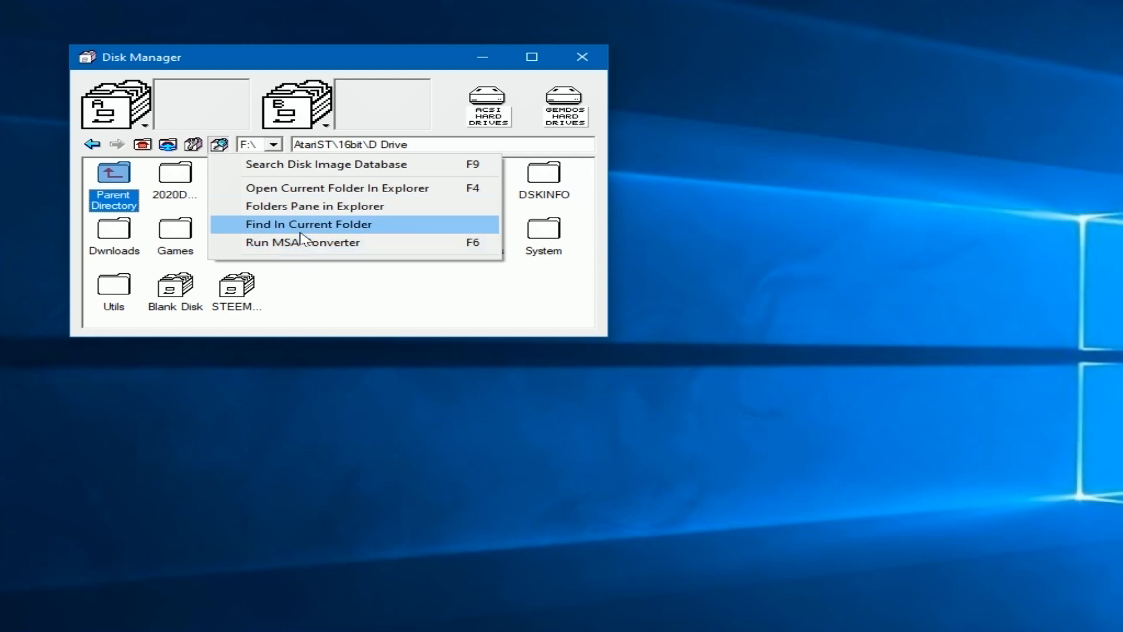
{"action": "mouse_move", "coordinate": [303, 243]}
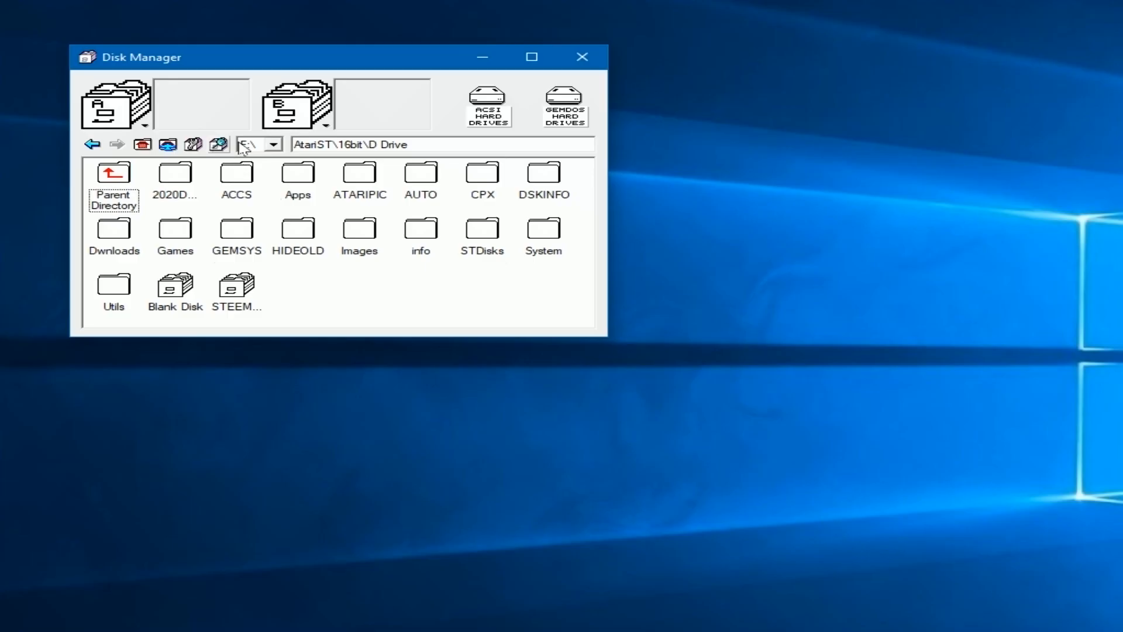
- Open the host drive list and show F:\AtariST\16bit\D Drive in File Explorer
{"action": "left_click", "coordinate": [274, 144]}
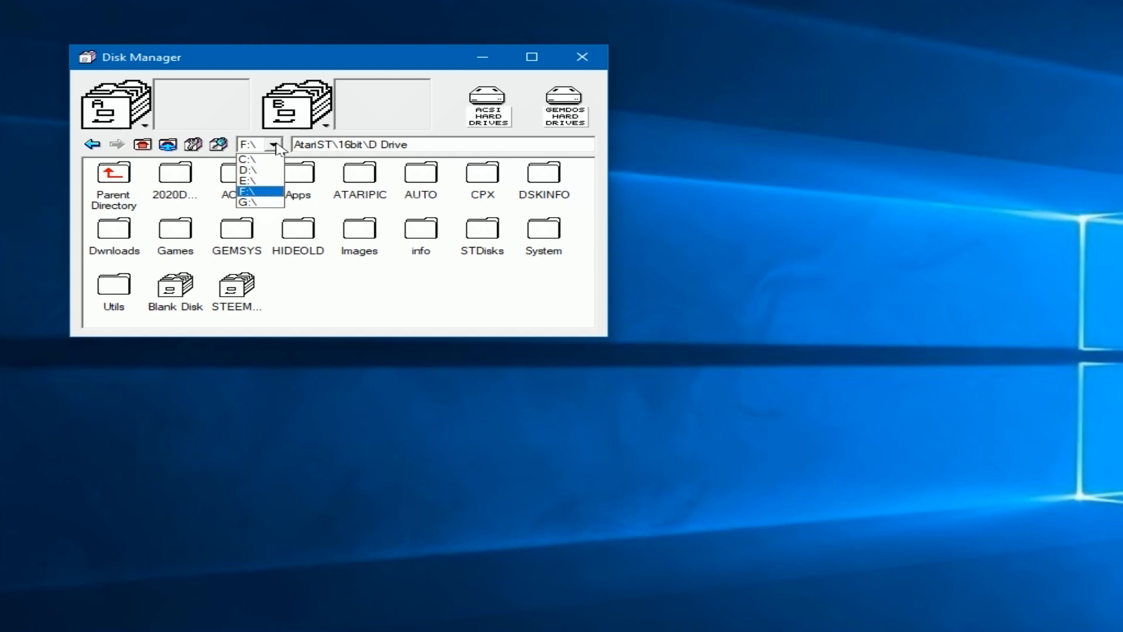
{"action": "mouse_move", "coordinate": [252, 191]}
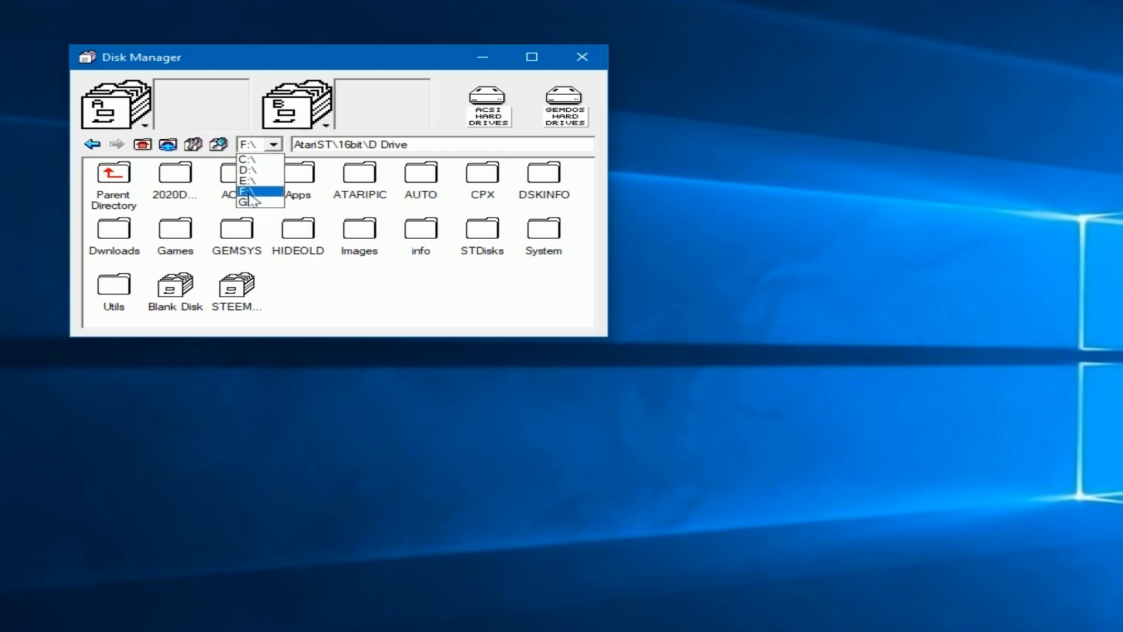
{"action": "mouse_move", "coordinate": [251, 171]}
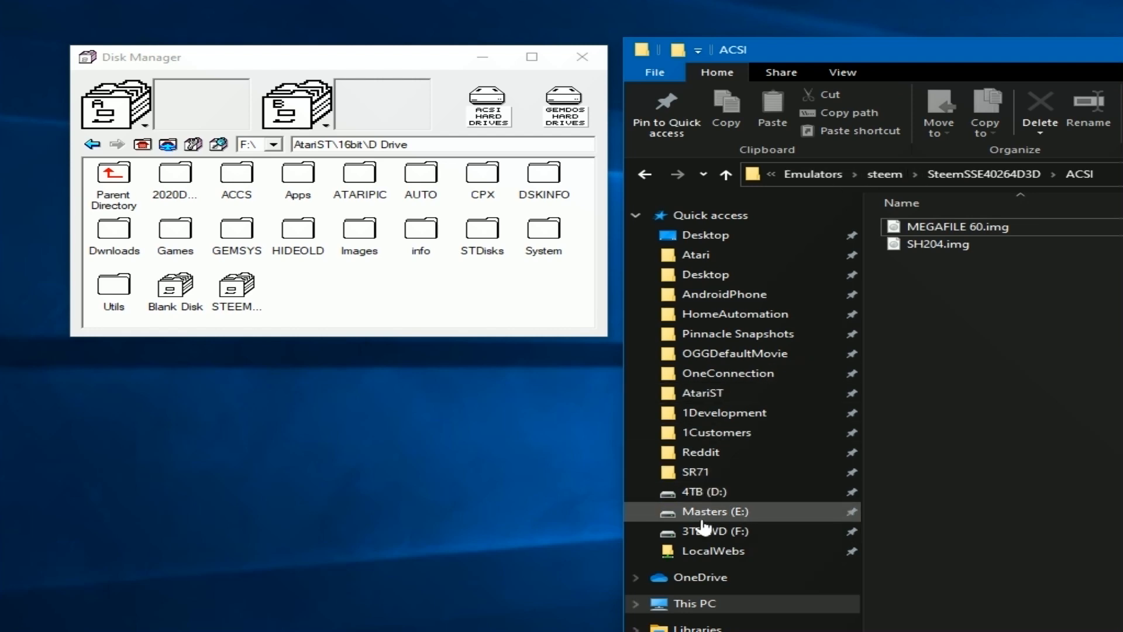
{"action": "left_click", "coordinate": [694, 603]}
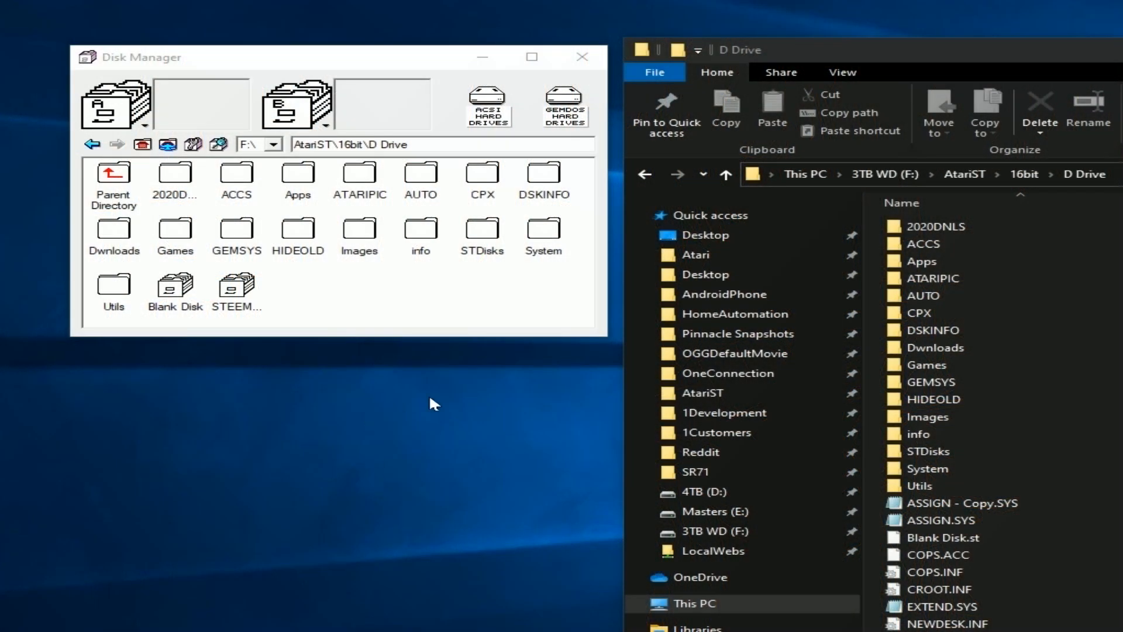
{"action": "mouse_move", "coordinate": [300, 181]}
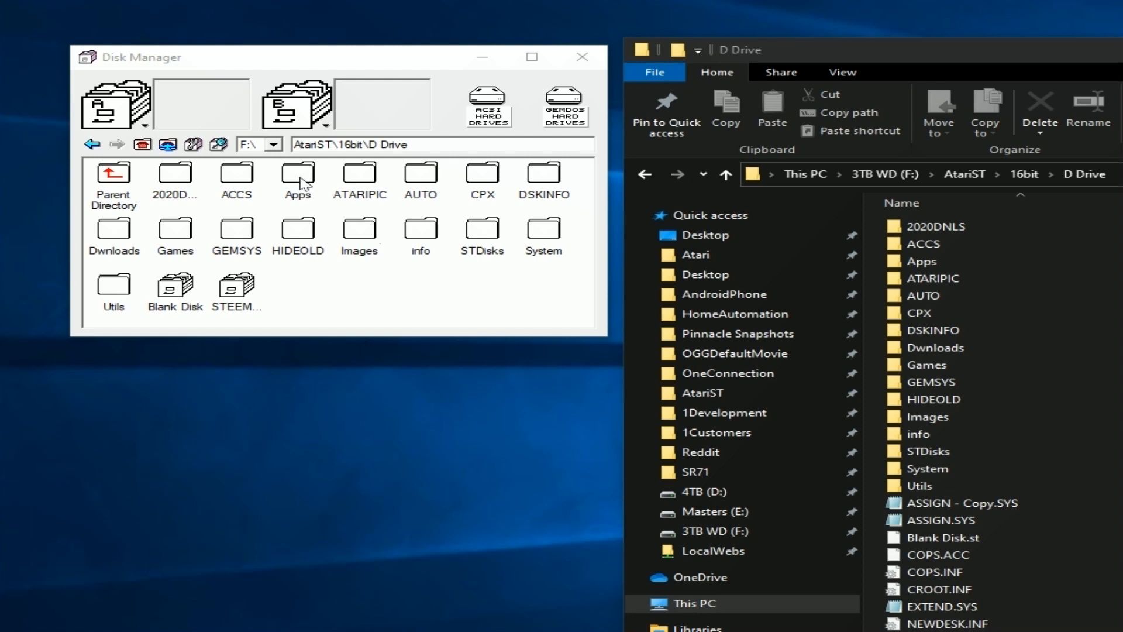
- Show the Apps folder's context menu, with its Move, Copy, Create Shortcut and New submenus
{"action": "right_click", "coordinate": [297, 175]}
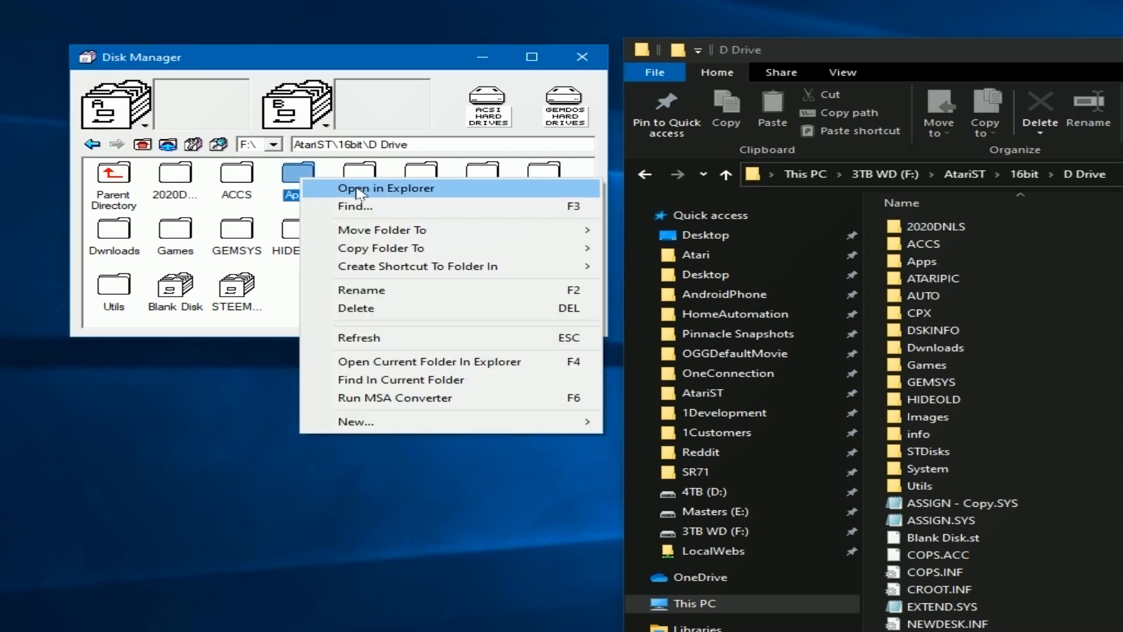
{"action": "mouse_move", "coordinate": [425, 206]}
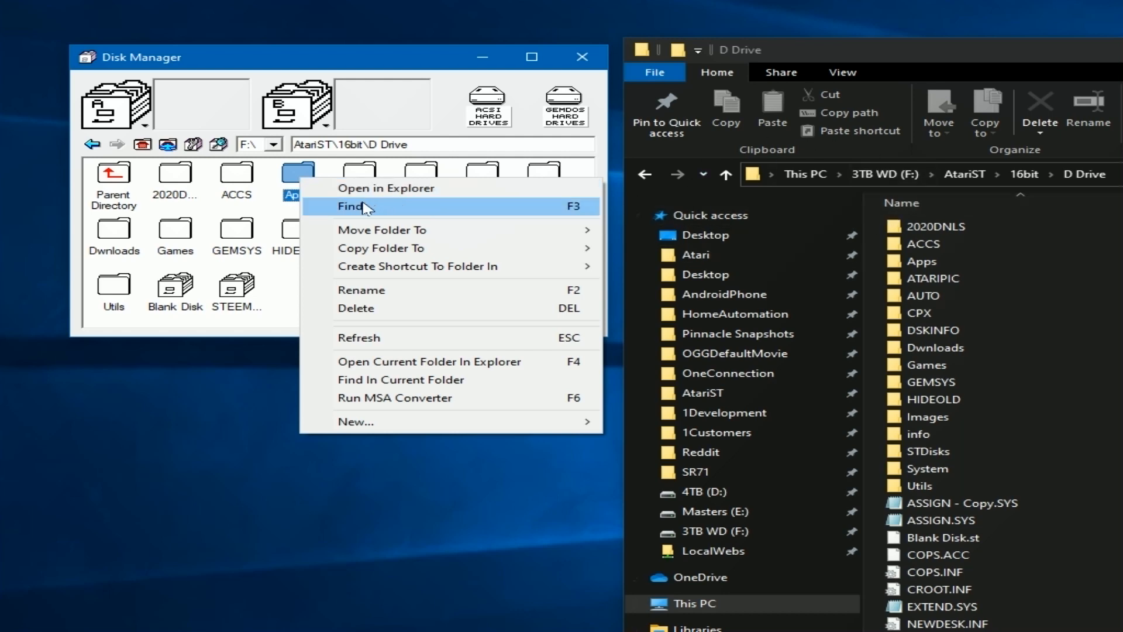
{"action": "mouse_move", "coordinate": [373, 234]}
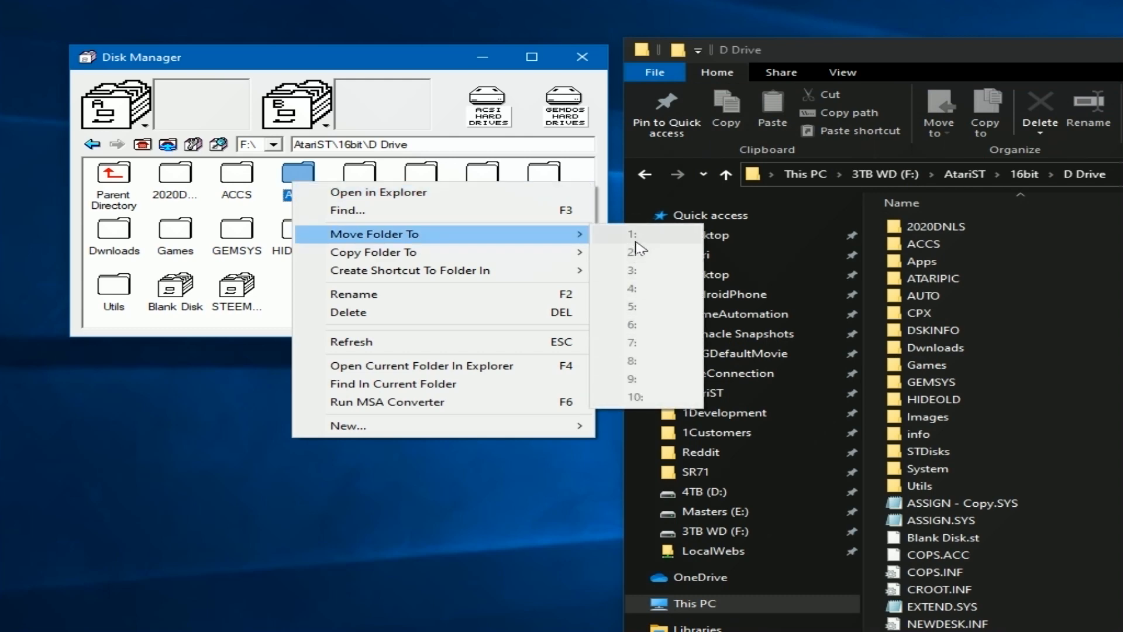
{"action": "mouse_move", "coordinate": [356, 256]}
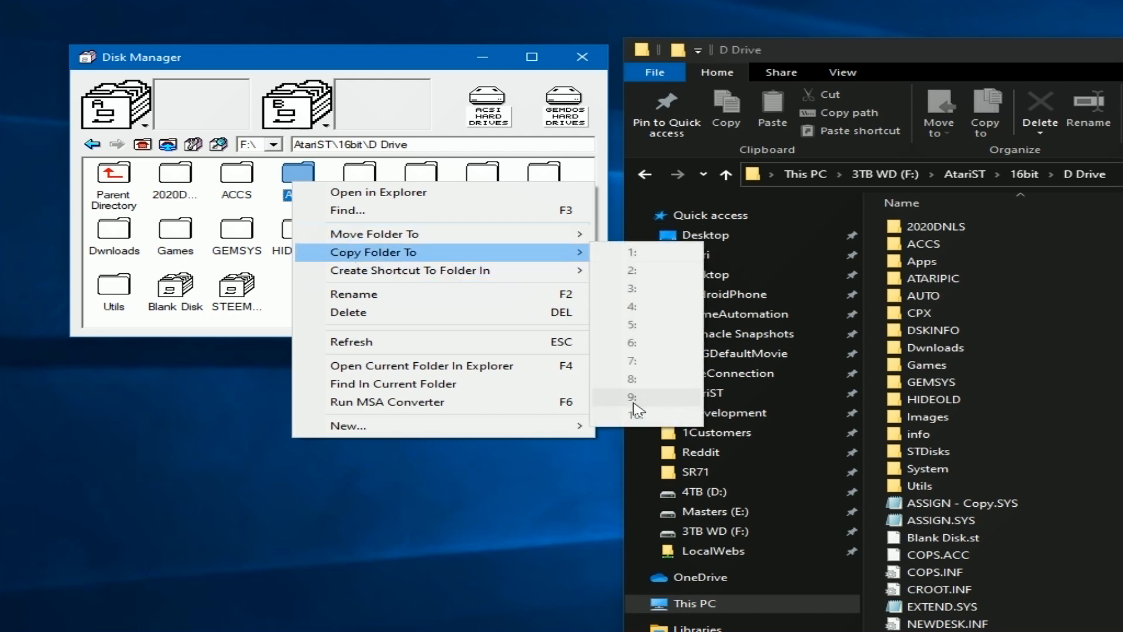
{"action": "mouse_move", "coordinate": [411, 270]}
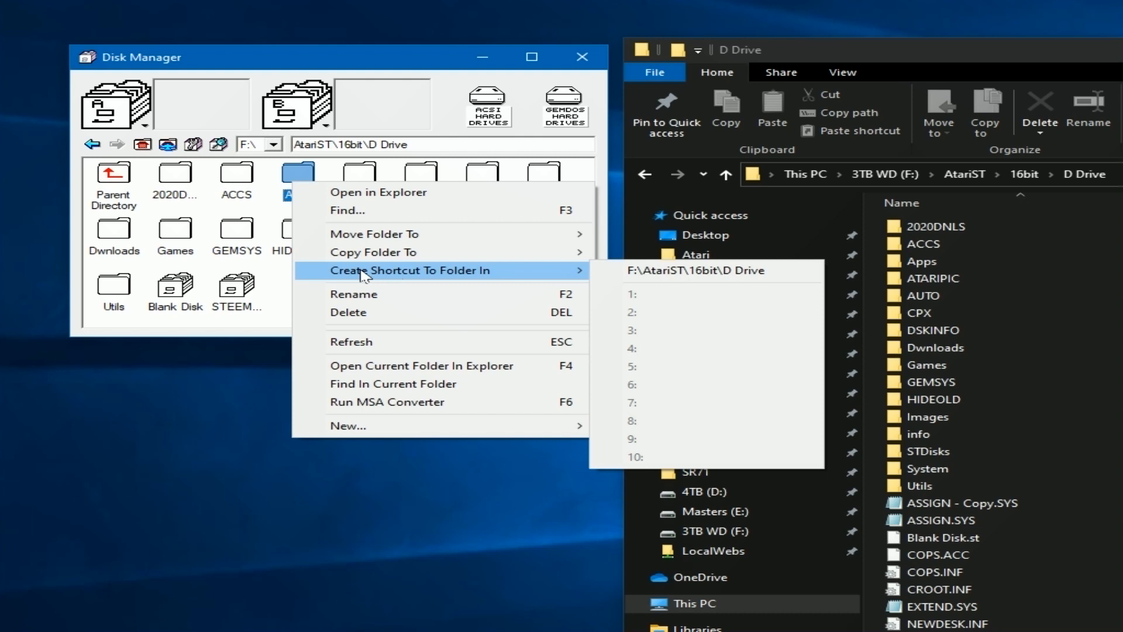
{"action": "mouse_move", "coordinate": [708, 271]}
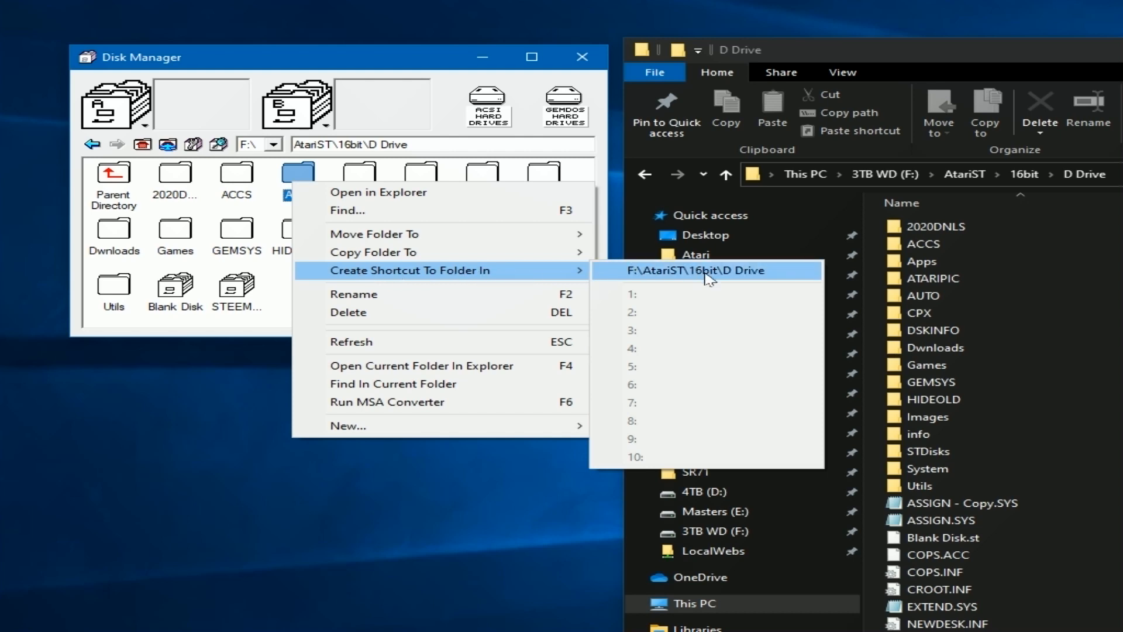
{"action": "mouse_move", "coordinate": [352, 294]}
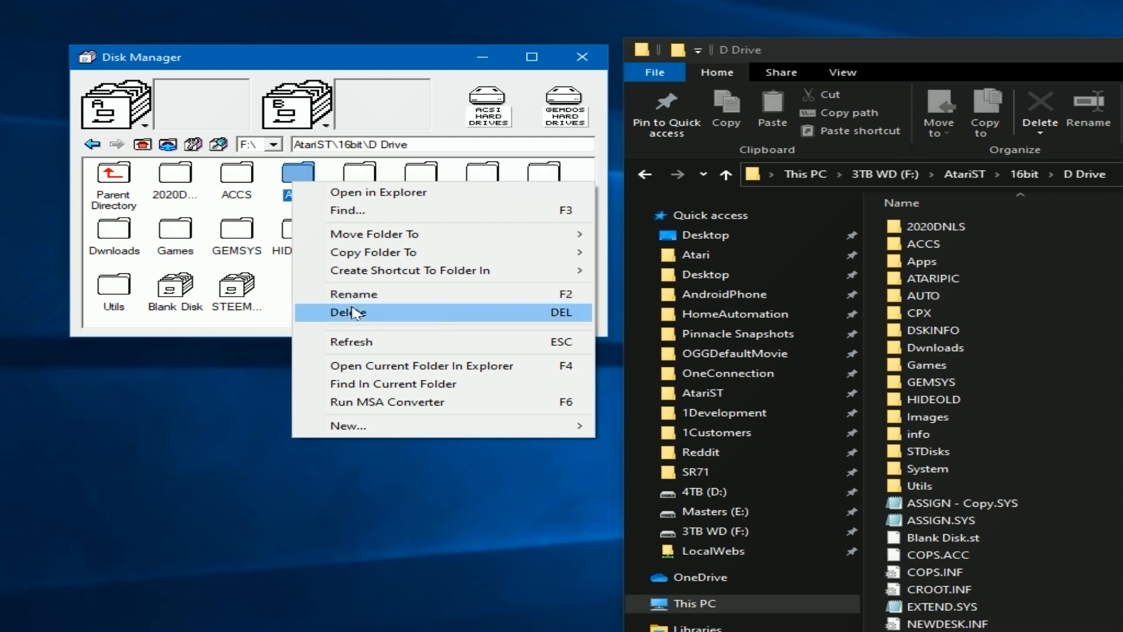
{"action": "mouse_move", "coordinate": [356, 342]}
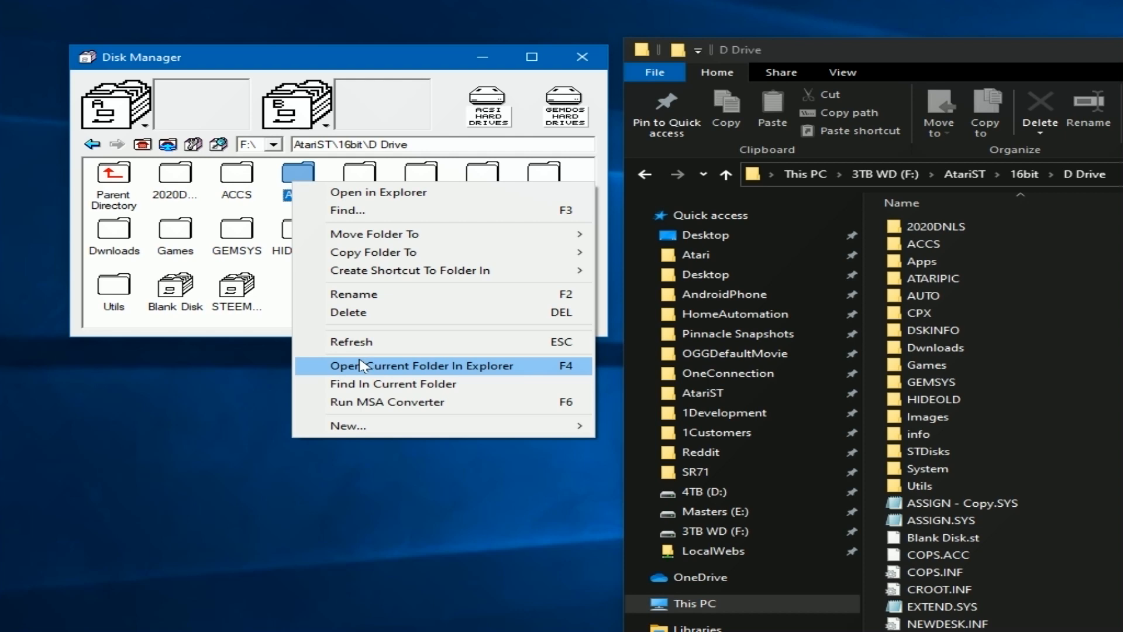
{"action": "mouse_move", "coordinate": [366, 386]}
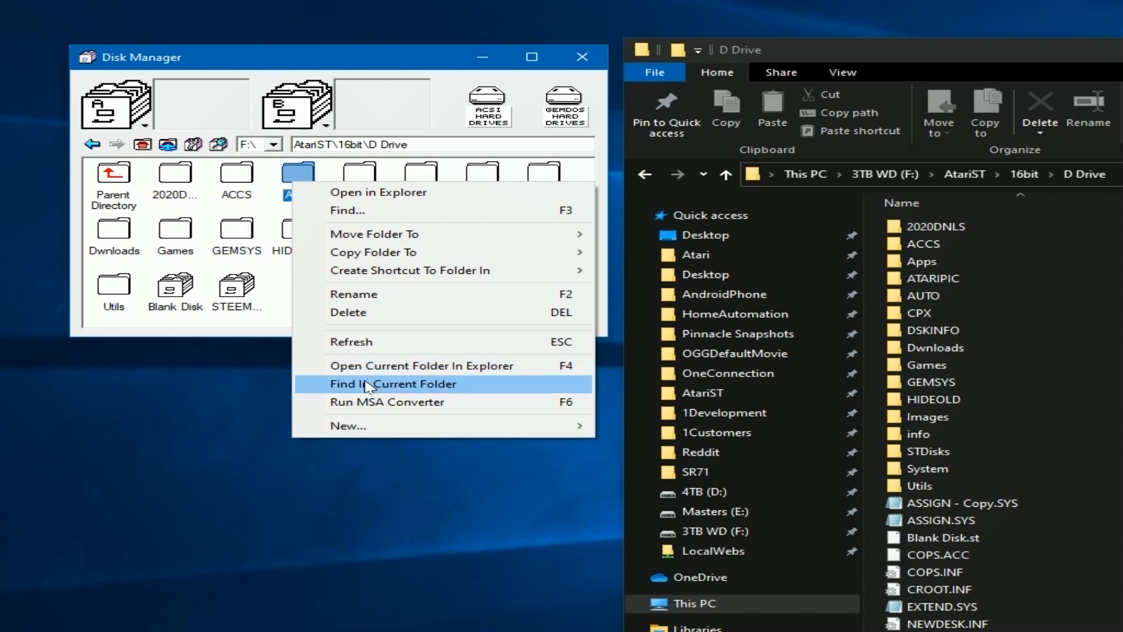
{"action": "mouse_move", "coordinate": [387, 406]}
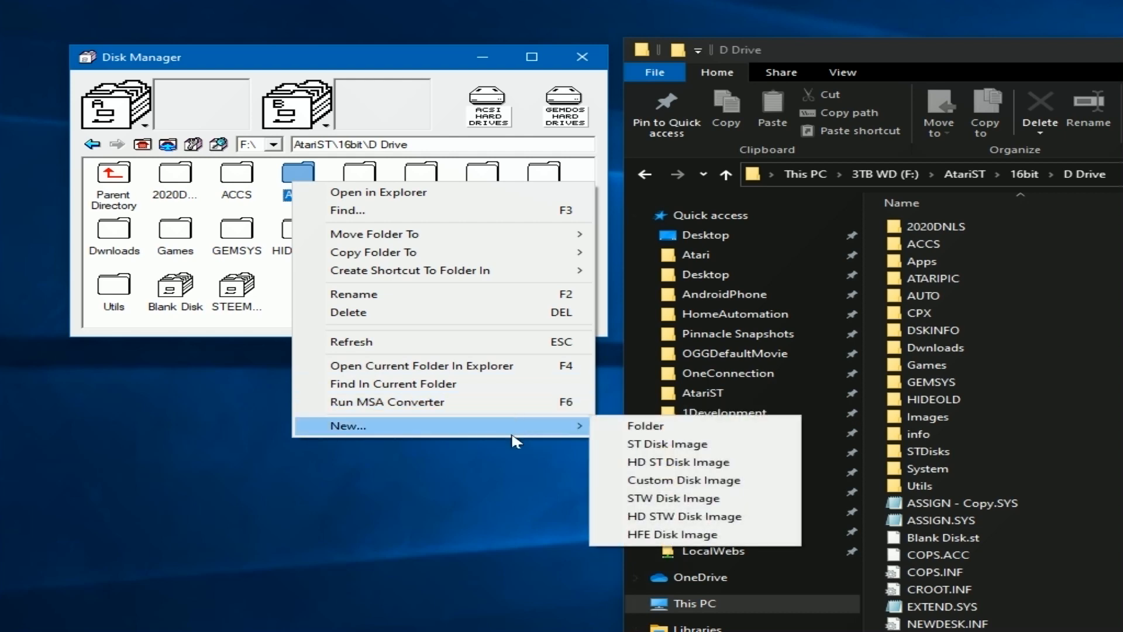
{"action": "mouse_move", "coordinate": [646, 426]}
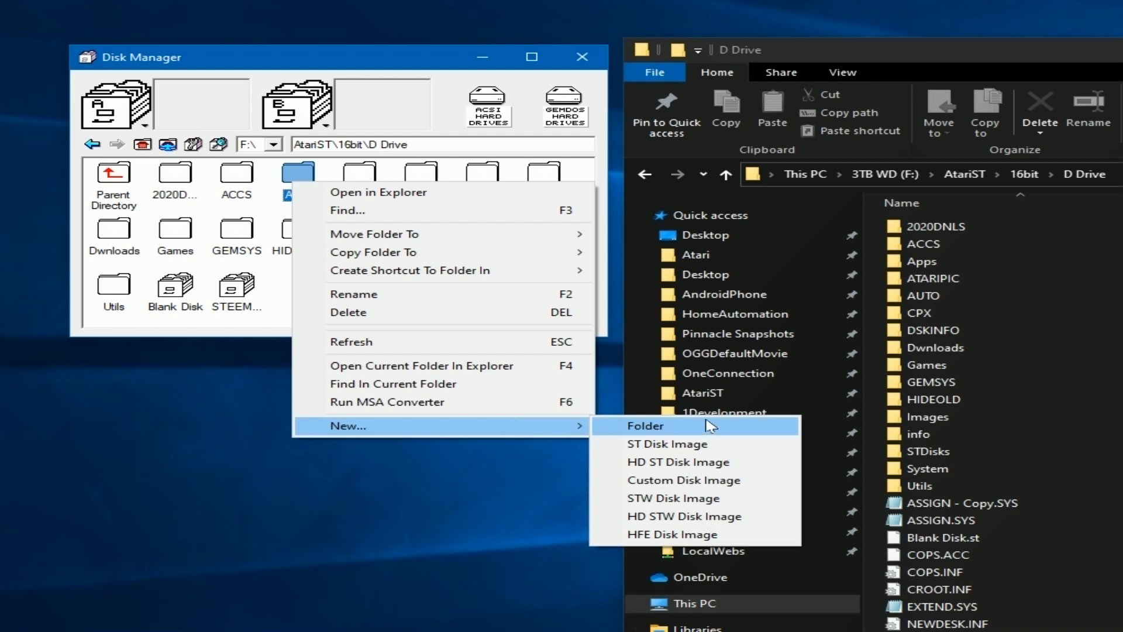
{"action": "mouse_move", "coordinate": [670, 444]}
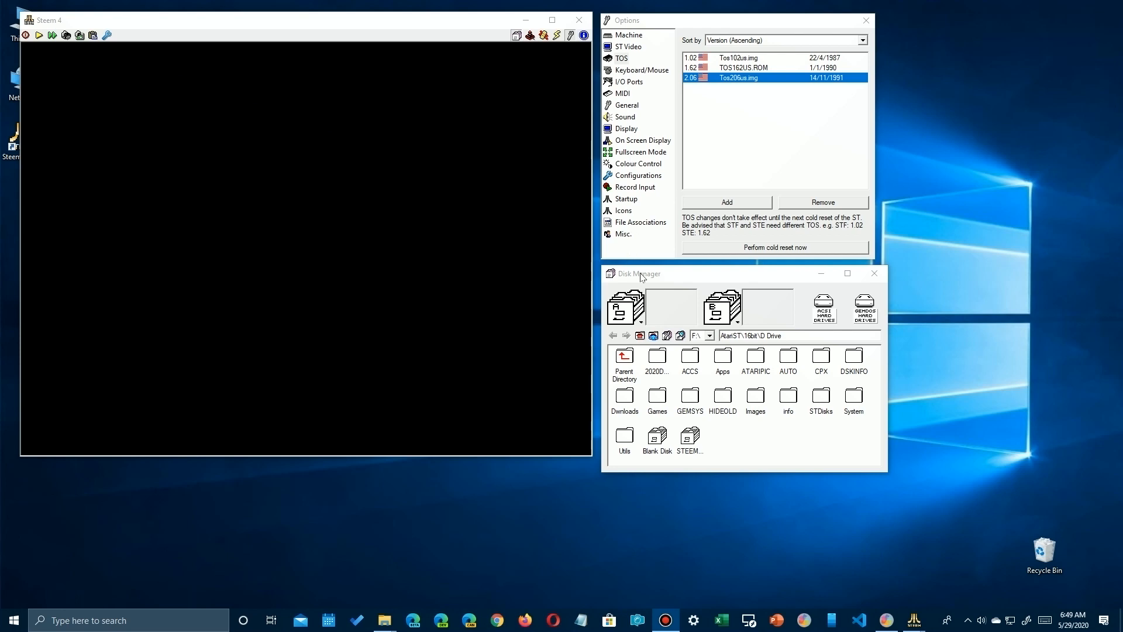
{"action": "mouse_move", "coordinate": [530, 35]}
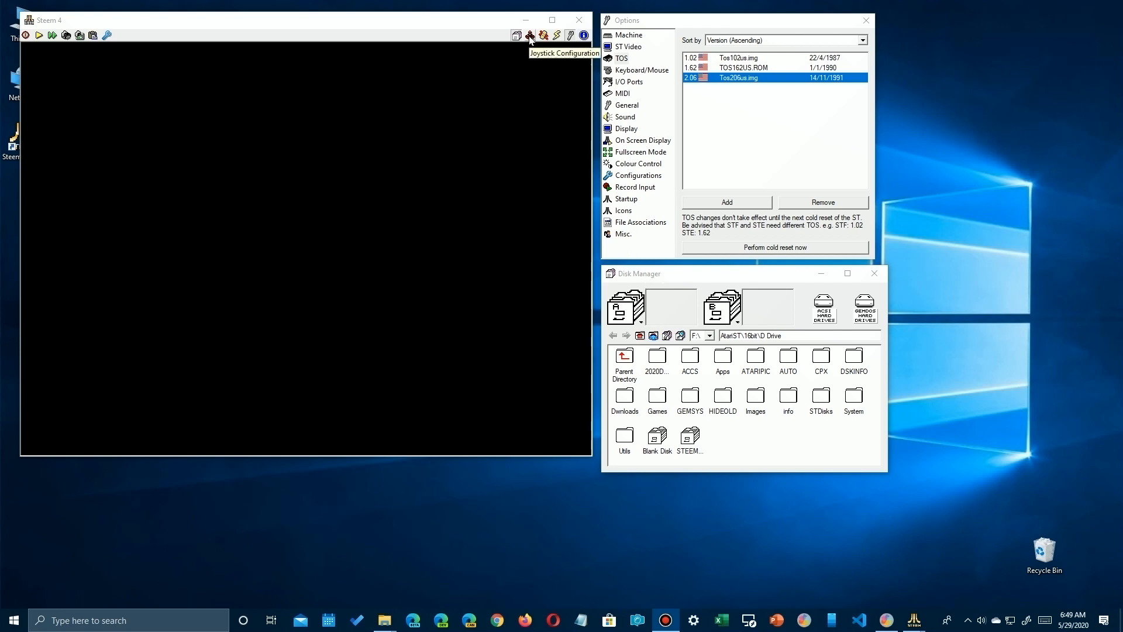
- Open the Joysticks dialog showing Joystick Setup #1 with Port 0 and Port 1
{"action": "left_click", "coordinate": [530, 35]}
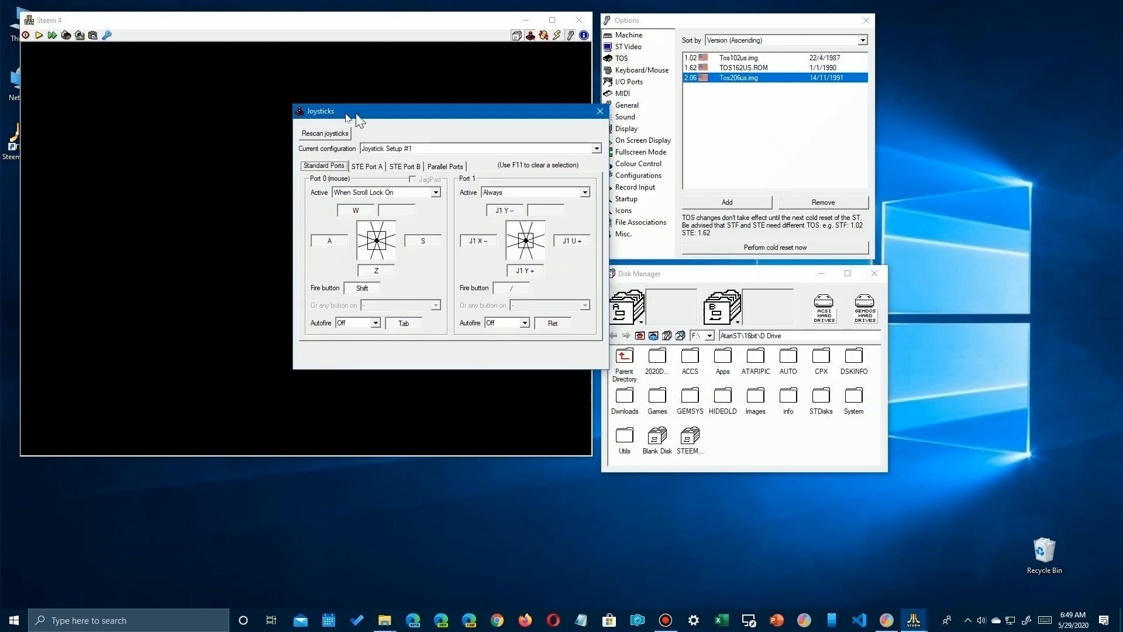